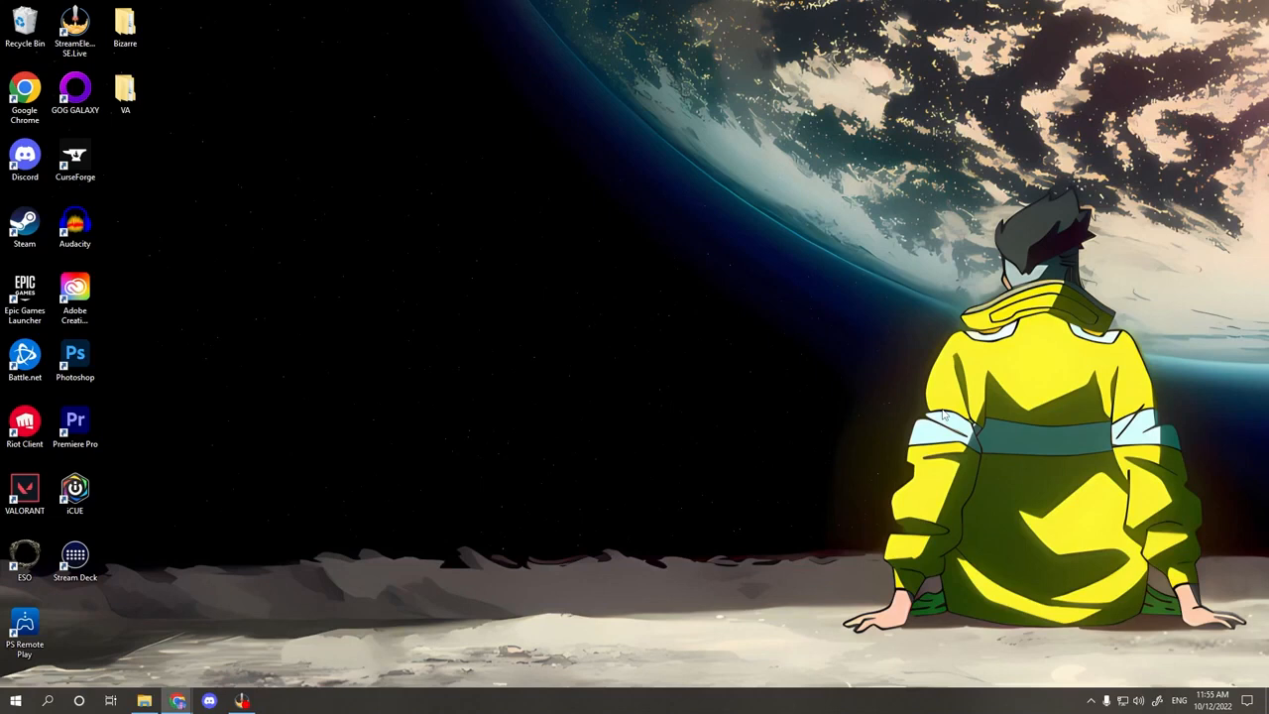
pyautogui.moveTo(900, 410)
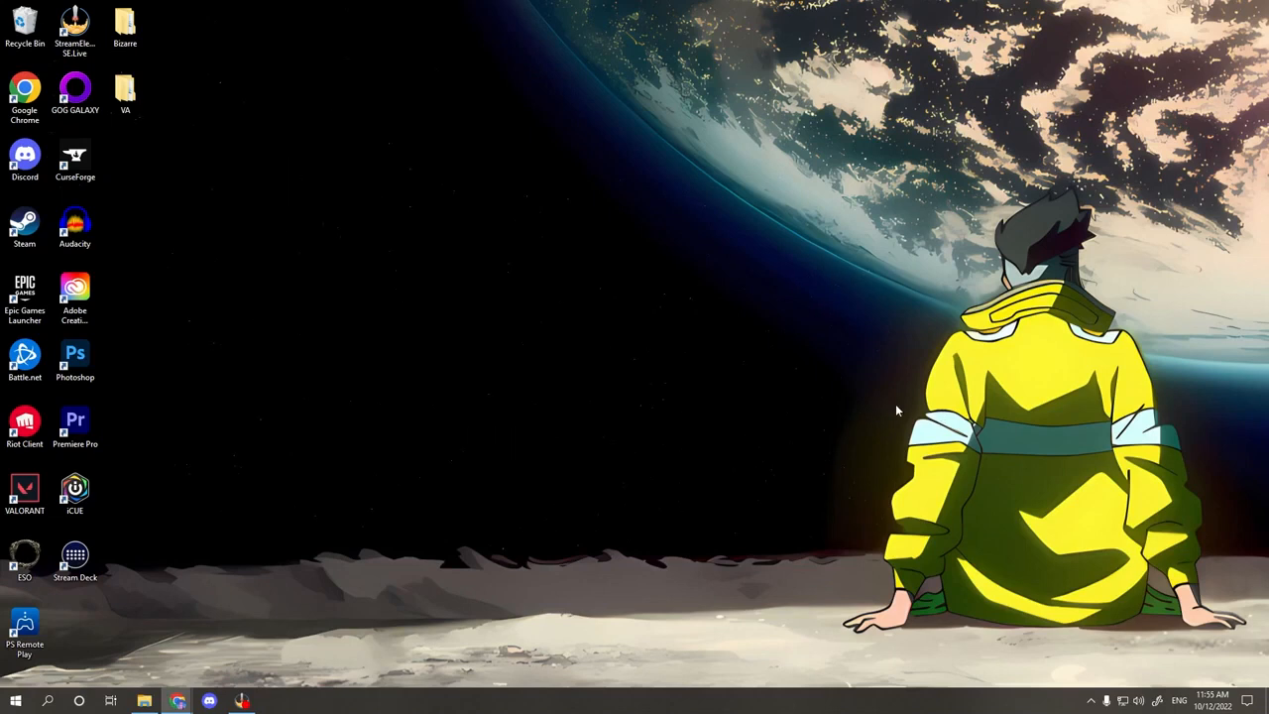
pyautogui.moveTo(876, 381)
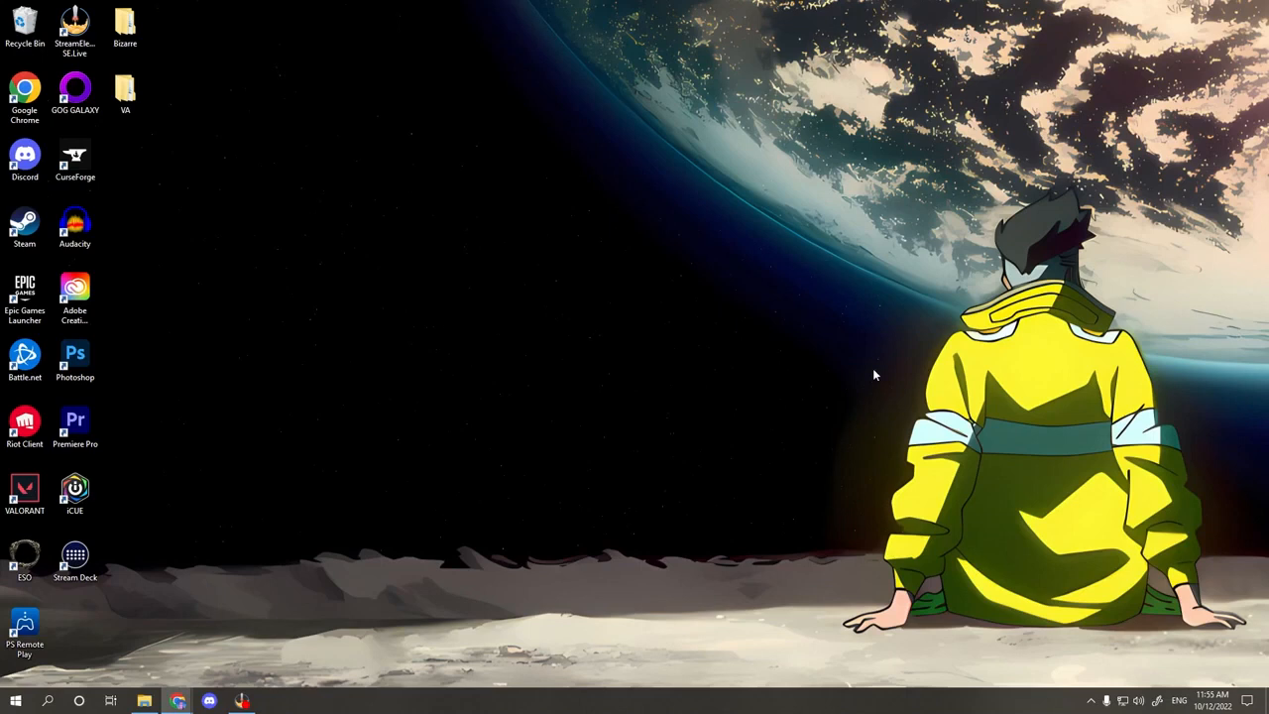
pyautogui.moveTo(872, 383)
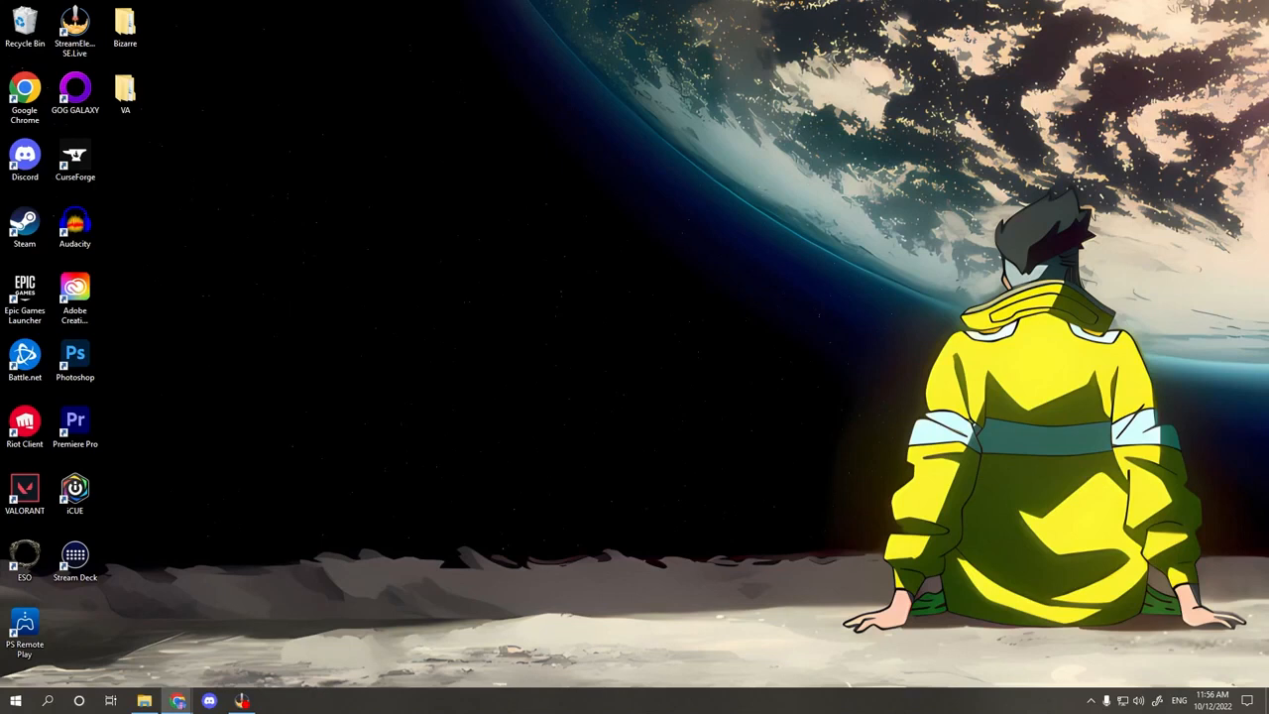
pyautogui.moveTo(396, 269)
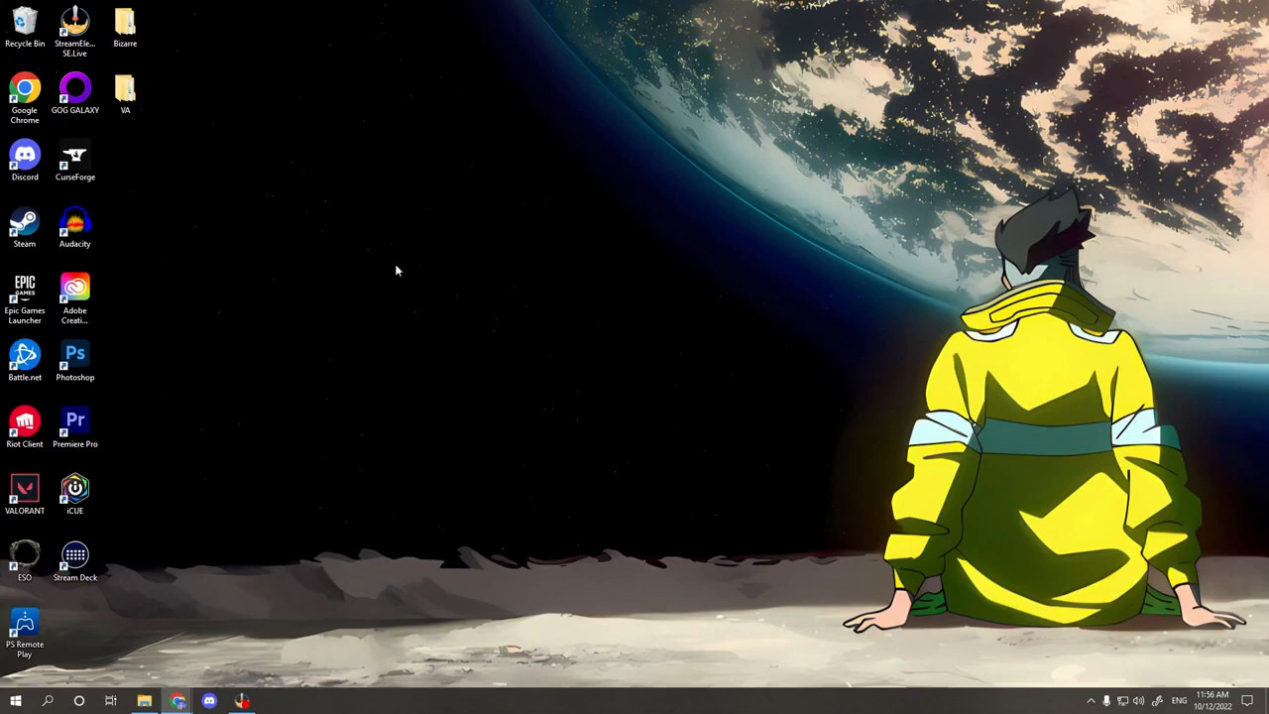
# Launch Audacity from the desktop into a new empty project and check the project rate.
pyautogui.doubleClick(75, 220)
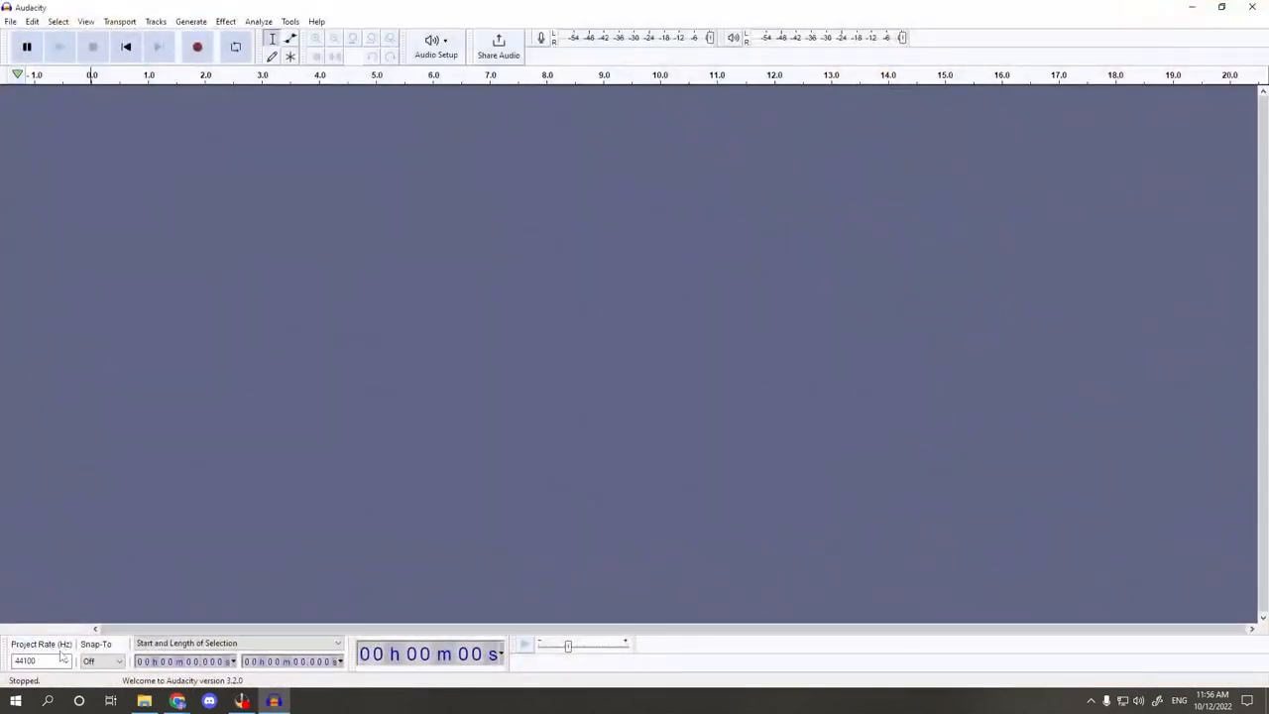
pyautogui.click(36, 662)
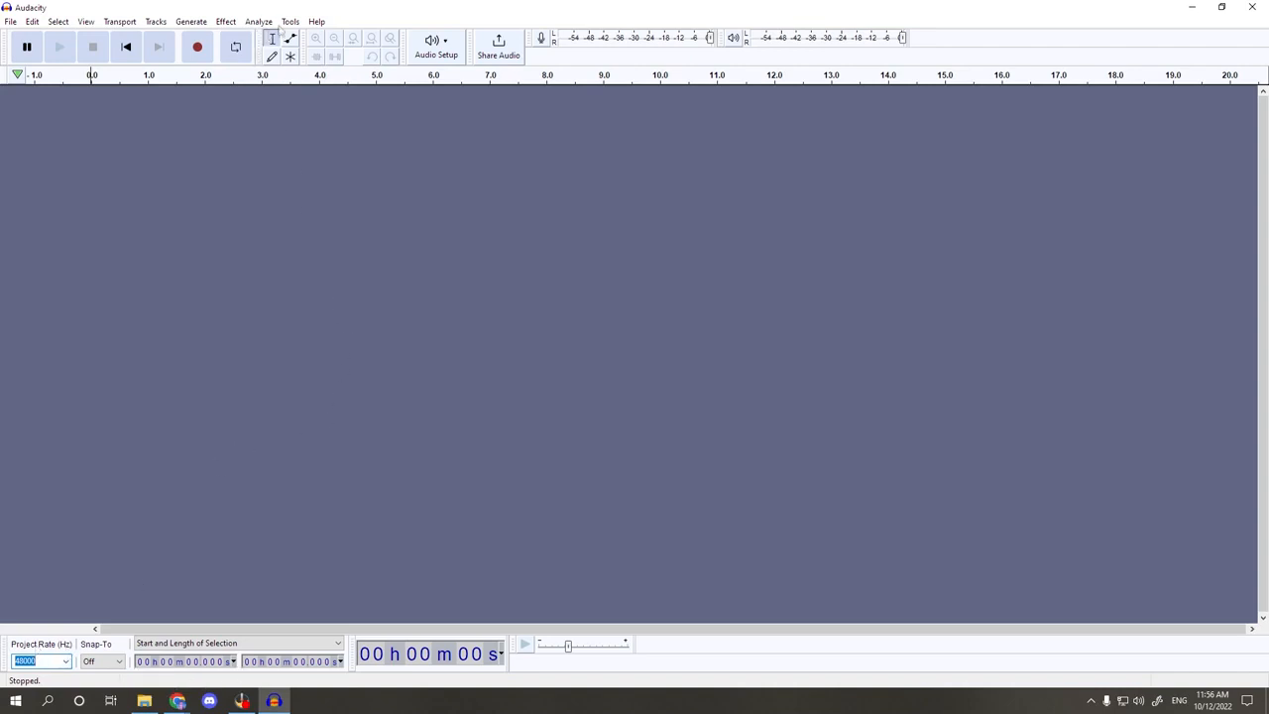
# Add a new stereo track and confirm its format as 32-bit float at 48000 Hz.
pyautogui.click(155, 18)
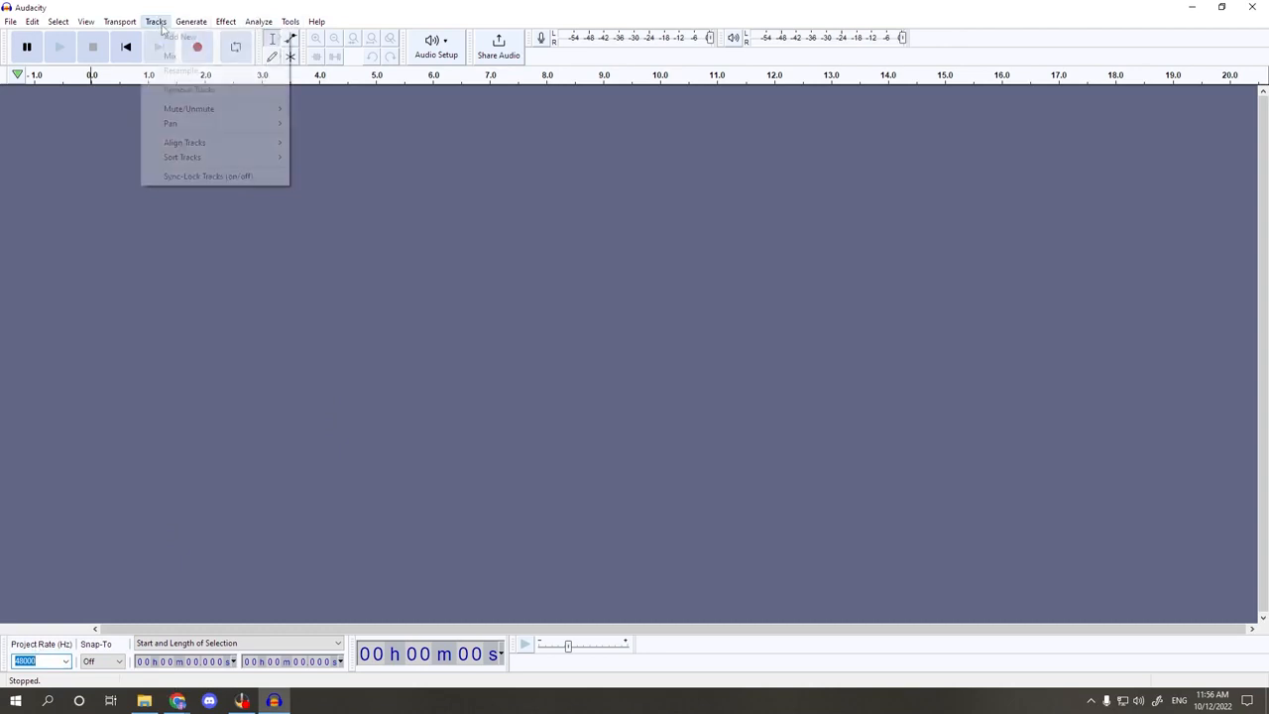
pyautogui.click(176, 36)
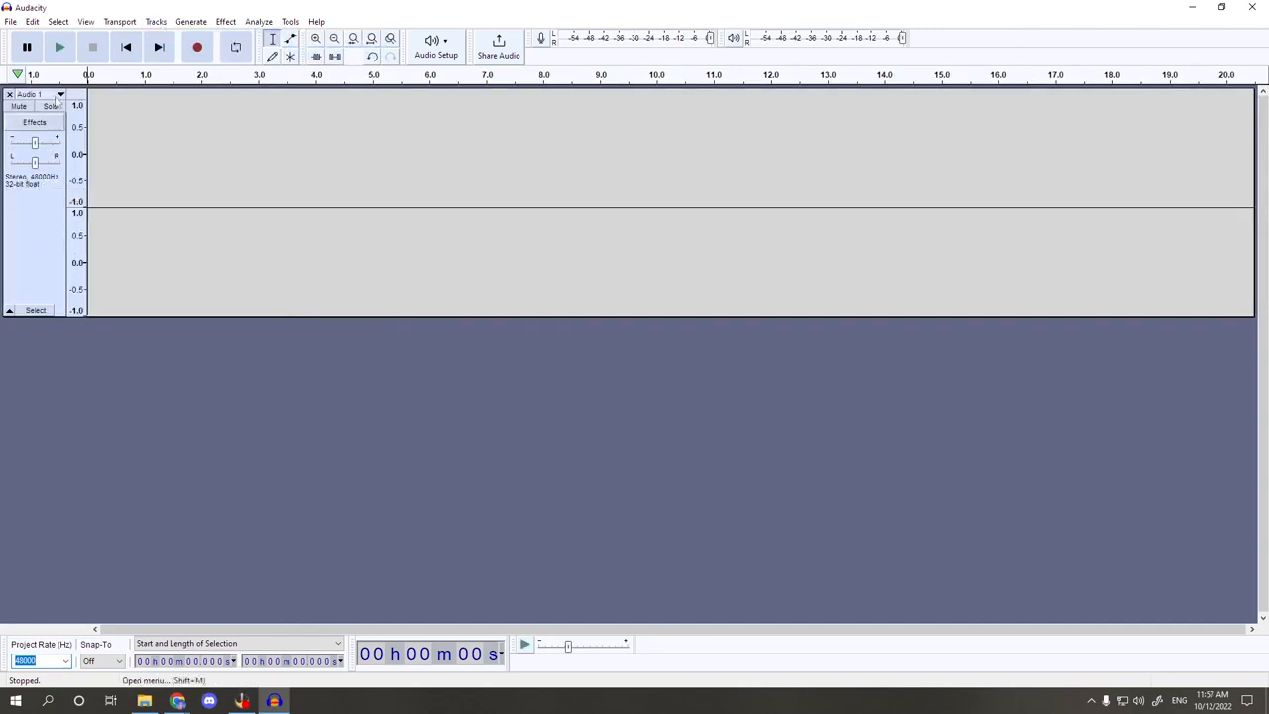
pyautogui.moveTo(64, 95)
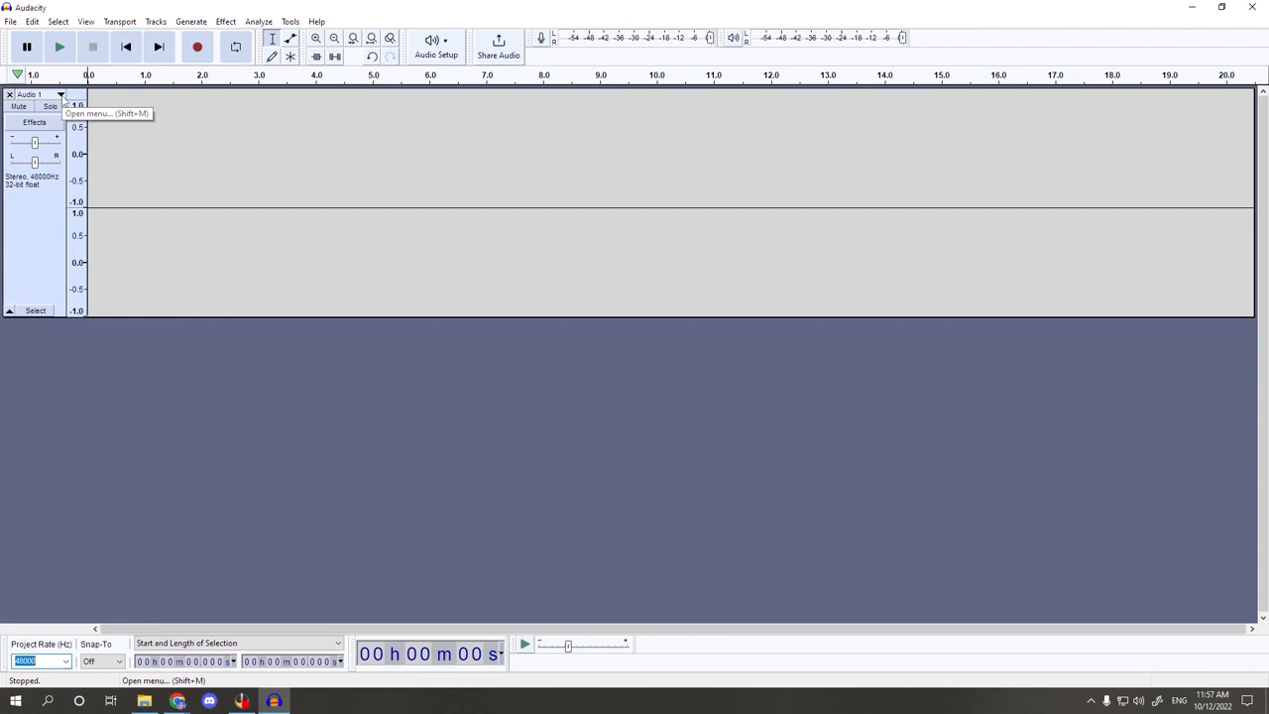
pyautogui.click(66, 95)
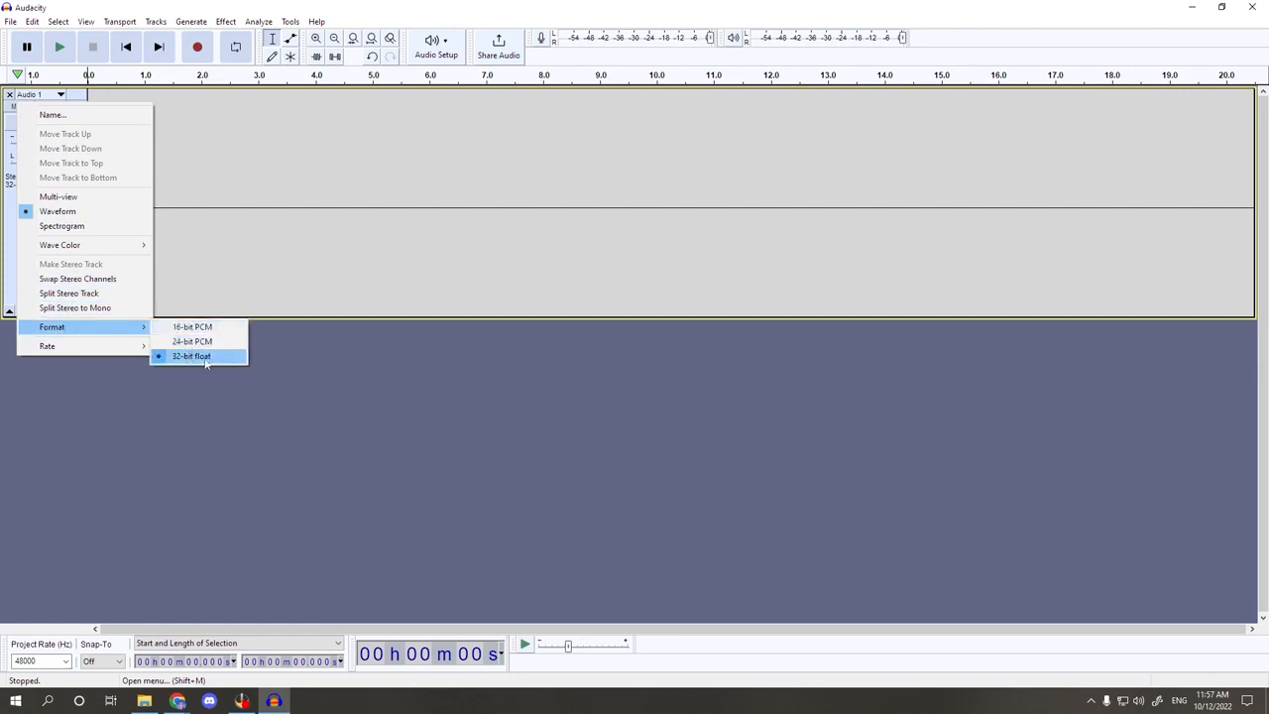
pyautogui.click(190, 357)
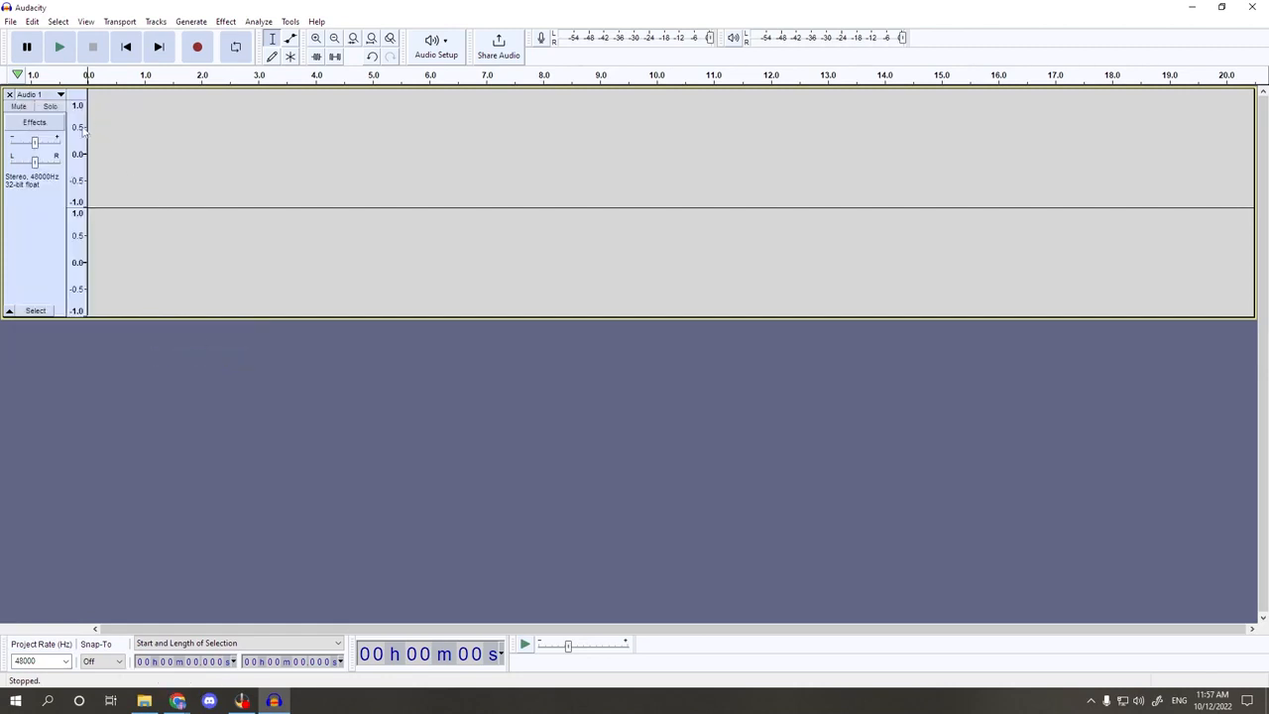
pyautogui.click(61, 95)
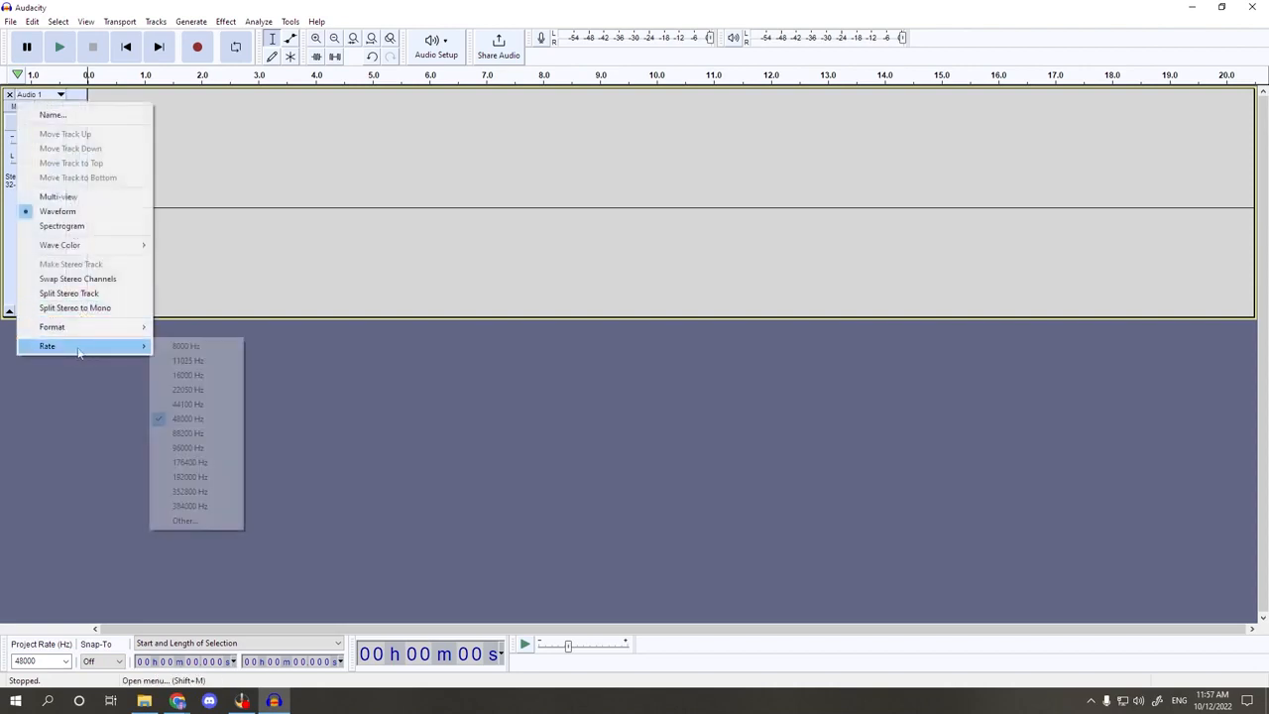
pyautogui.moveTo(208, 418)
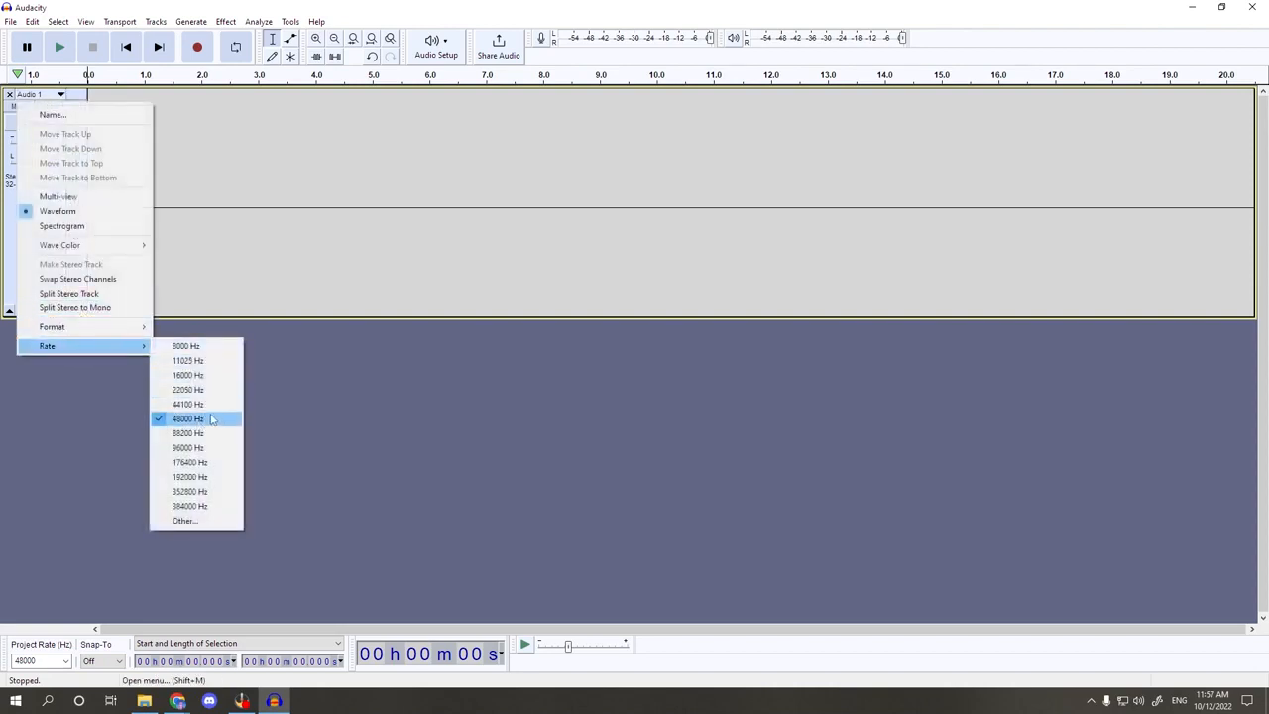
pyautogui.click(187, 418)
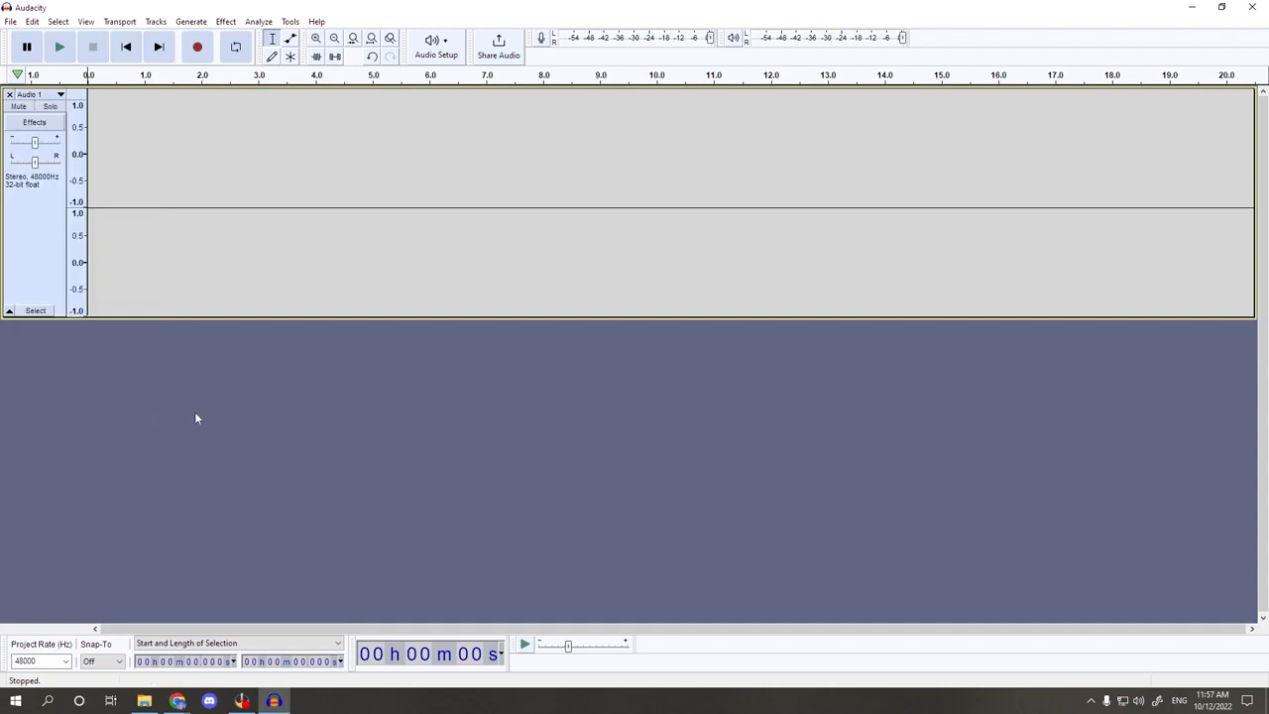
pyautogui.moveTo(220, 232)
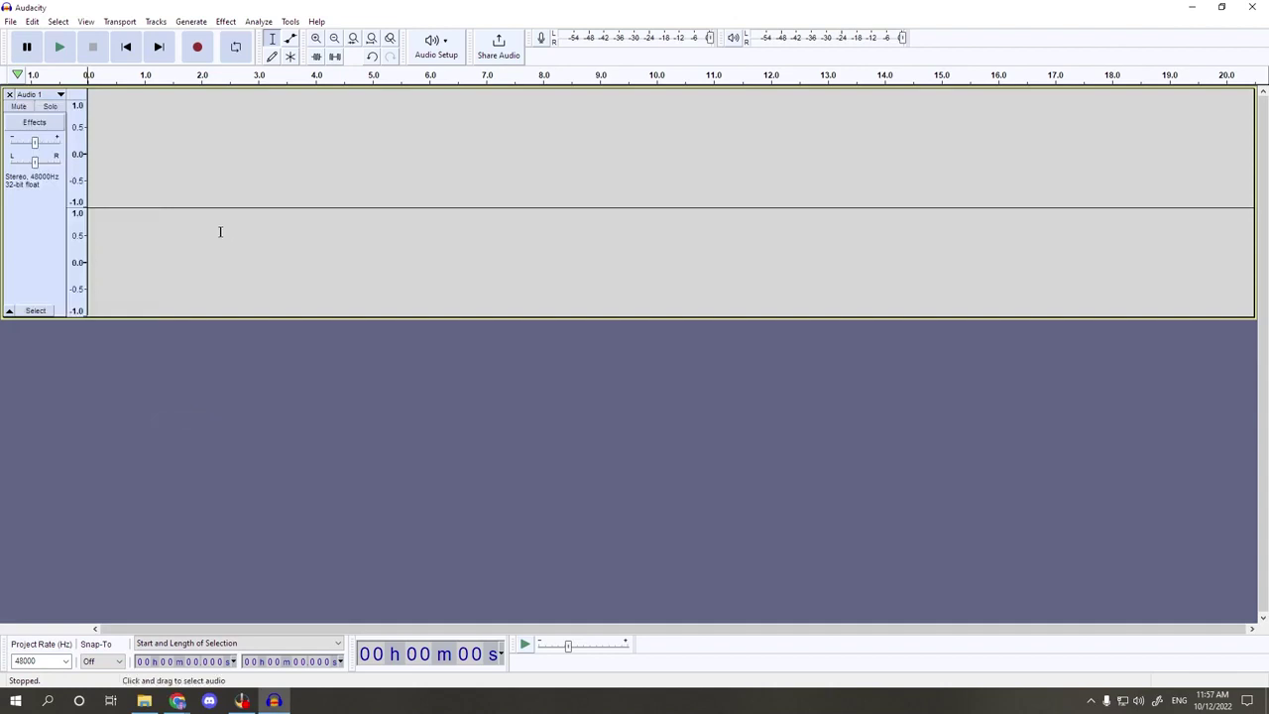
pyautogui.moveTo(676, 278)
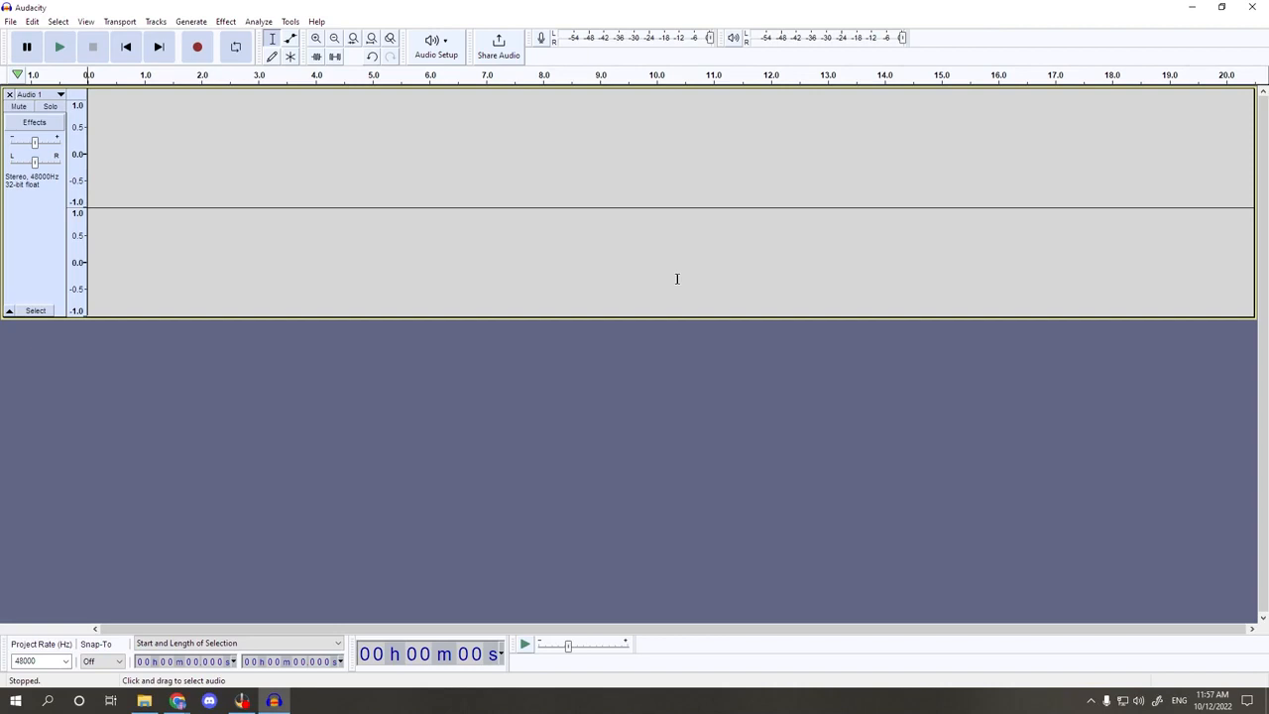
# Record a voice take of about nine seconds, then play it back and stop.
pyautogui.click(198, 48)
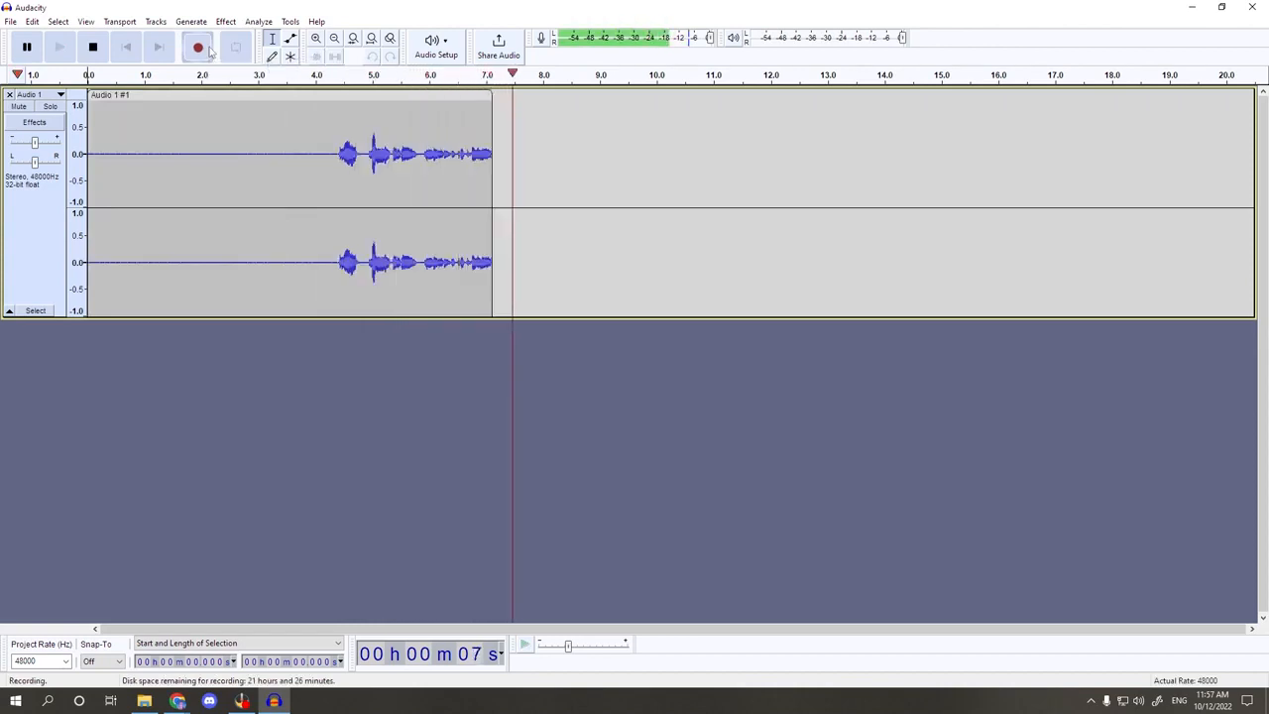
pyautogui.click(100, 47)
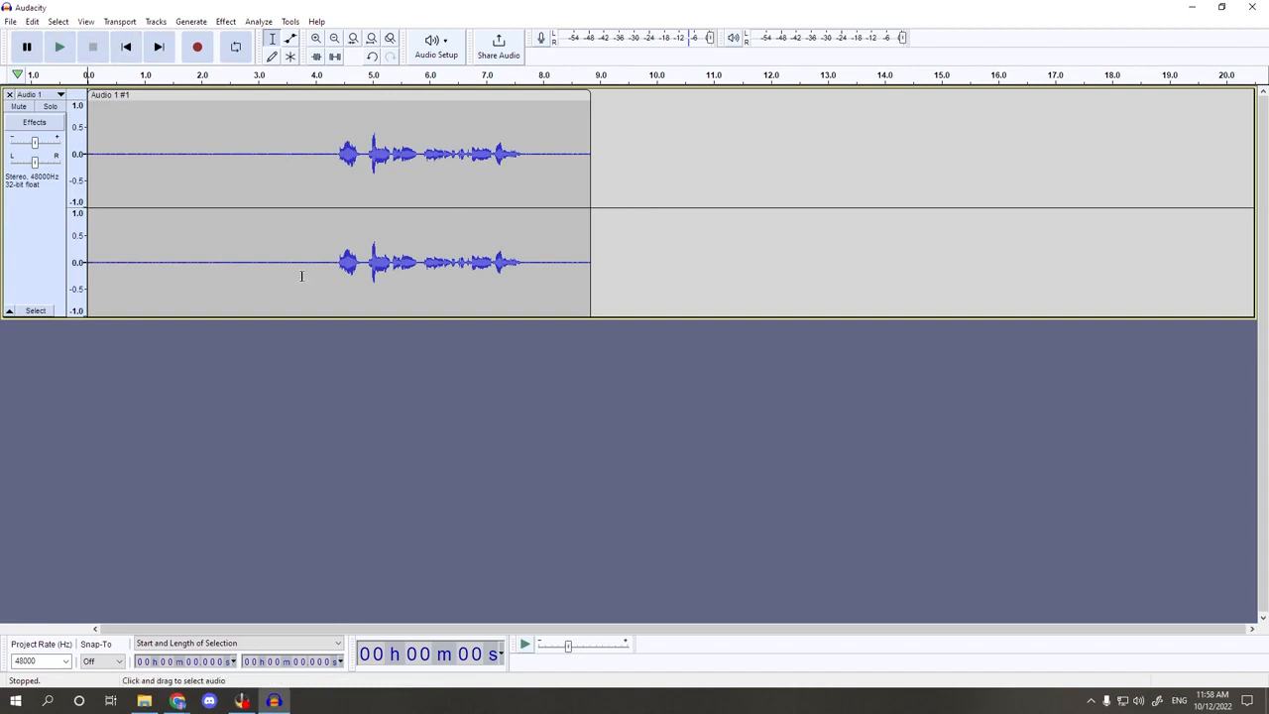
pyautogui.moveTo(190, 174)
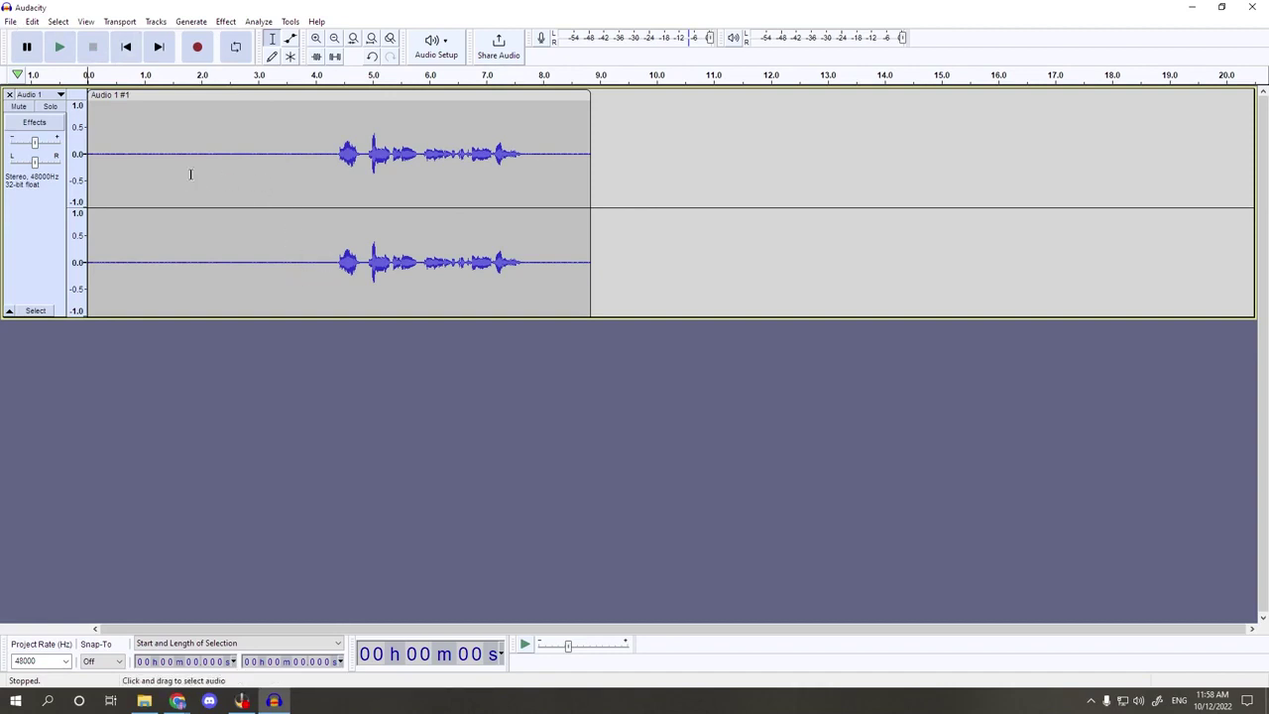
pyautogui.click(63, 50)
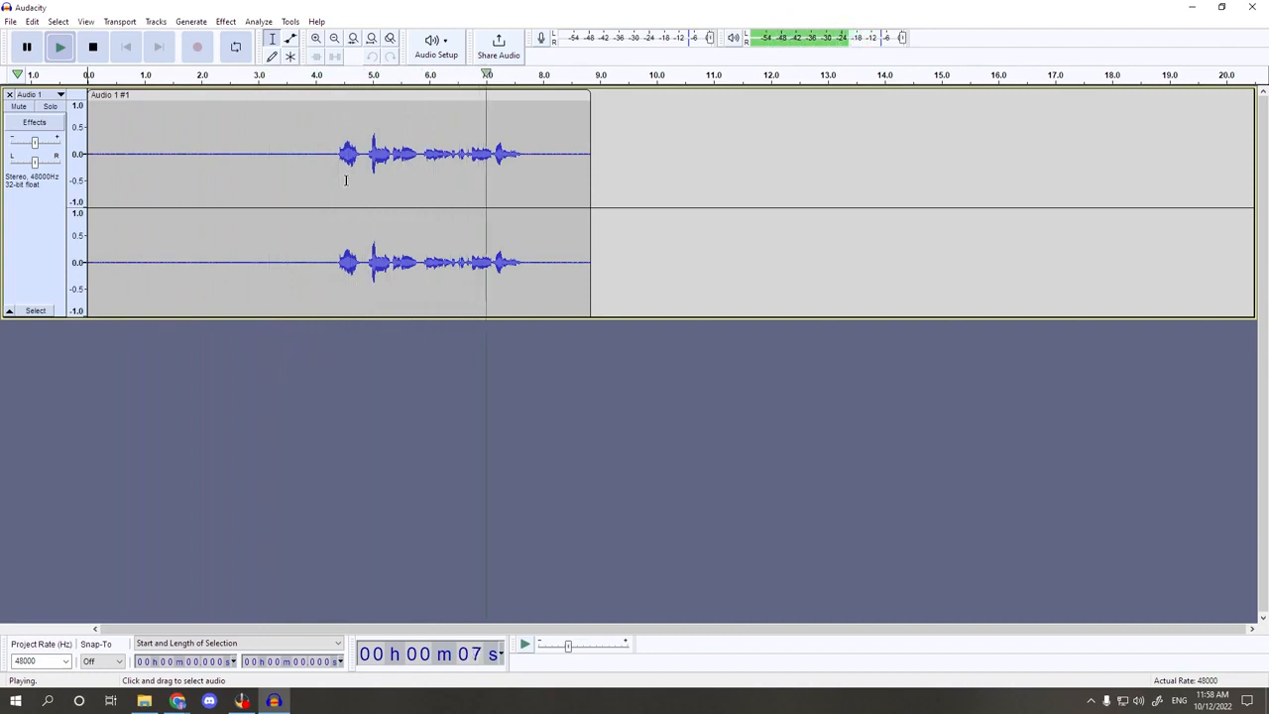
pyautogui.click(95, 49)
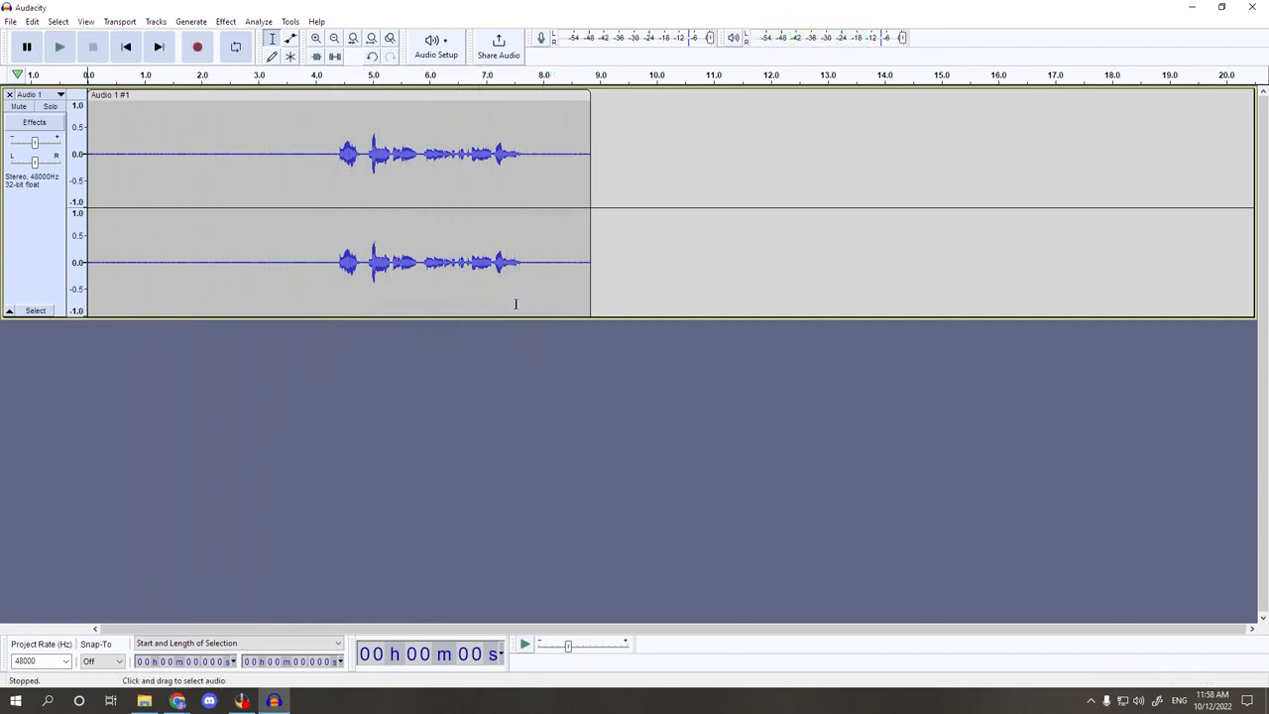
pyautogui.moveTo(508, 289)
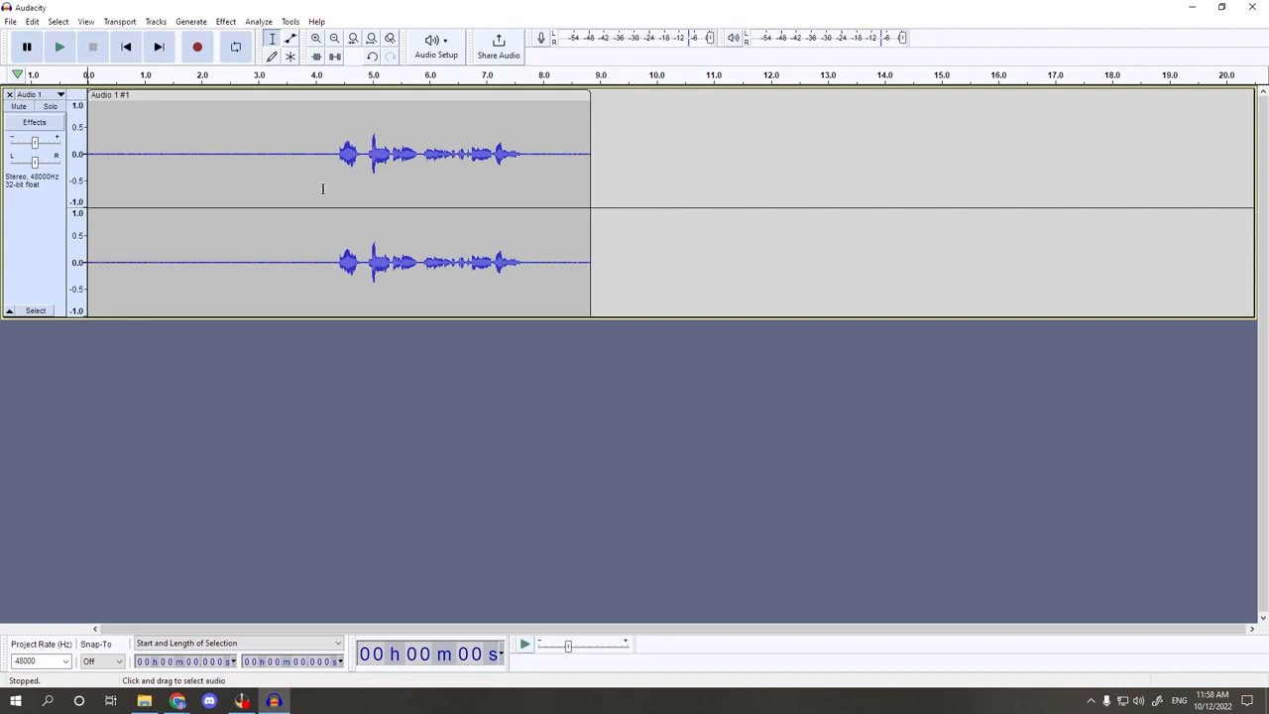
pyautogui.moveTo(182, 178)
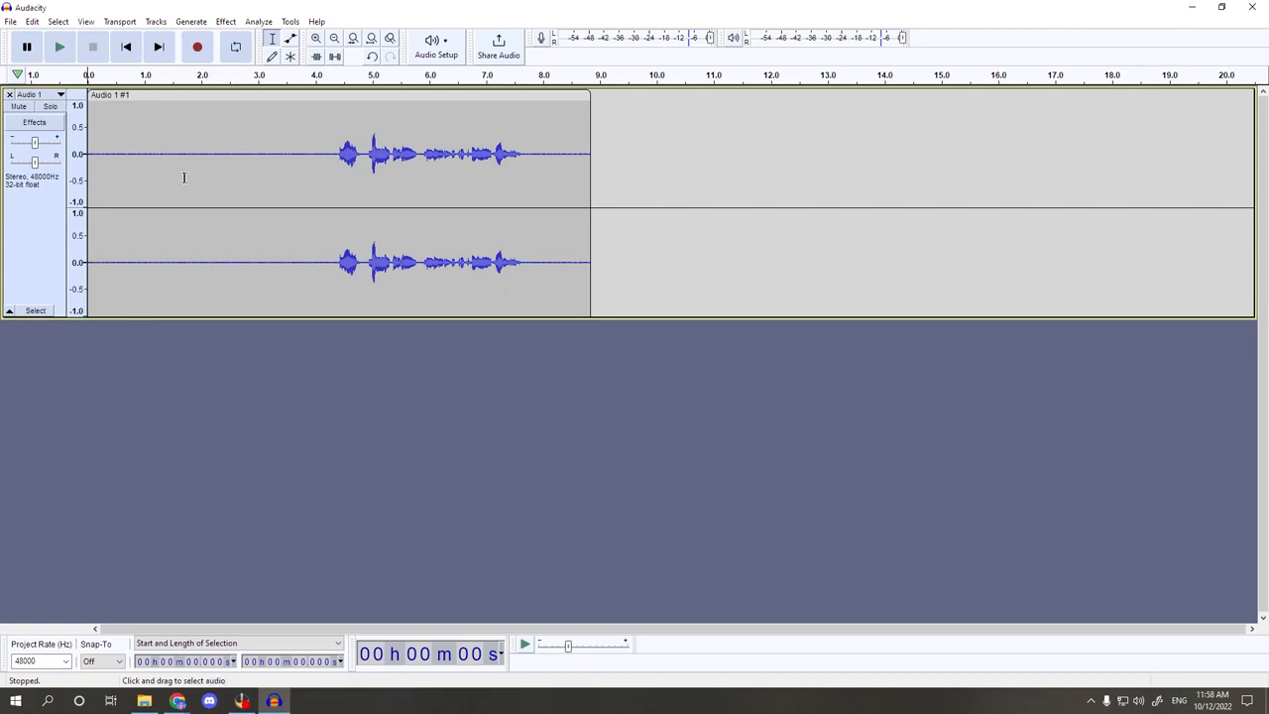
pyautogui.moveTo(132, 161)
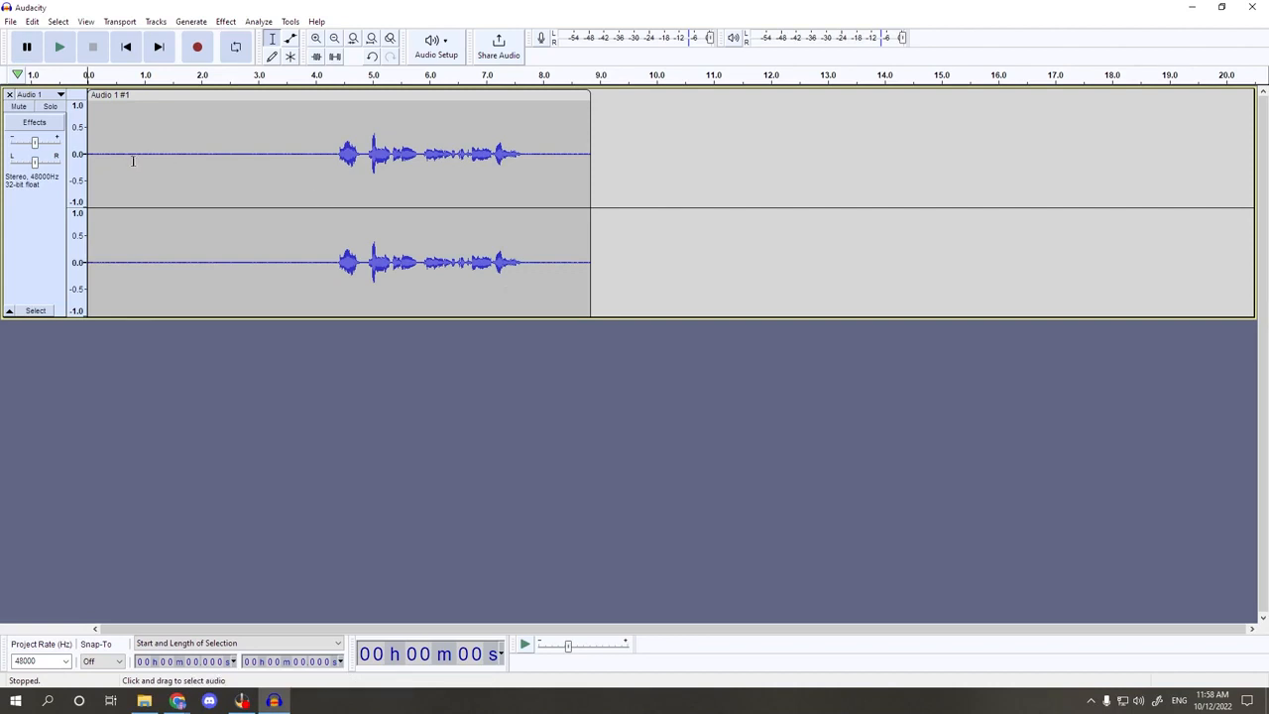
pyautogui.moveTo(154, 158); pyautogui.dragTo(288, 158)
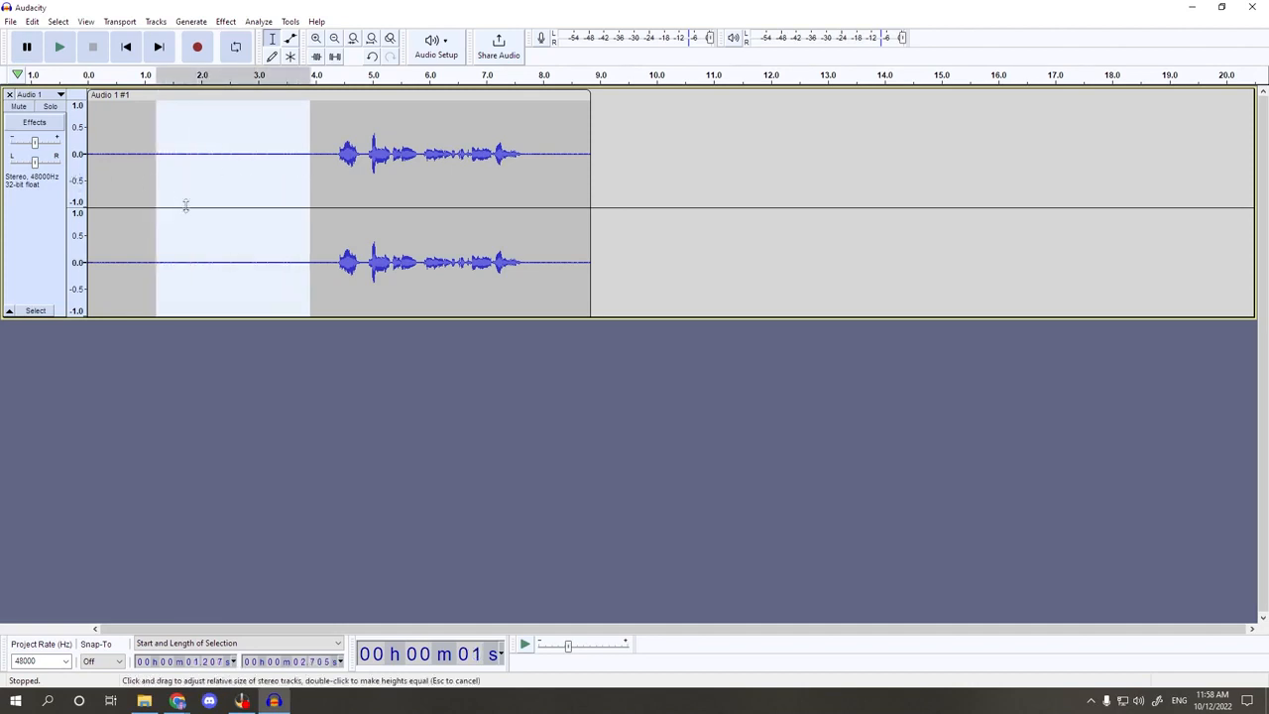
pyautogui.moveTo(180, 204)
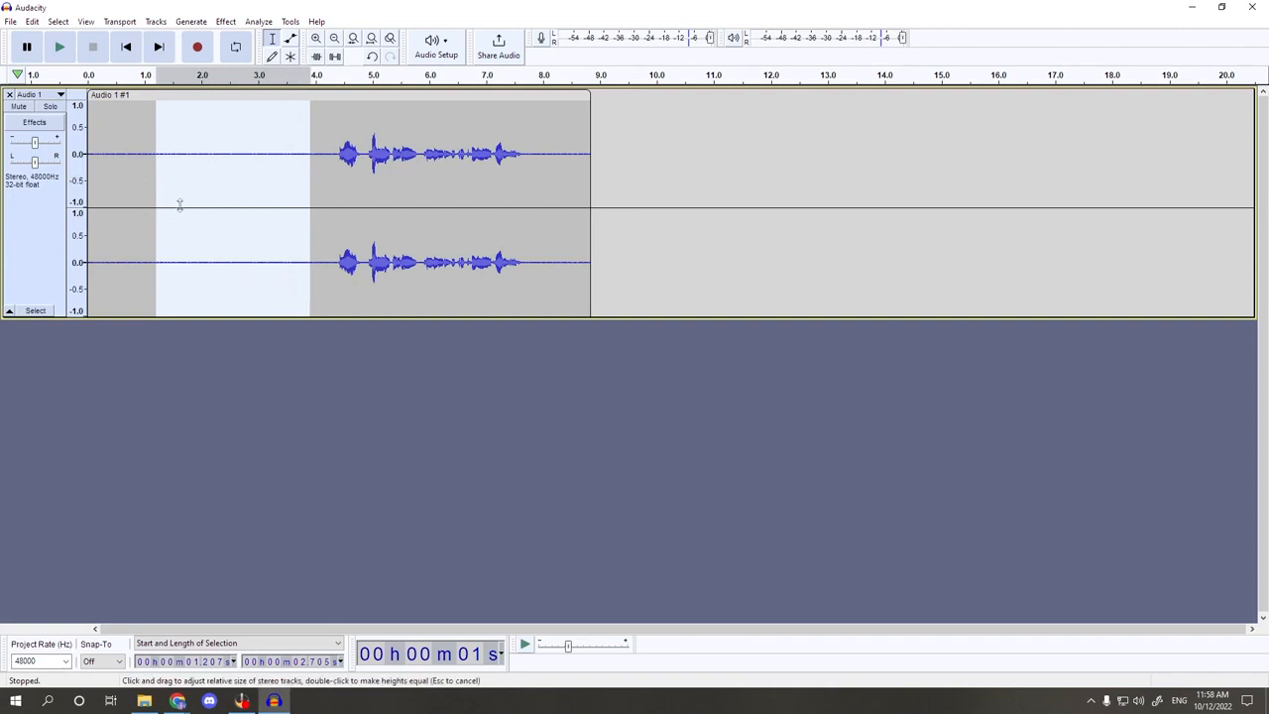
pyautogui.moveTo(183, 208)
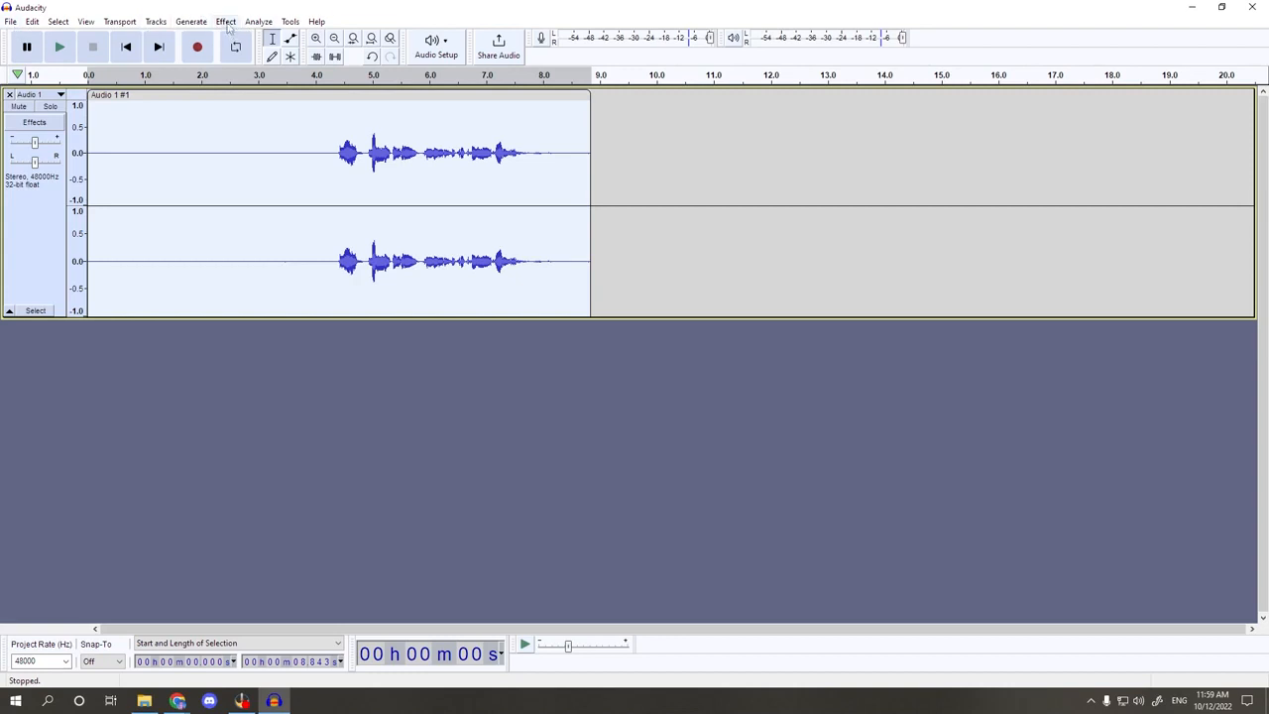
# Apply Normalize with Remove DC offset and a -1.0 dB peak amplitude to the voice track.
pyautogui.click(230, 20)
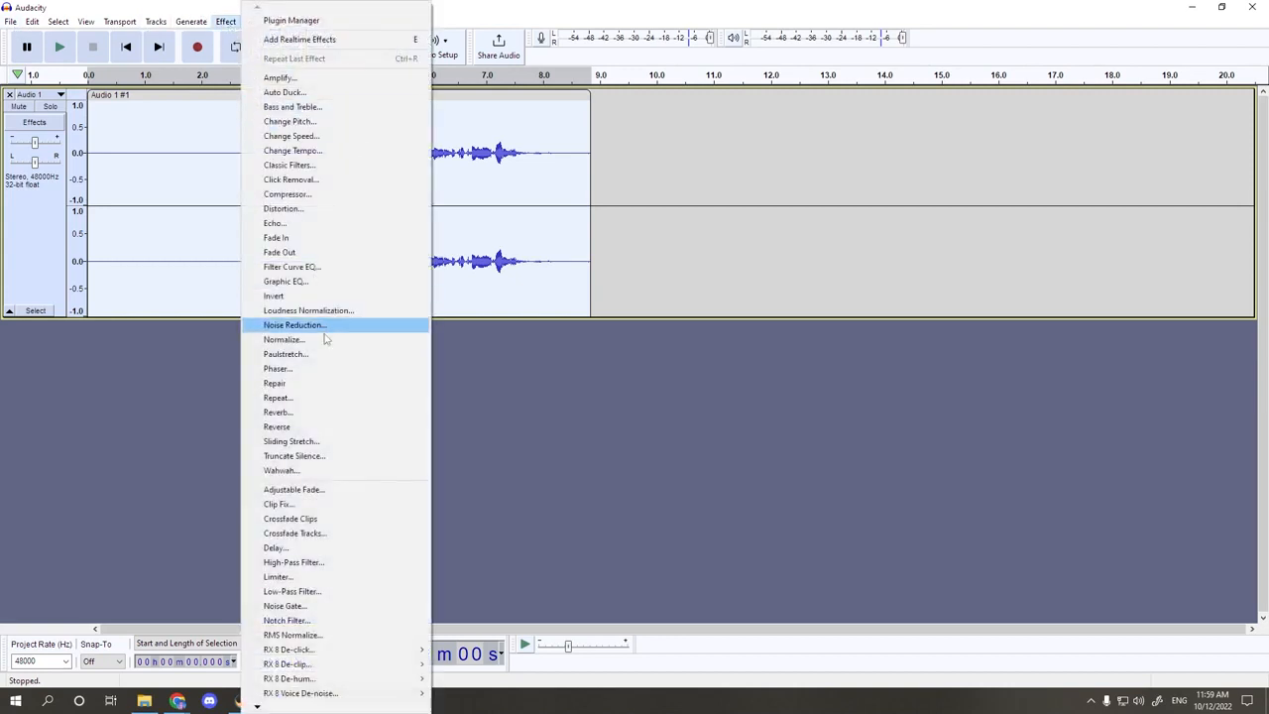
pyautogui.click(283, 339)
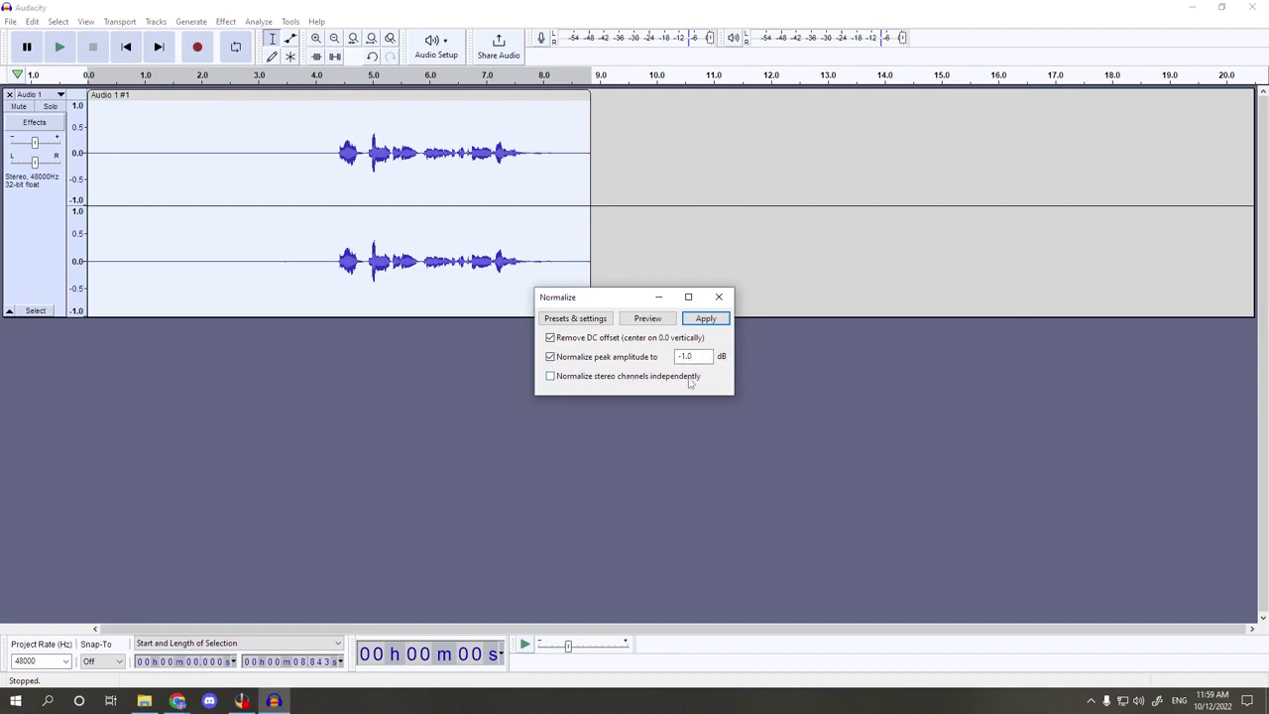
pyautogui.moveTo(547, 392)
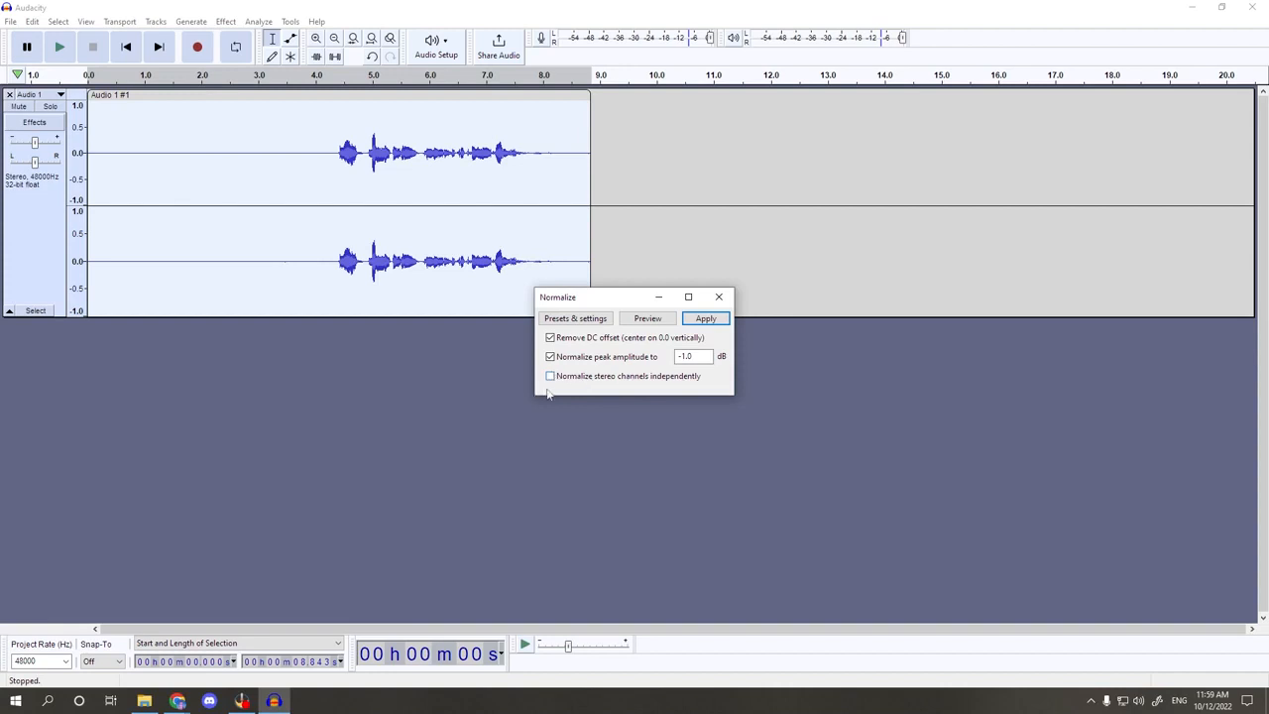
pyautogui.moveTo(646, 380)
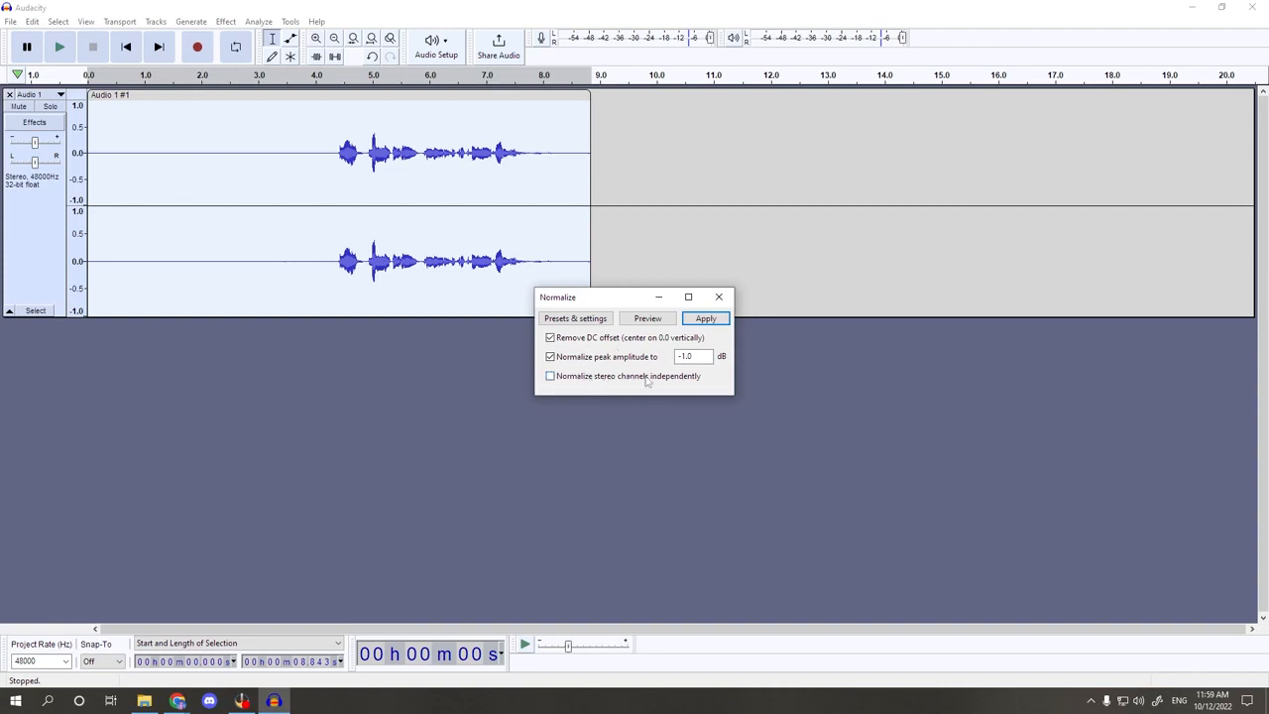
pyautogui.click(706, 317)
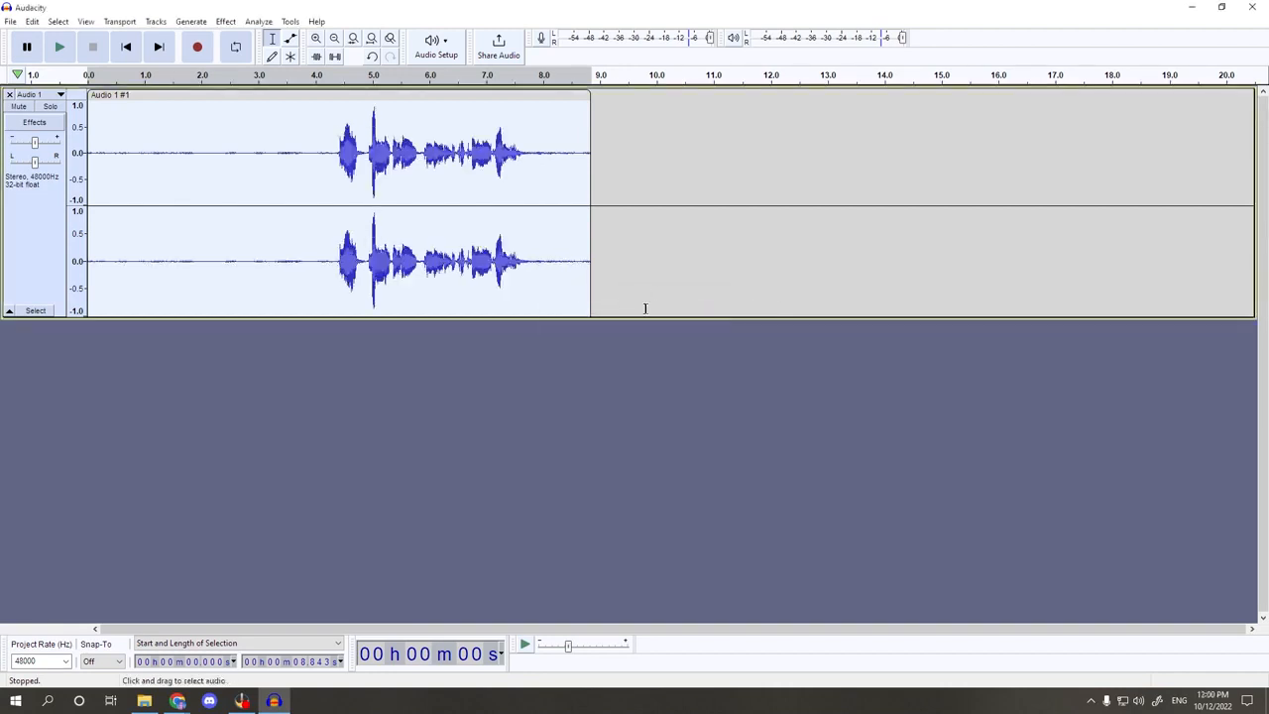
pyautogui.moveTo(333, 188)
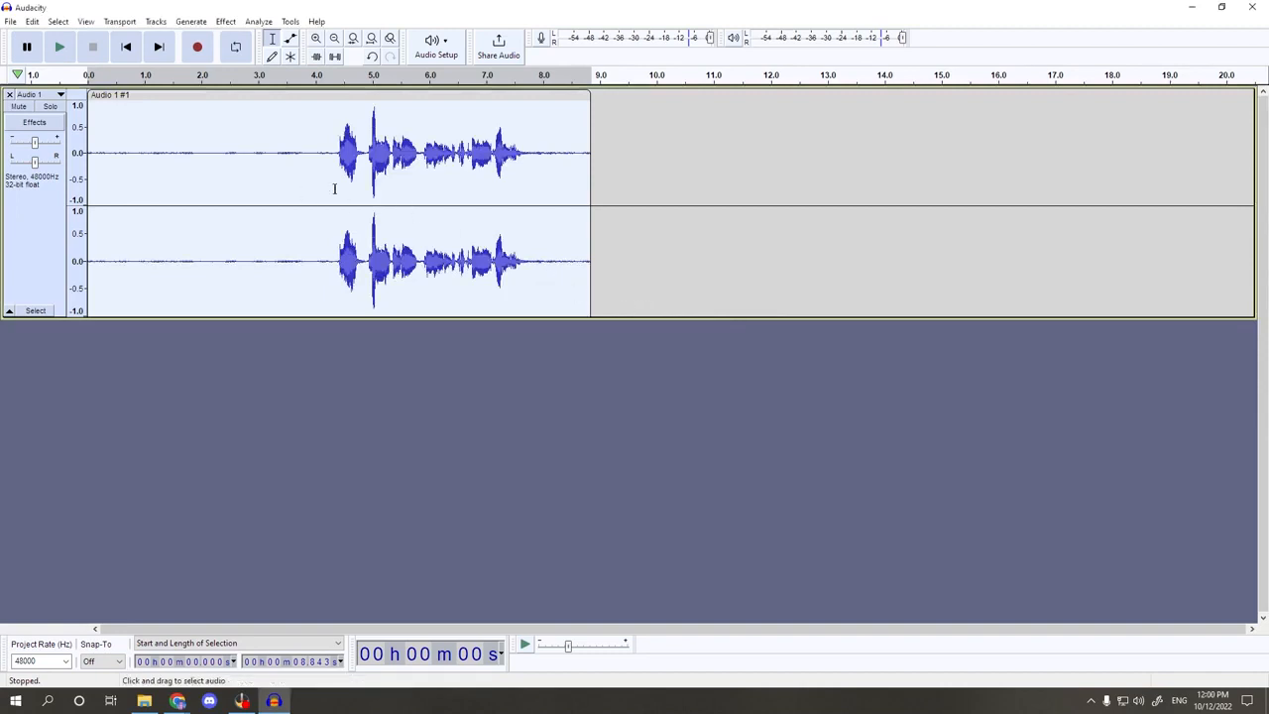
pyautogui.moveTo(258, 237)
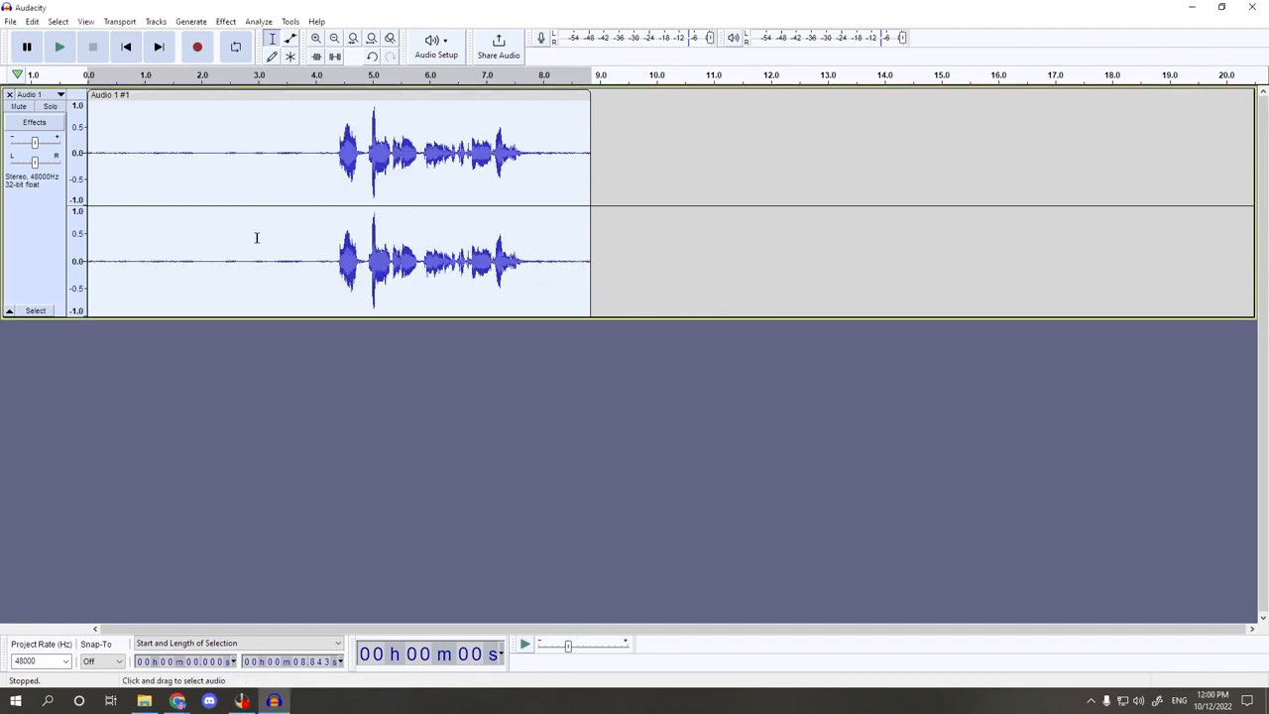
pyautogui.moveTo(262, 198)
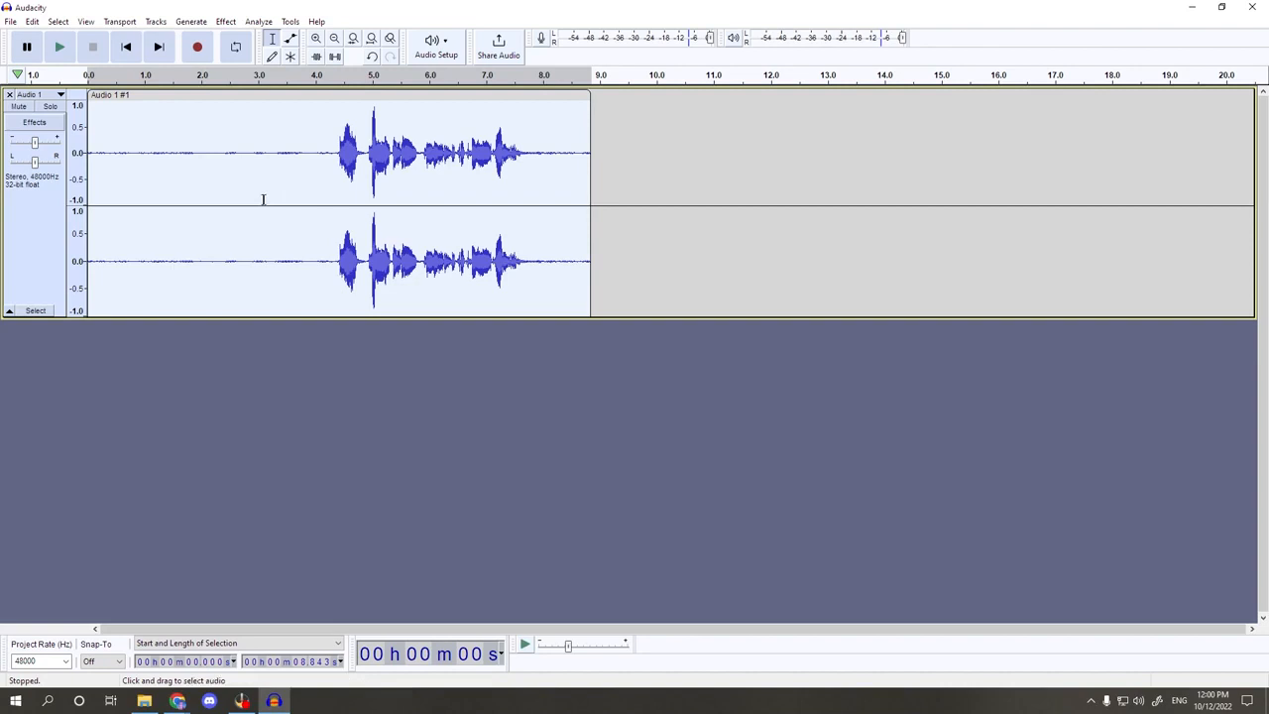
pyautogui.moveTo(246, 175)
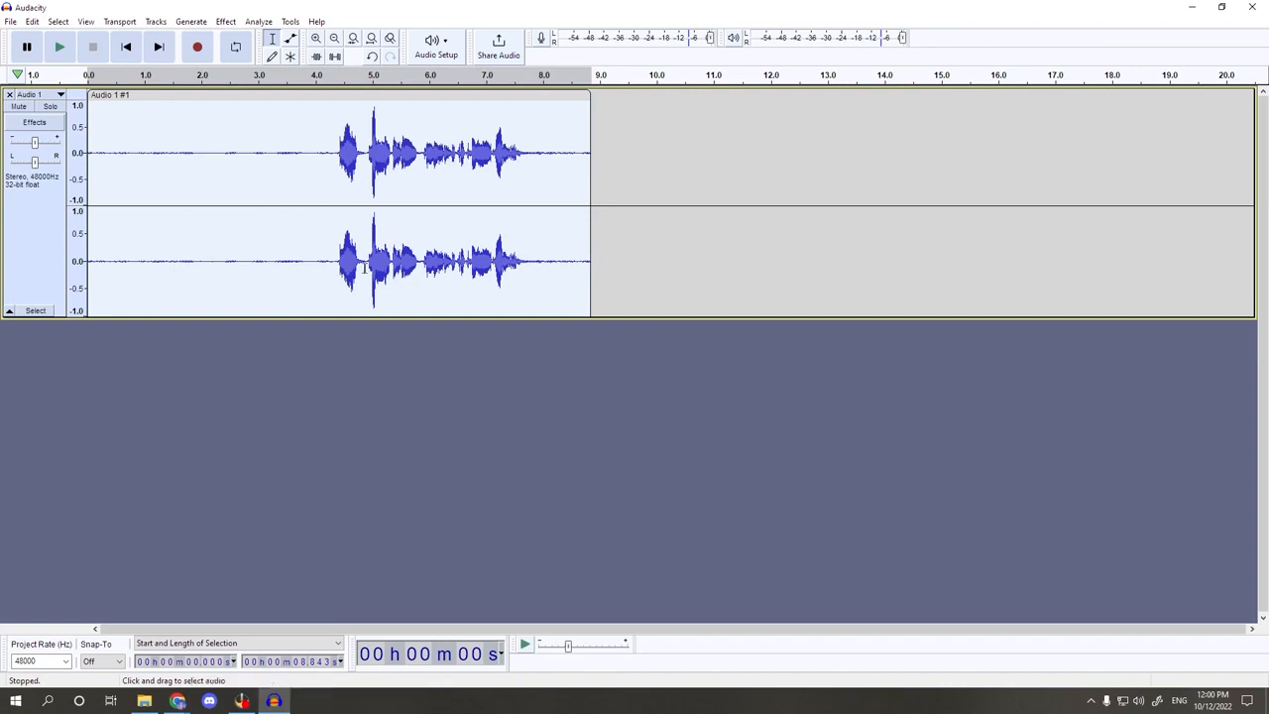
pyautogui.moveTo(307, 151)
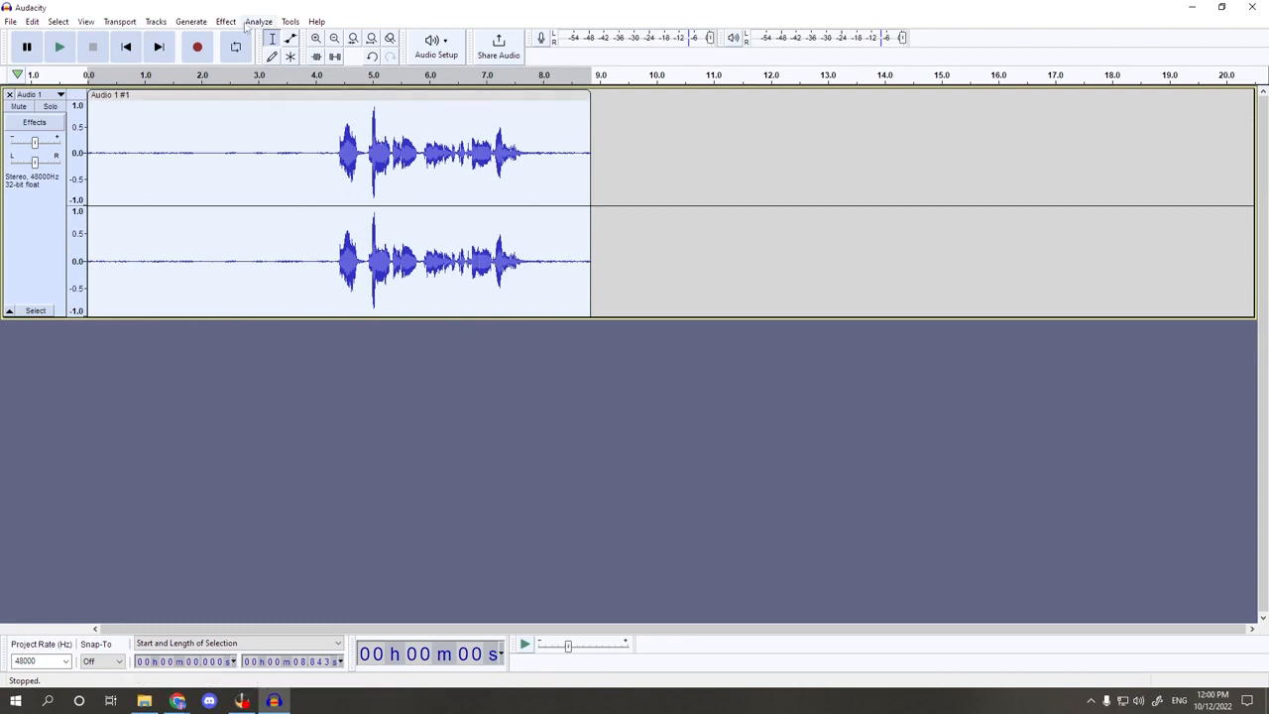
# Apply the Compressor at a -18 dB threshold and 2.5:1 ratio with make-up gain.
pyautogui.click(230, 20)
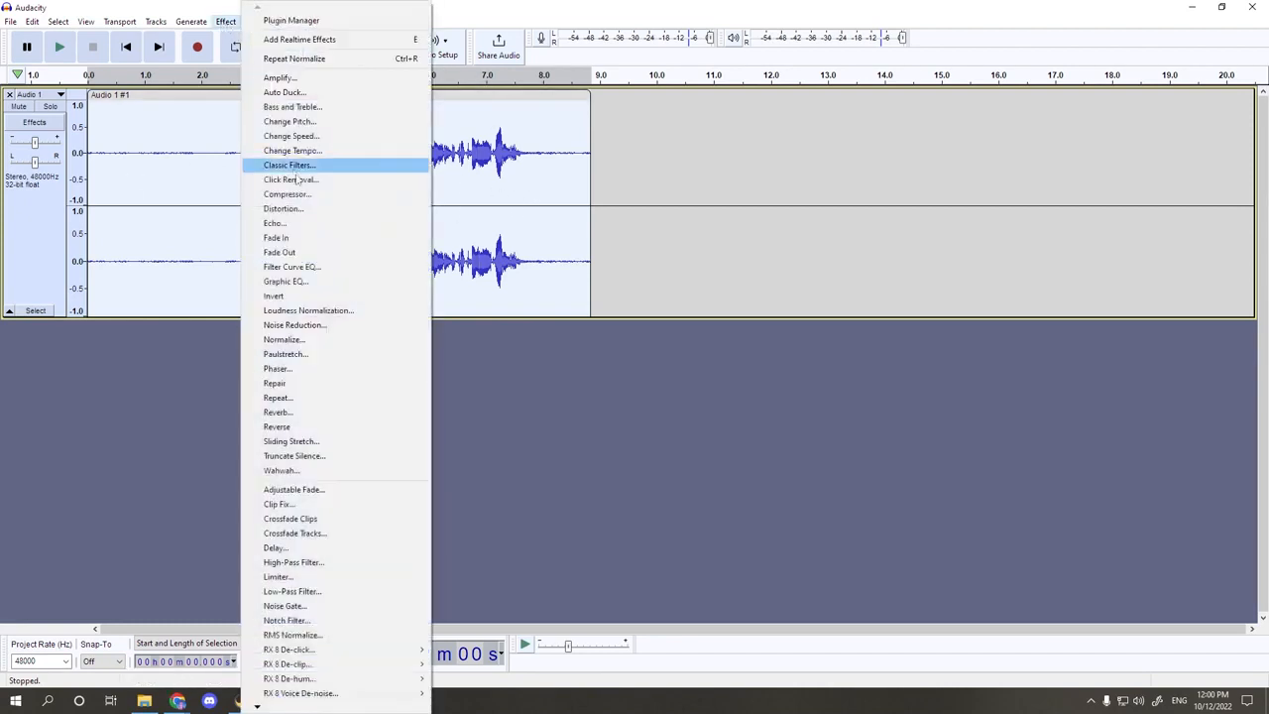
pyautogui.click(286, 194)
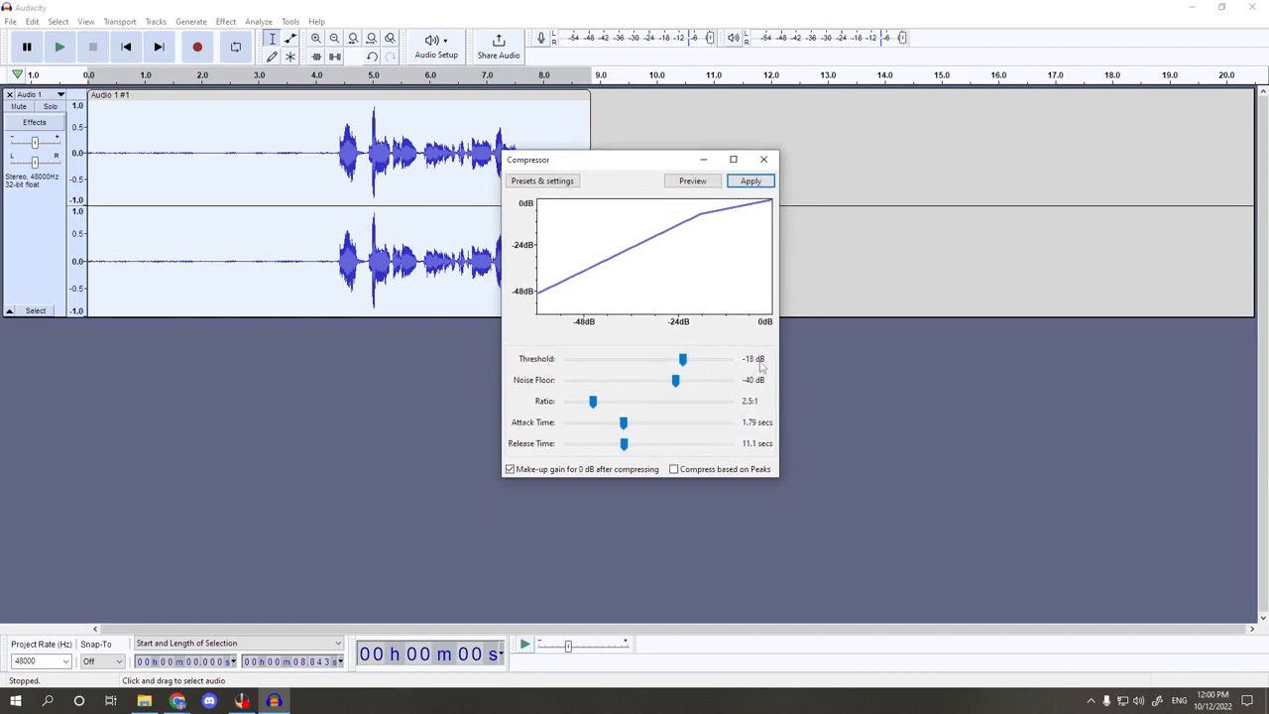
pyautogui.moveTo(531, 386)
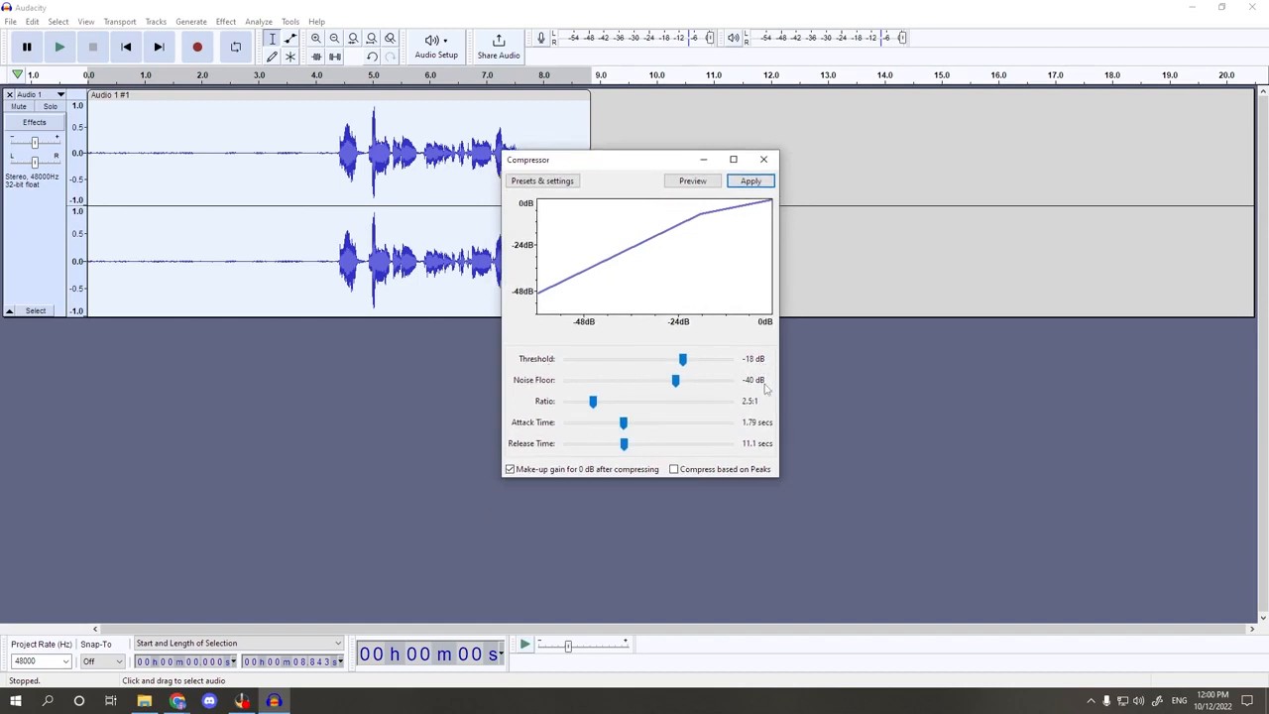
pyautogui.moveTo(765, 401)
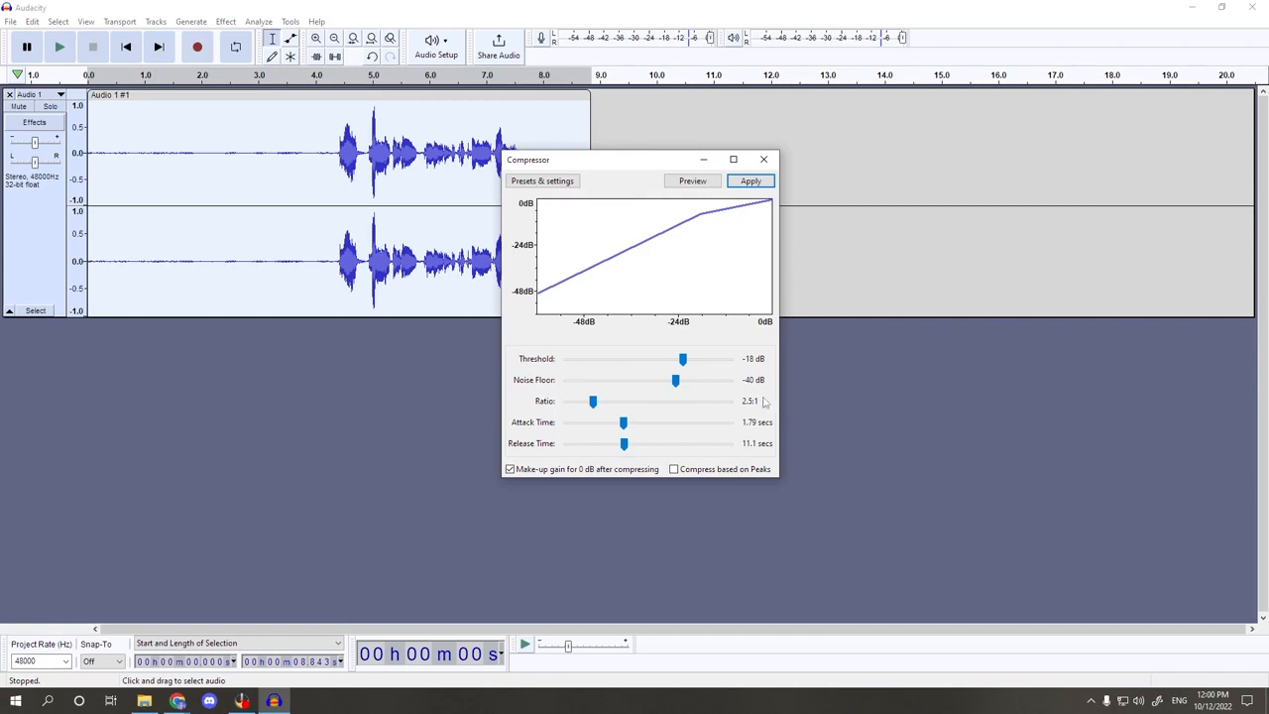
pyautogui.moveTo(754, 409)
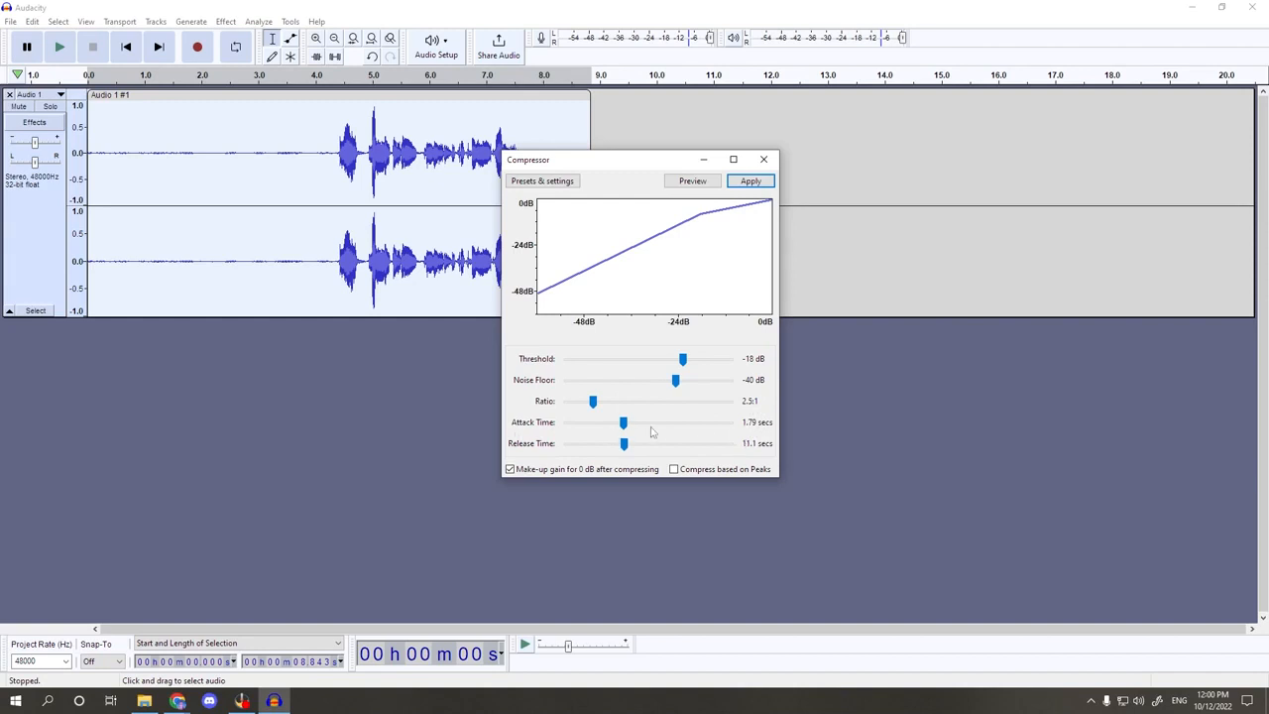
pyautogui.moveTo(769, 432)
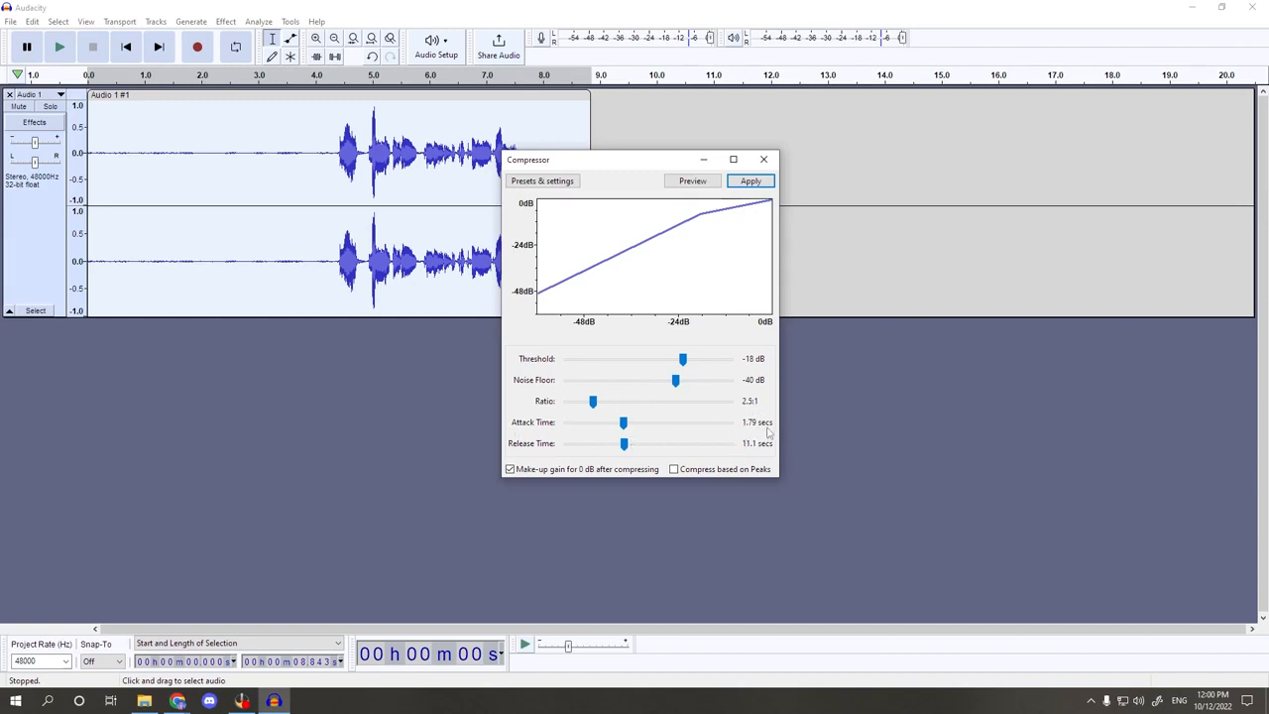
pyautogui.moveTo(539, 452)
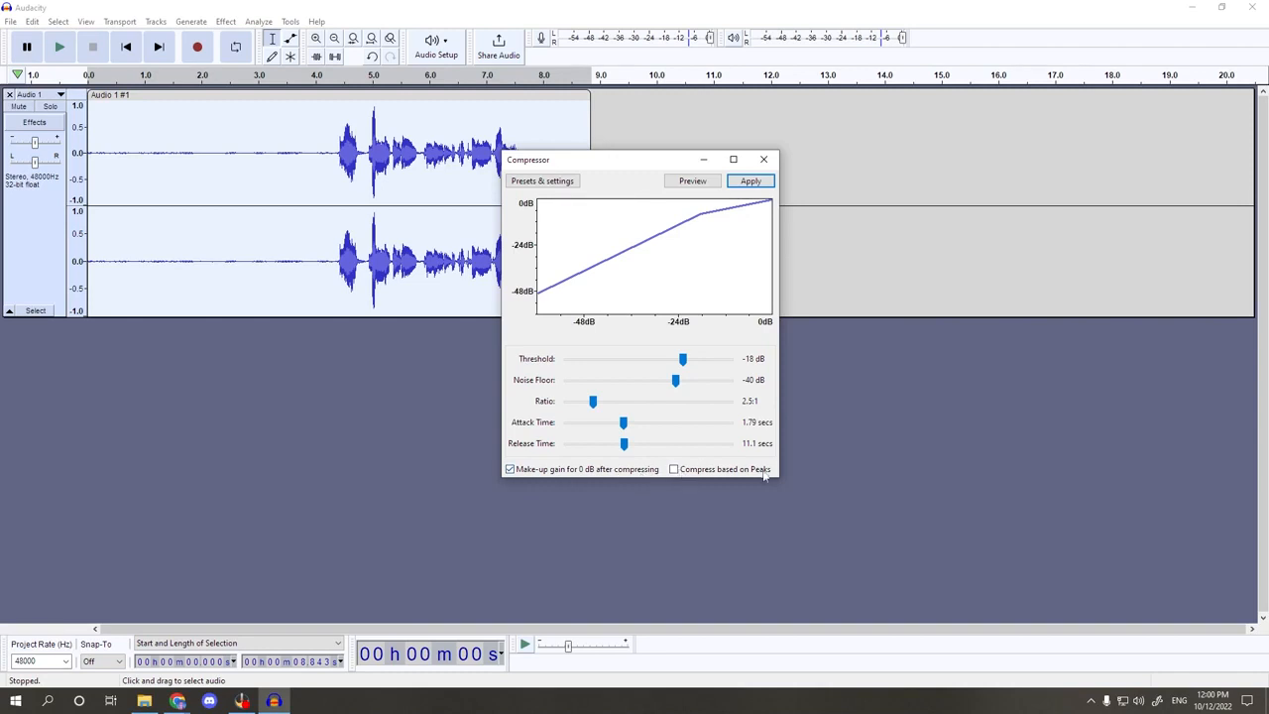
pyautogui.moveTo(693, 428)
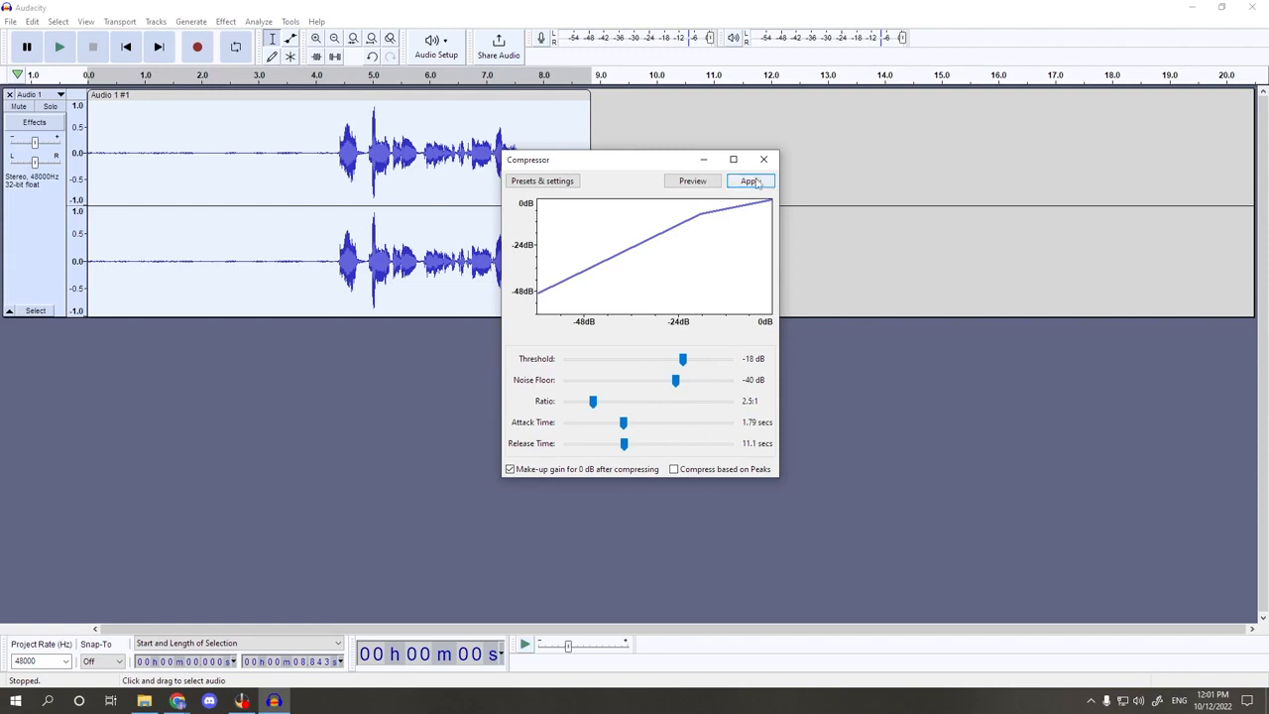
pyautogui.click(749, 180)
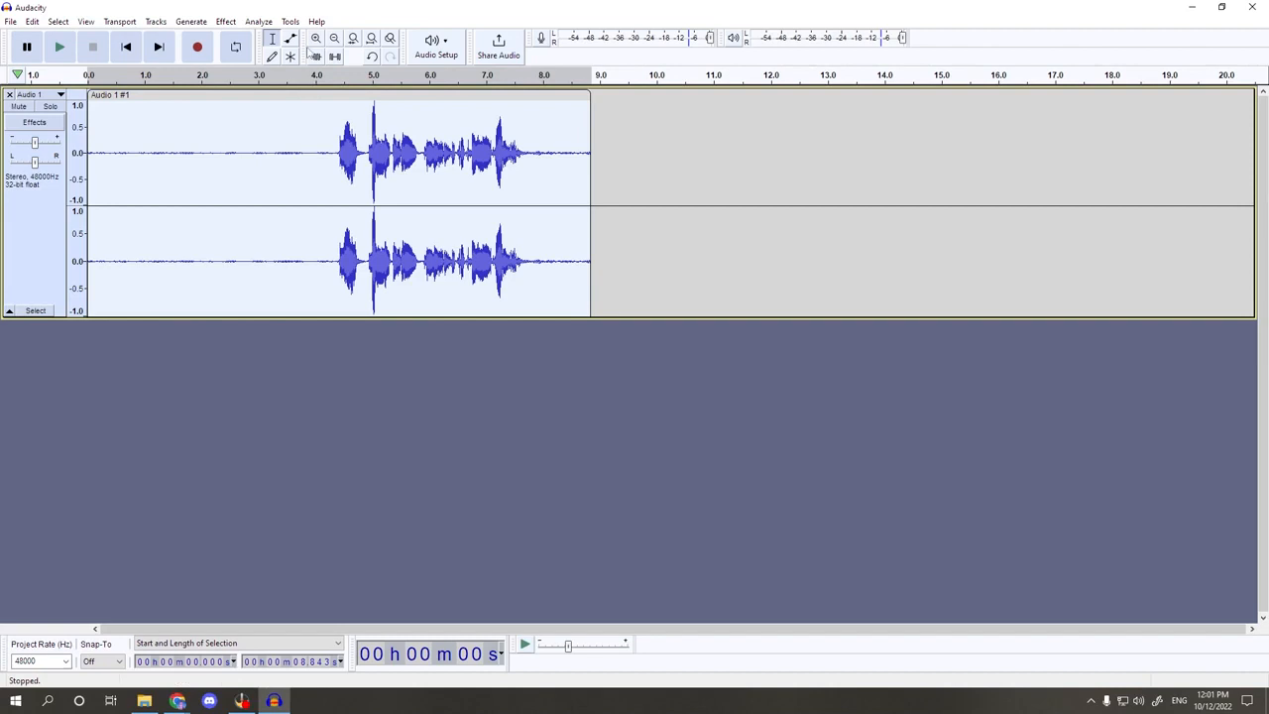
# Apply Filter Curve EQ with the Treble Boost factory preset to the track.
pyautogui.click(222, 20)
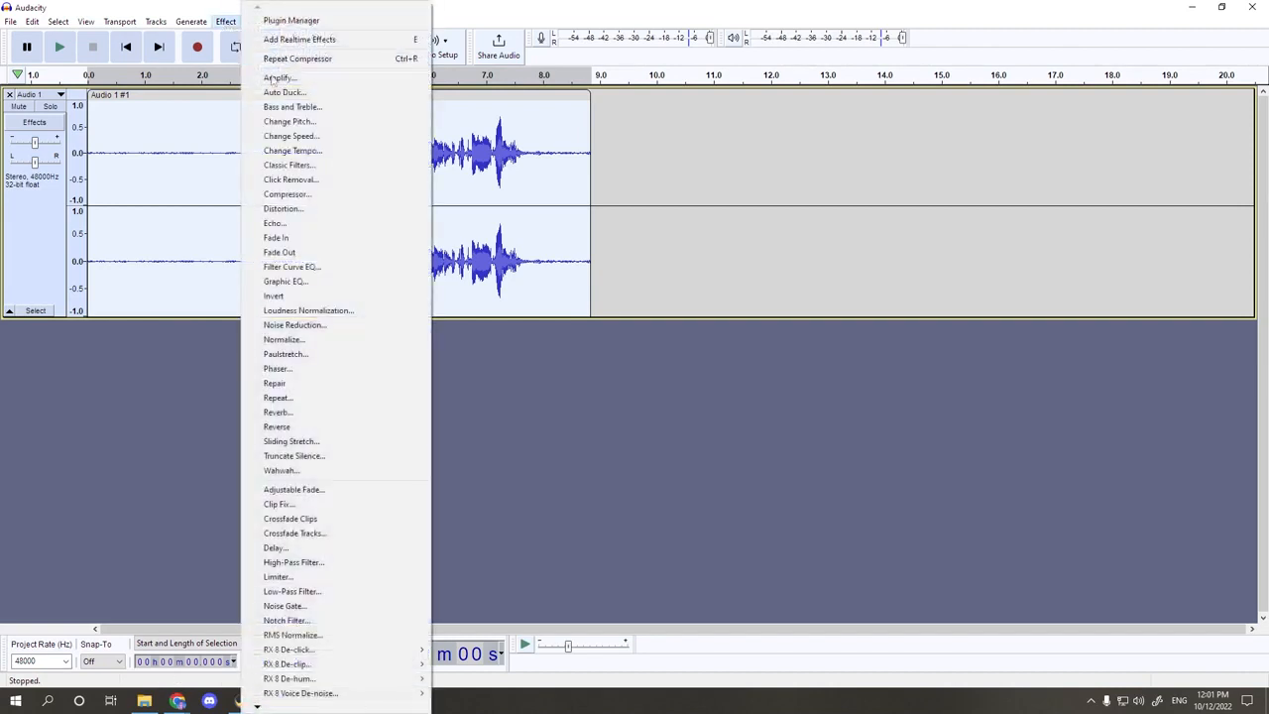
pyautogui.moveTo(318, 276)
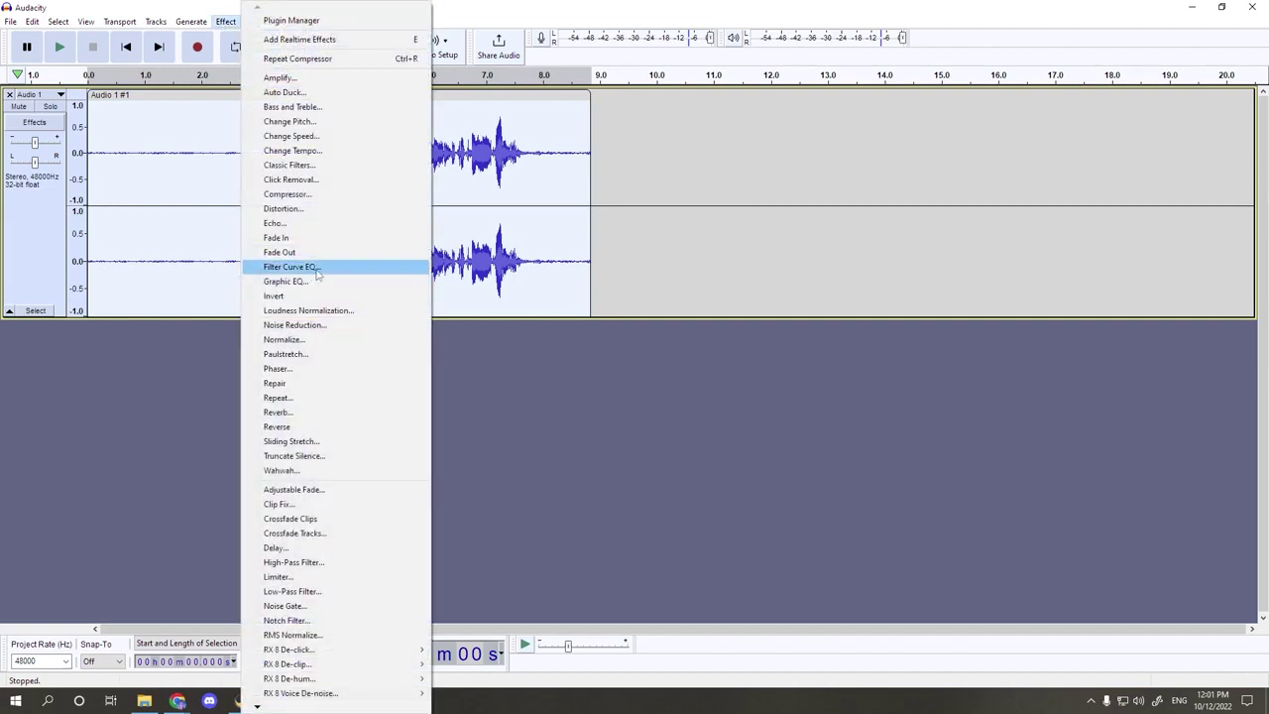
pyautogui.click(290, 266)
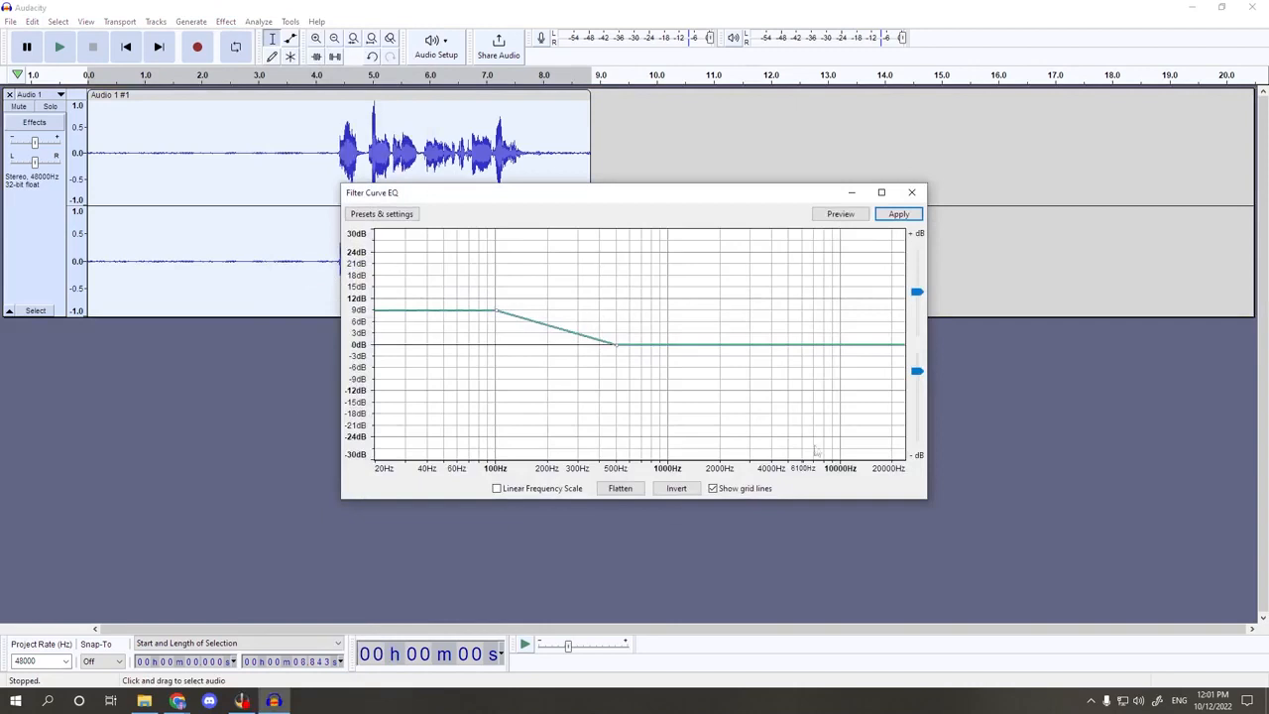
pyautogui.moveTo(538, 261)
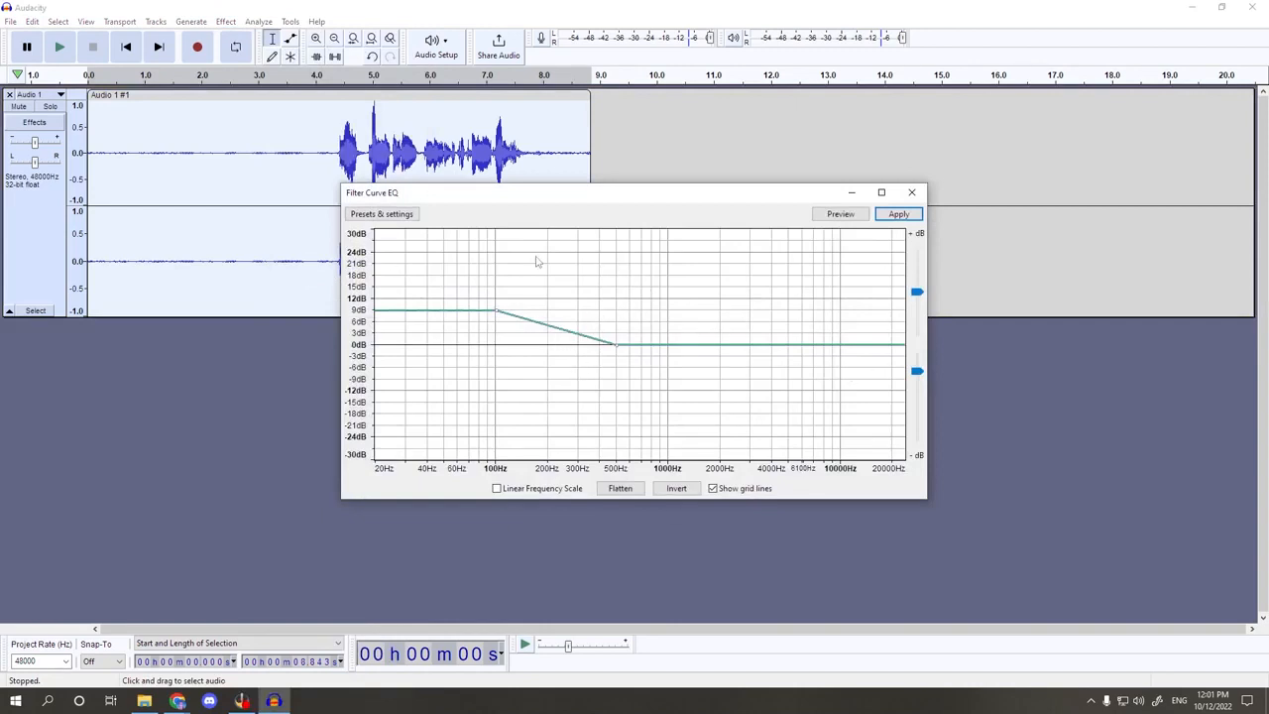
pyautogui.moveTo(380, 214)
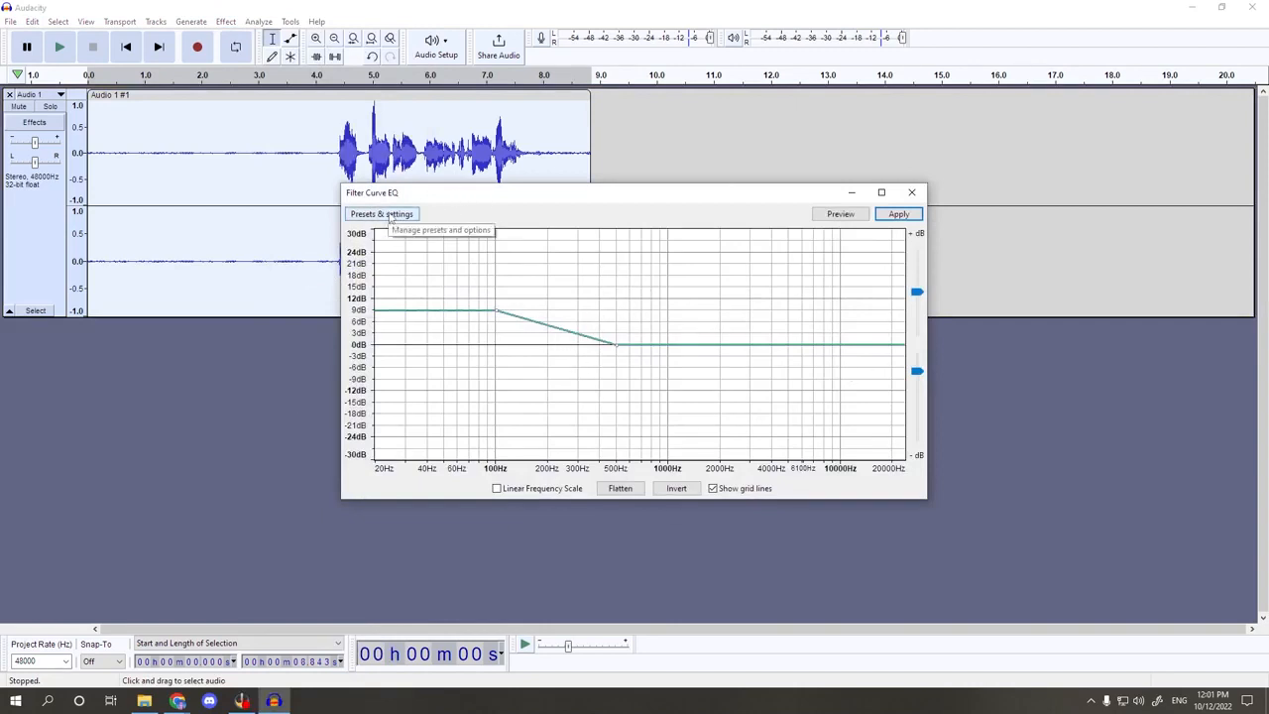
pyautogui.click(380, 214)
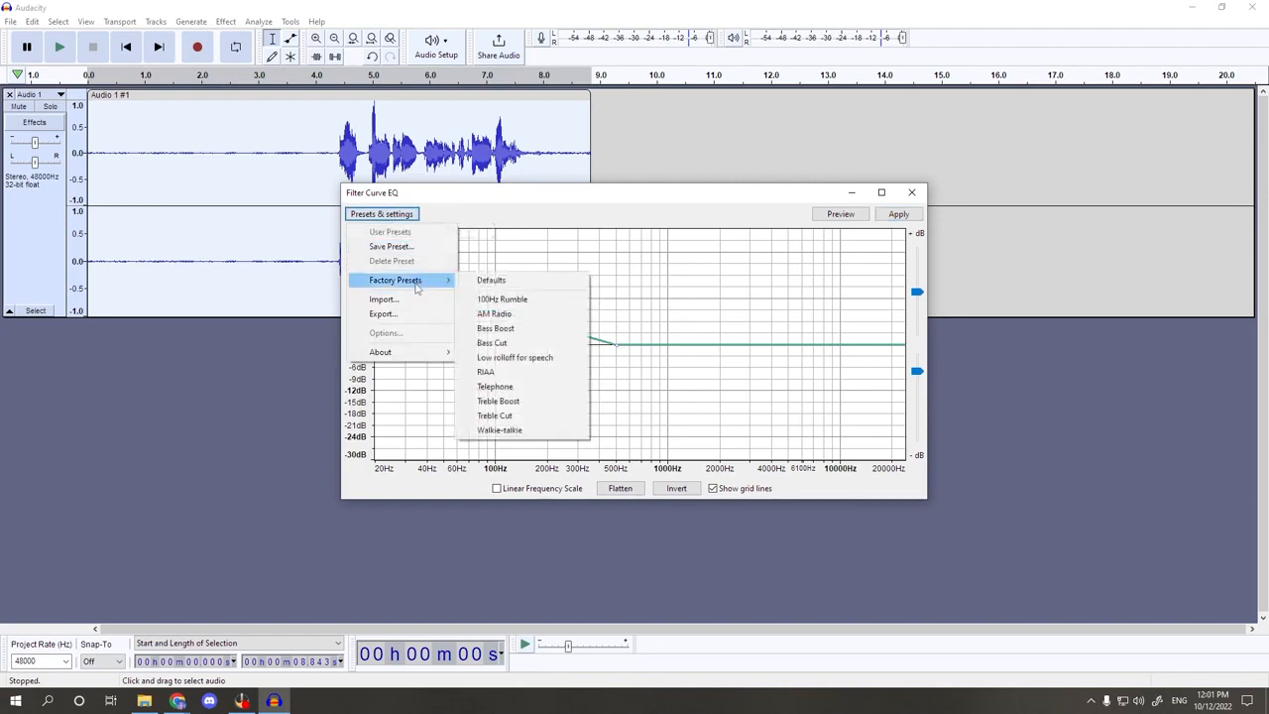
pyautogui.moveTo(504, 401)
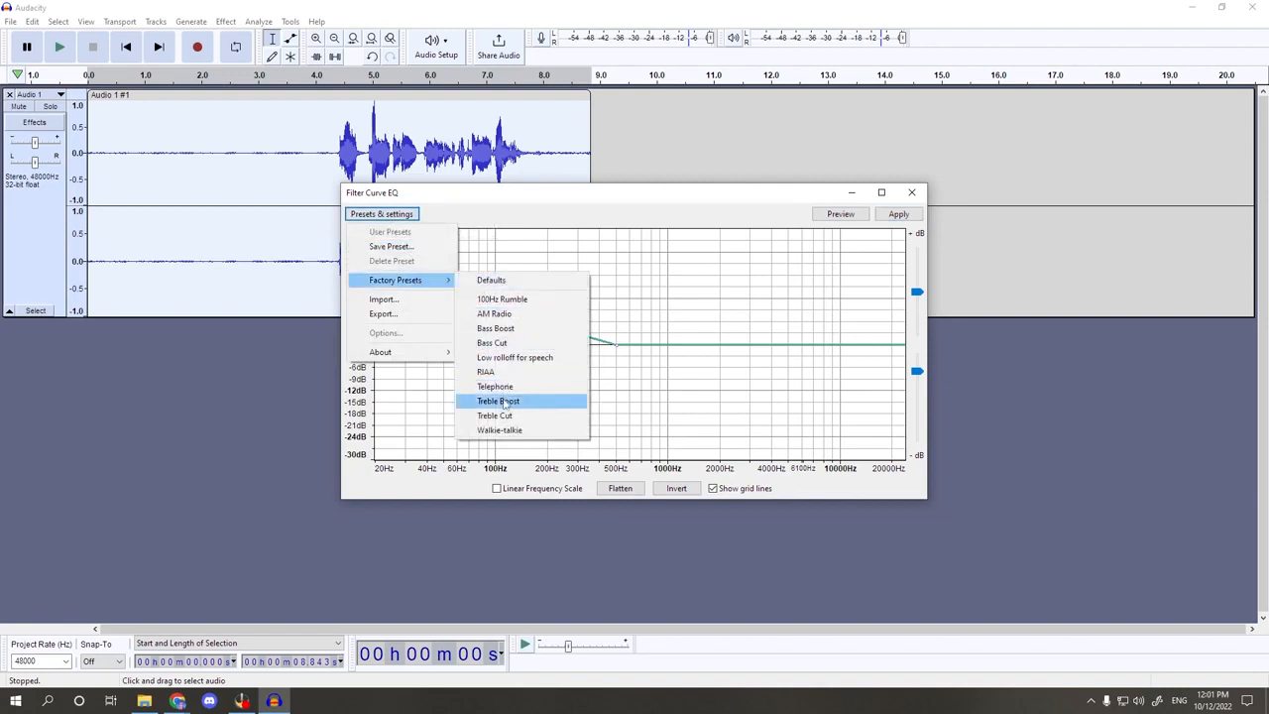
pyautogui.click(498, 401)
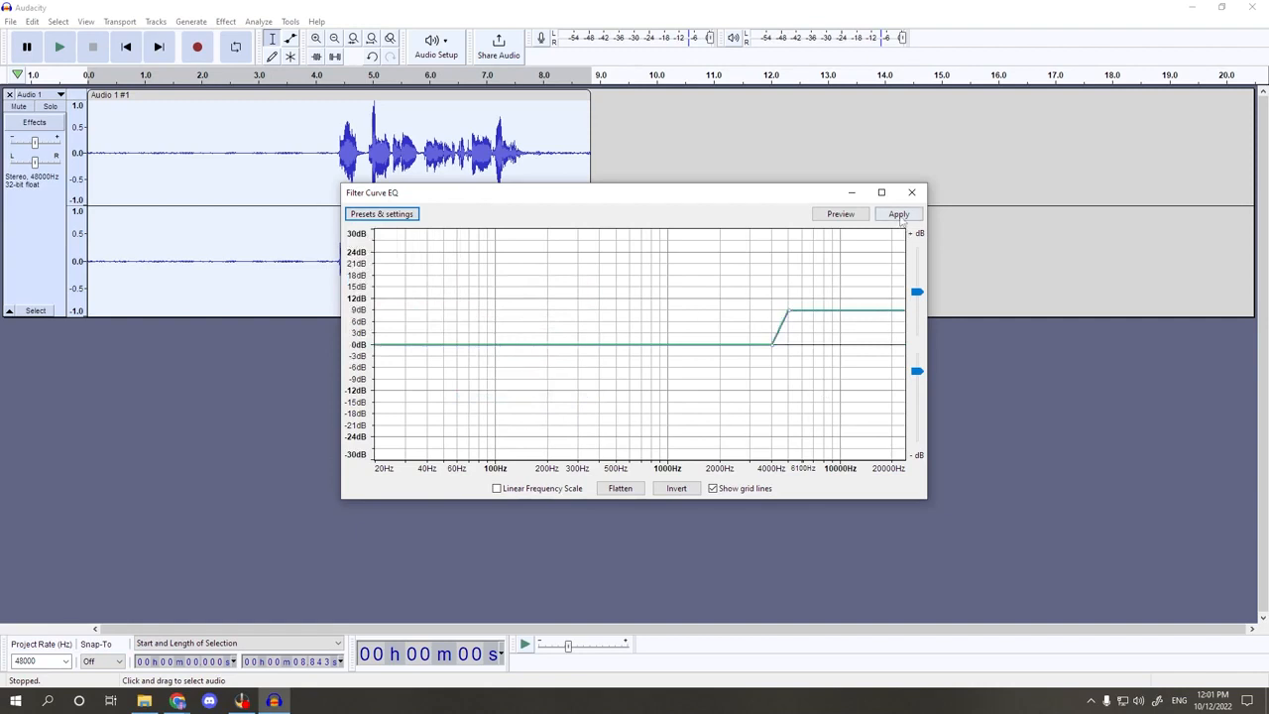
pyautogui.click(896, 214)
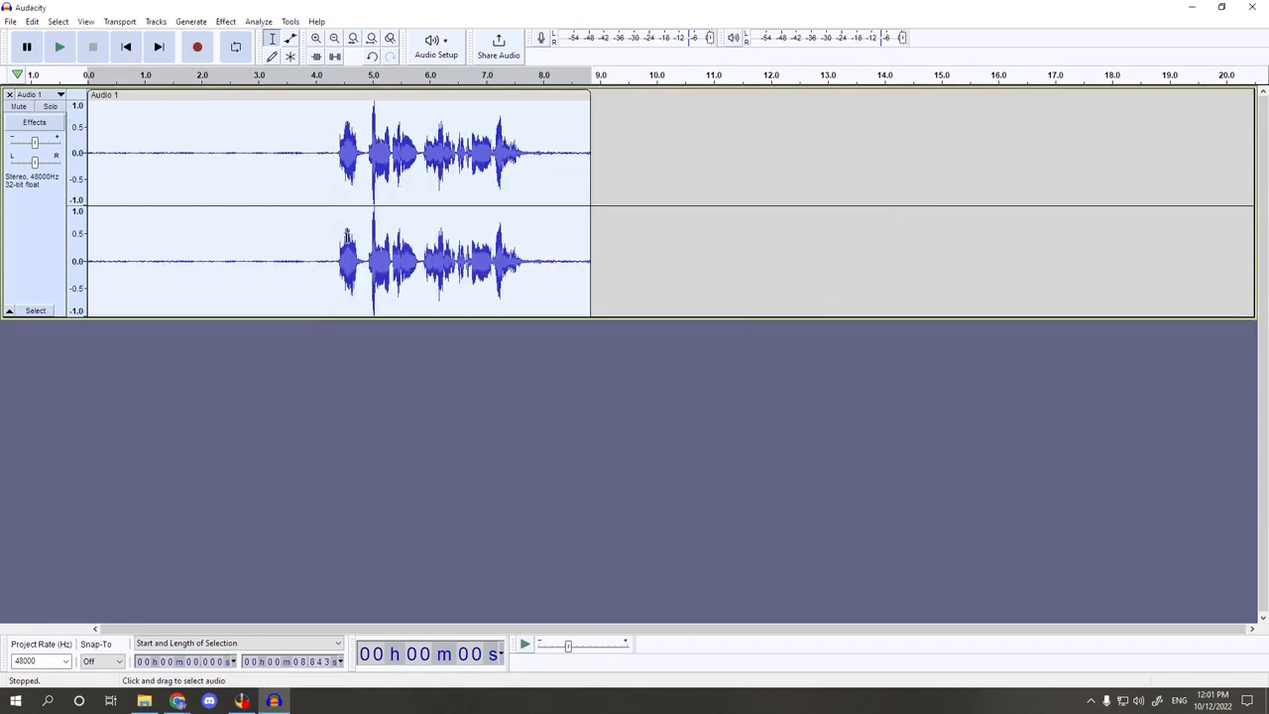
# Apply Filter Curve EQ with the Bass Boost factory preset on top of the treble boost.
pyautogui.click(225, 20)
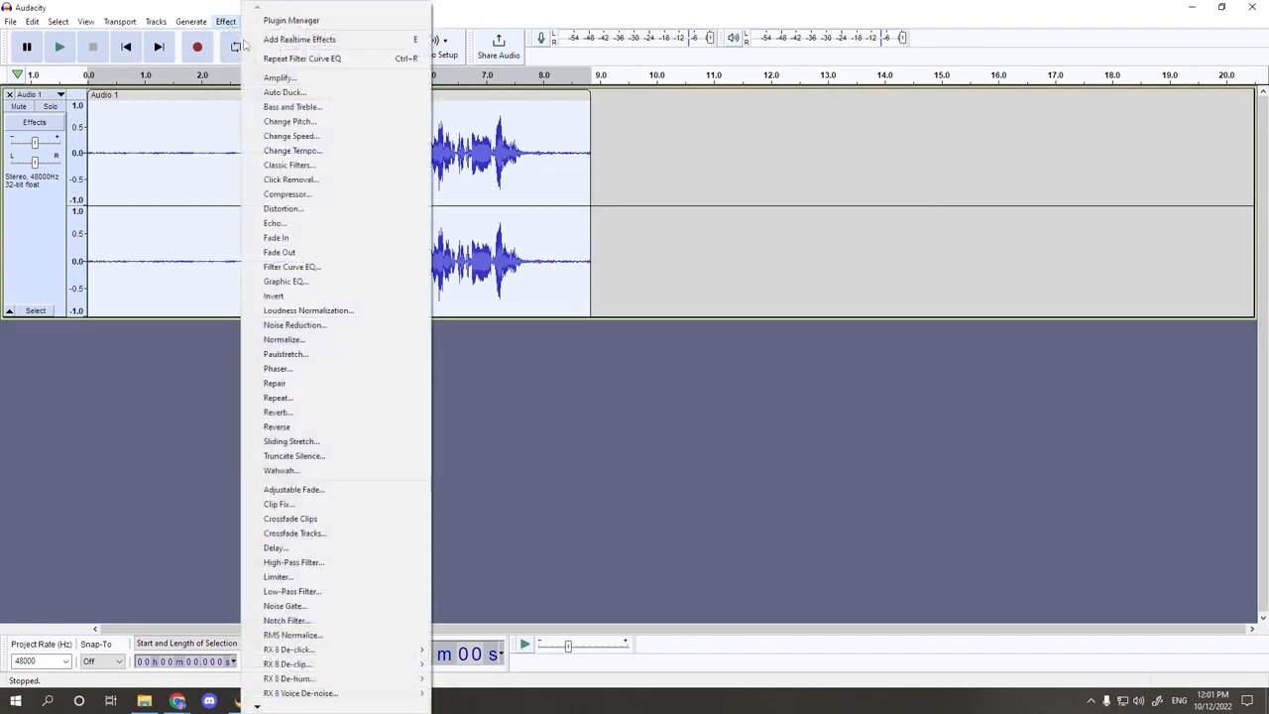
pyautogui.click(290, 266)
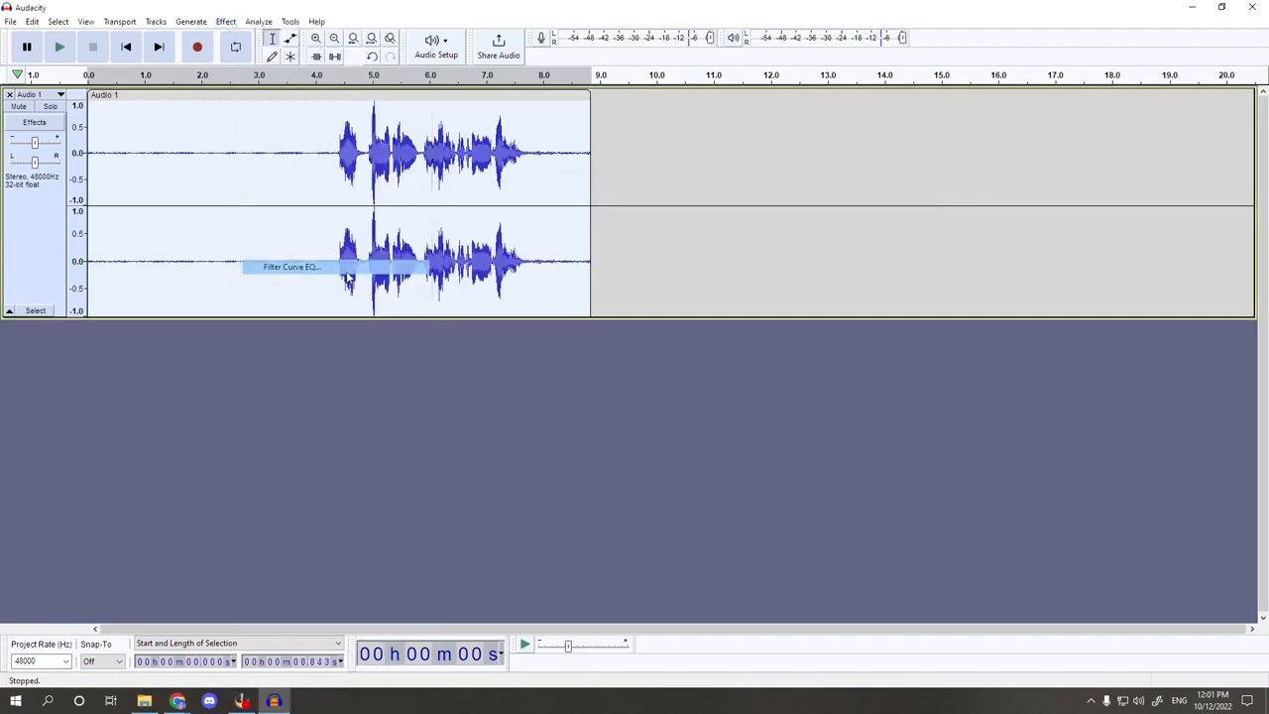
pyautogui.click(381, 214)
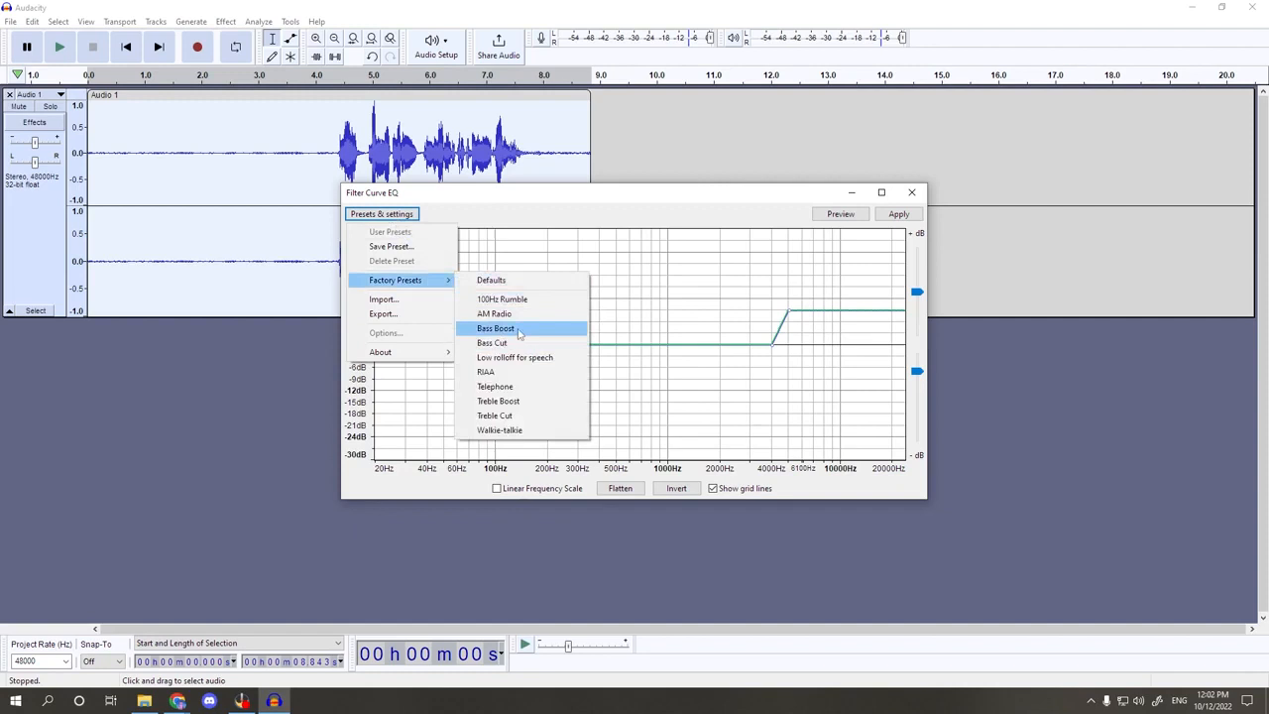
pyautogui.click(496, 329)
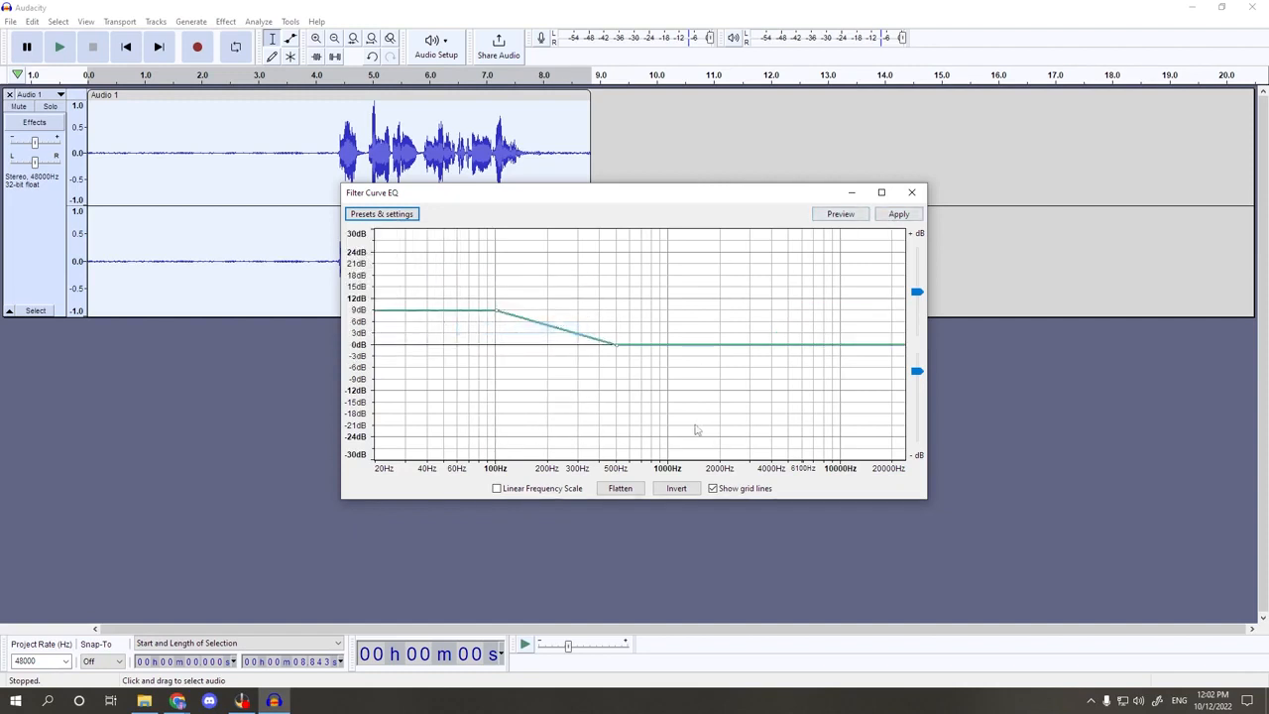
pyautogui.moveTo(750, 365)
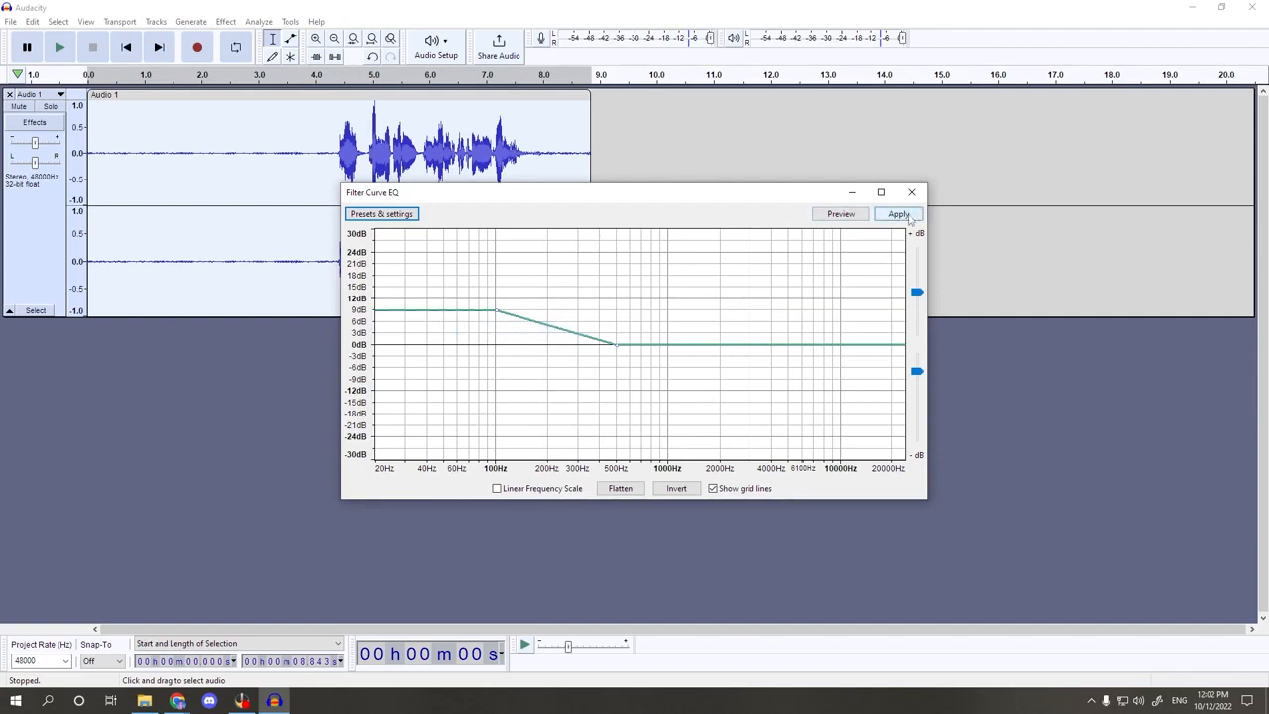
pyautogui.click(896, 214)
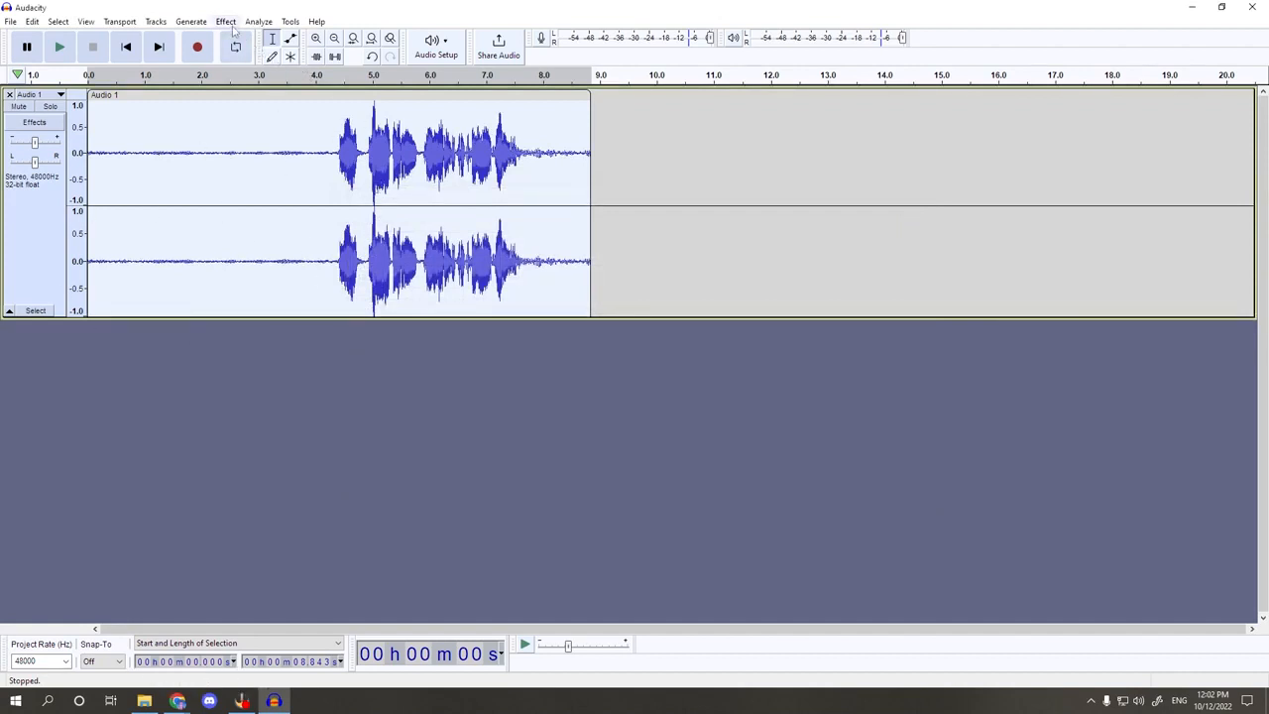
# Run a second Normalize pass at -1.0 dB peak with DC offset removal.
pyautogui.click(230, 20)
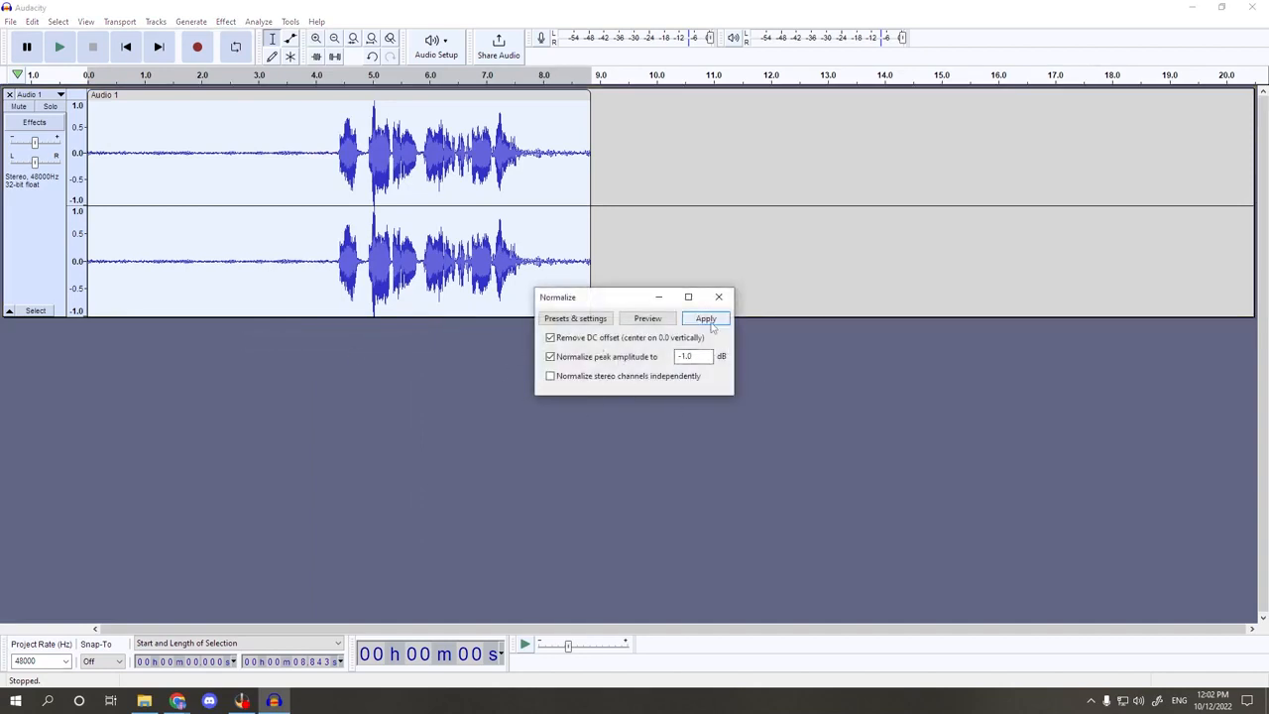
pyautogui.click(705, 317)
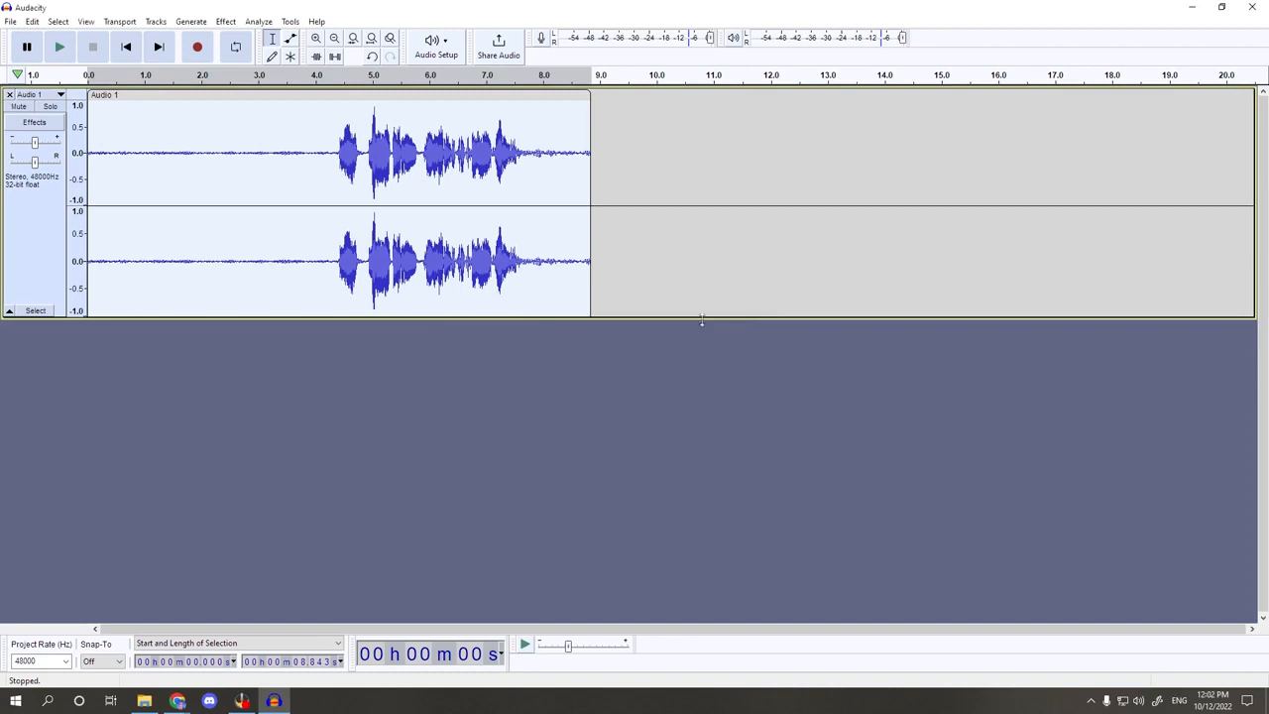
pyautogui.moveTo(345, 262)
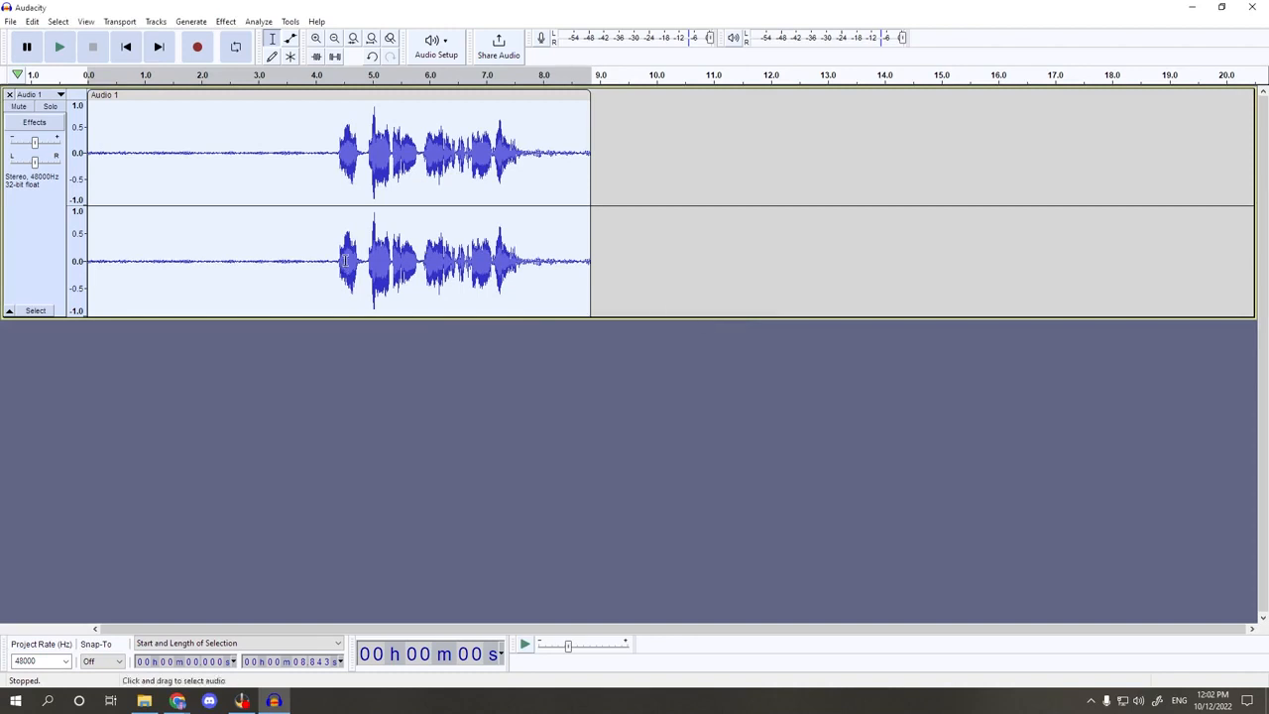
pyautogui.moveTo(178, 220)
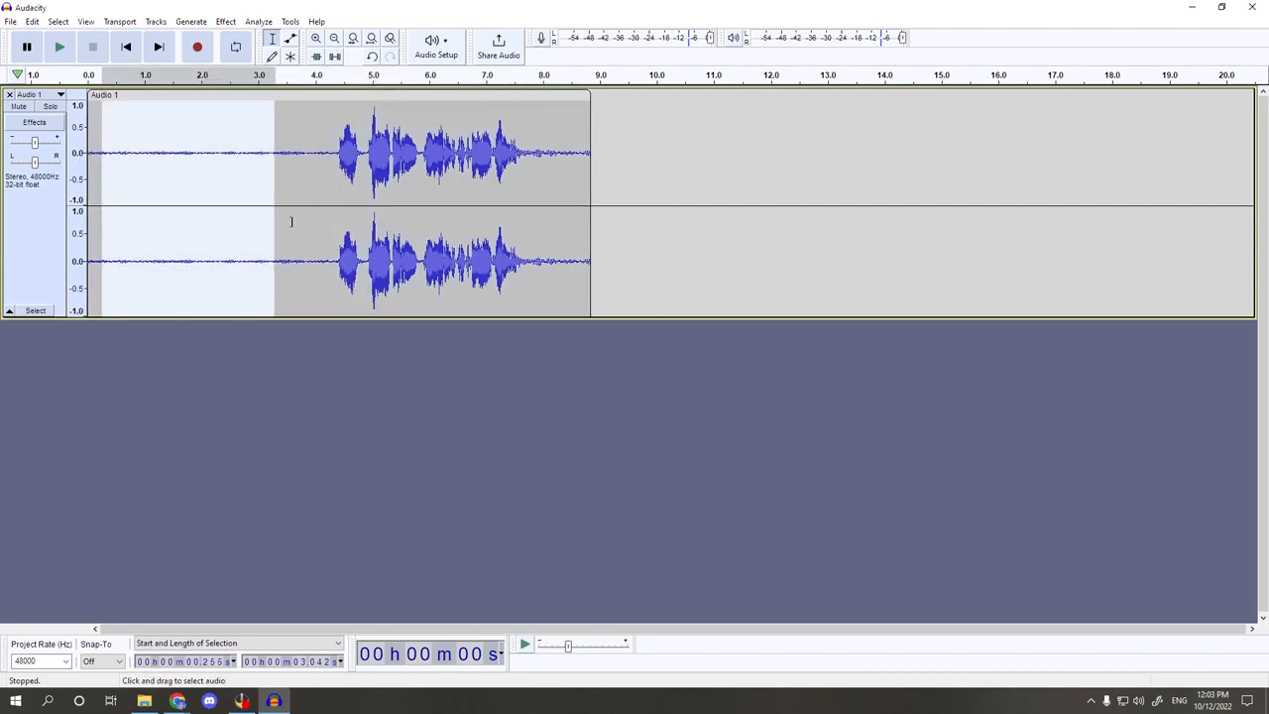
pyautogui.moveTo(254, 196)
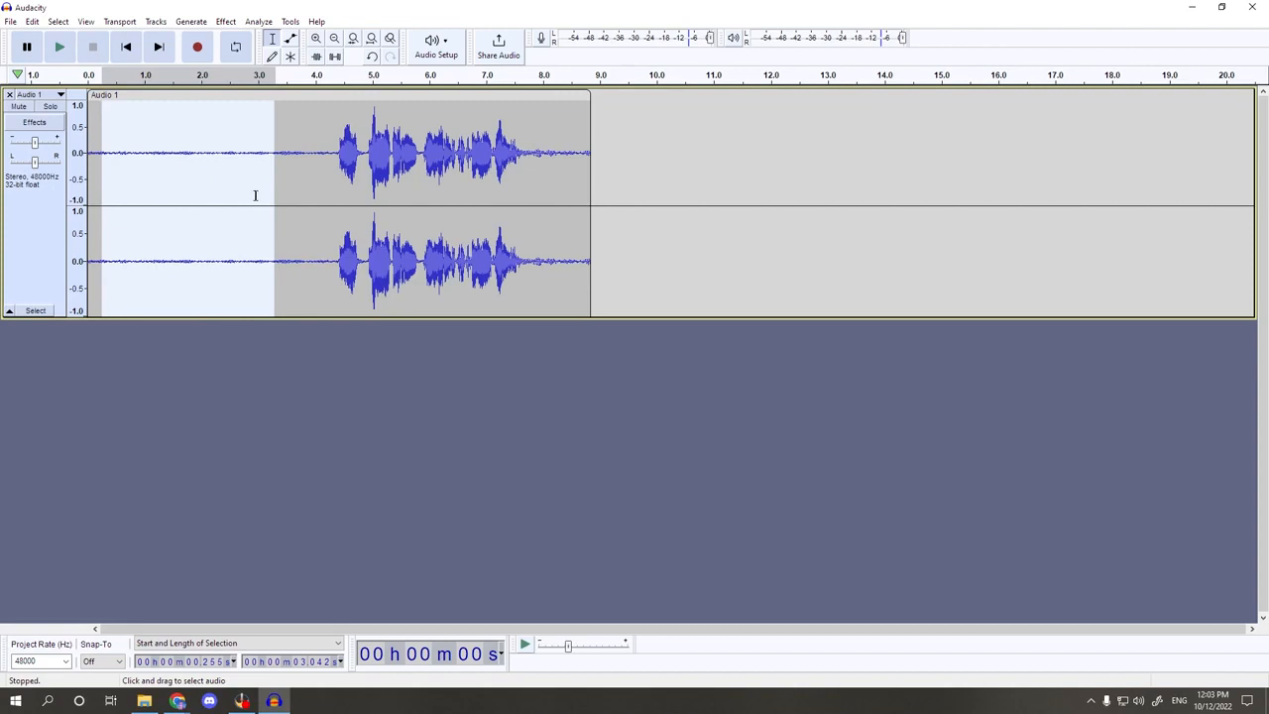
# Use Noise Reduction's Get Noise Profile on the selected silent lead-in.
pyautogui.click(63, 52)
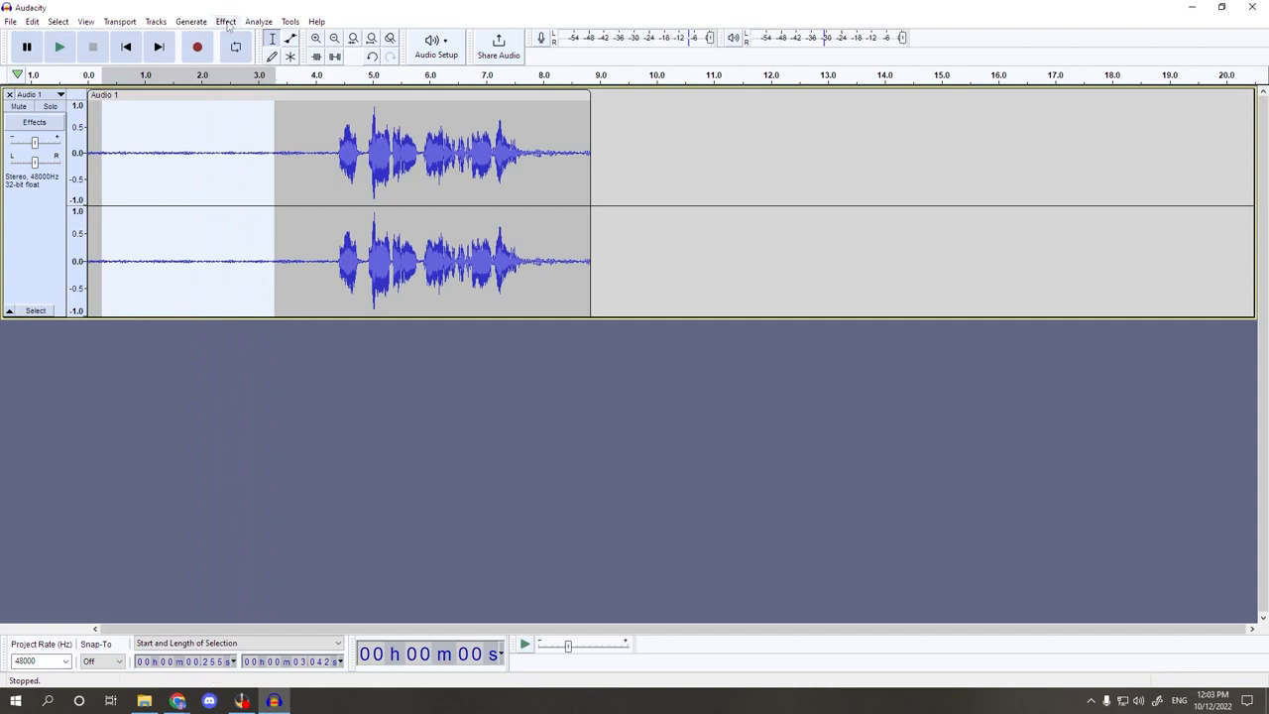
pyautogui.click(226, 20)
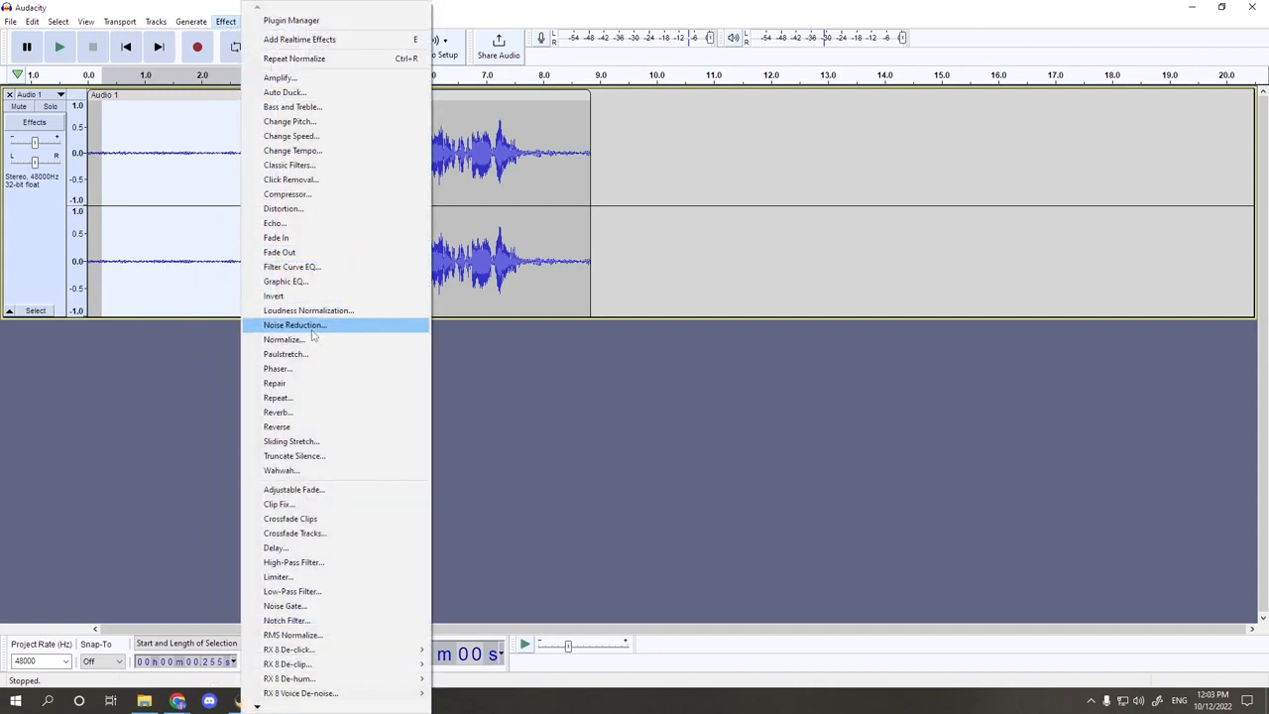
pyautogui.click(293, 325)
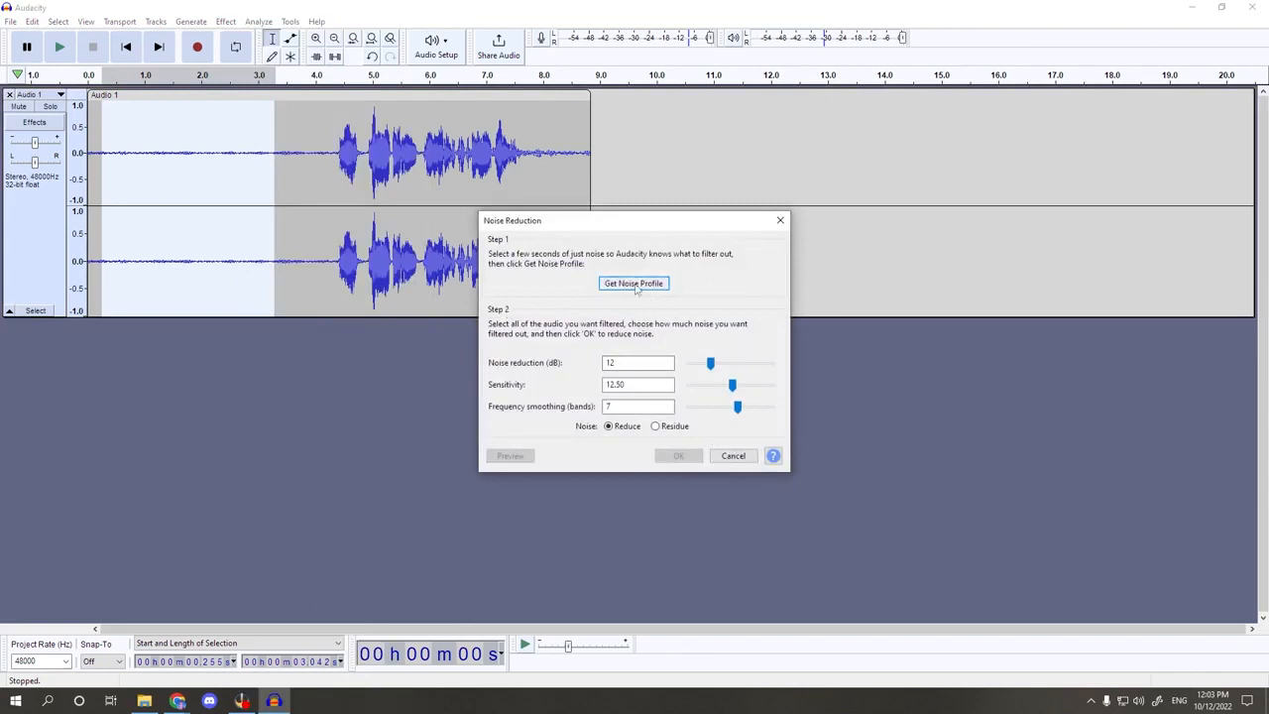
pyautogui.click(632, 282)
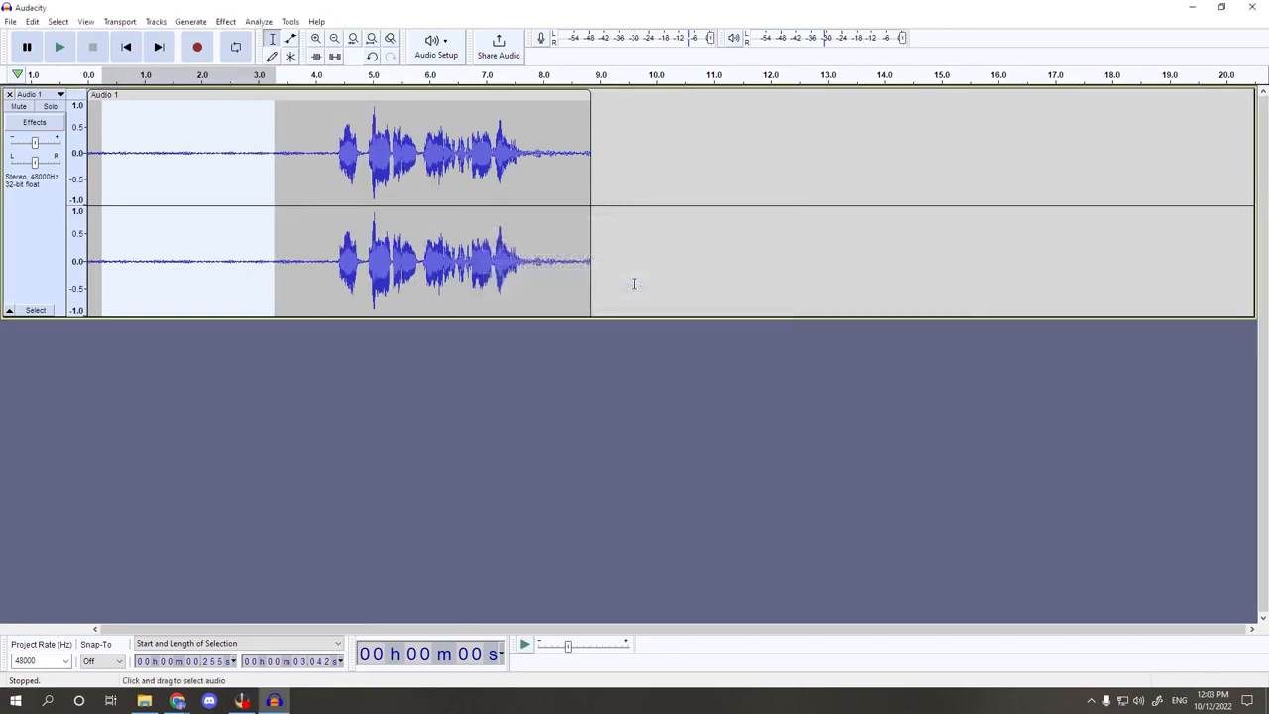
pyautogui.moveTo(440, 188)
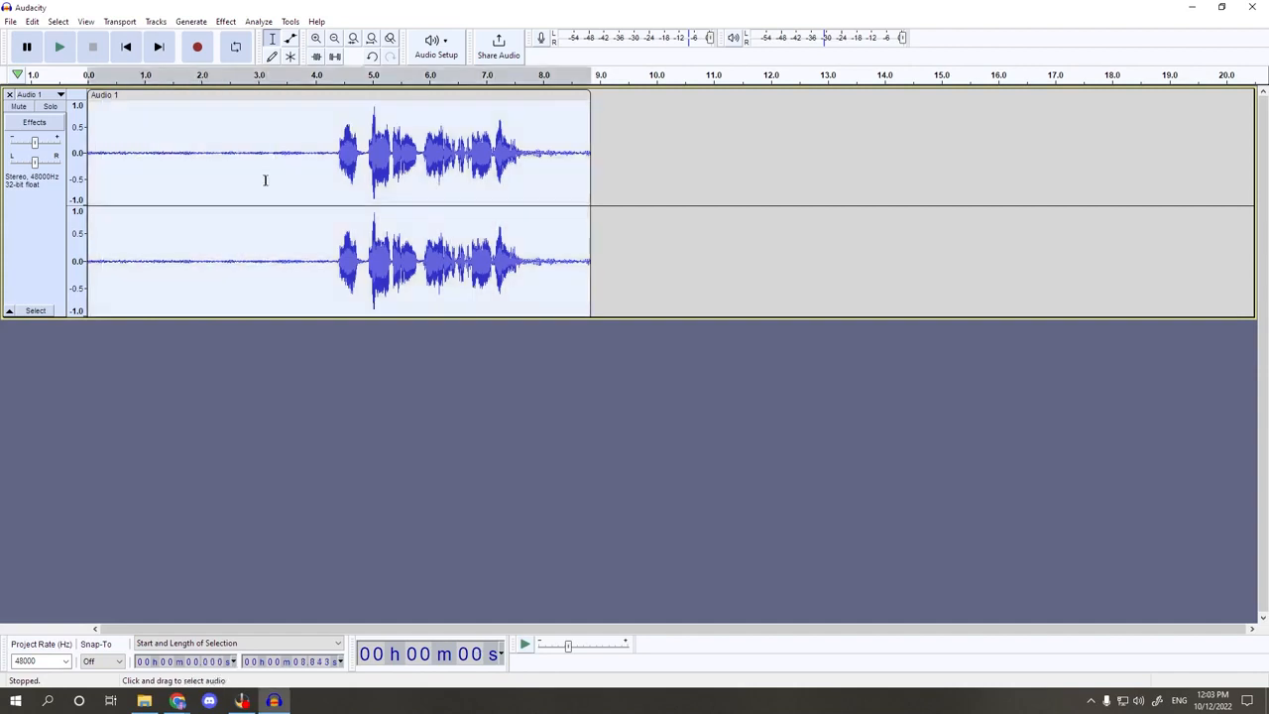
# Apply Noise Reduction with default settings across the whole selected track.
pyautogui.click(224, 20)
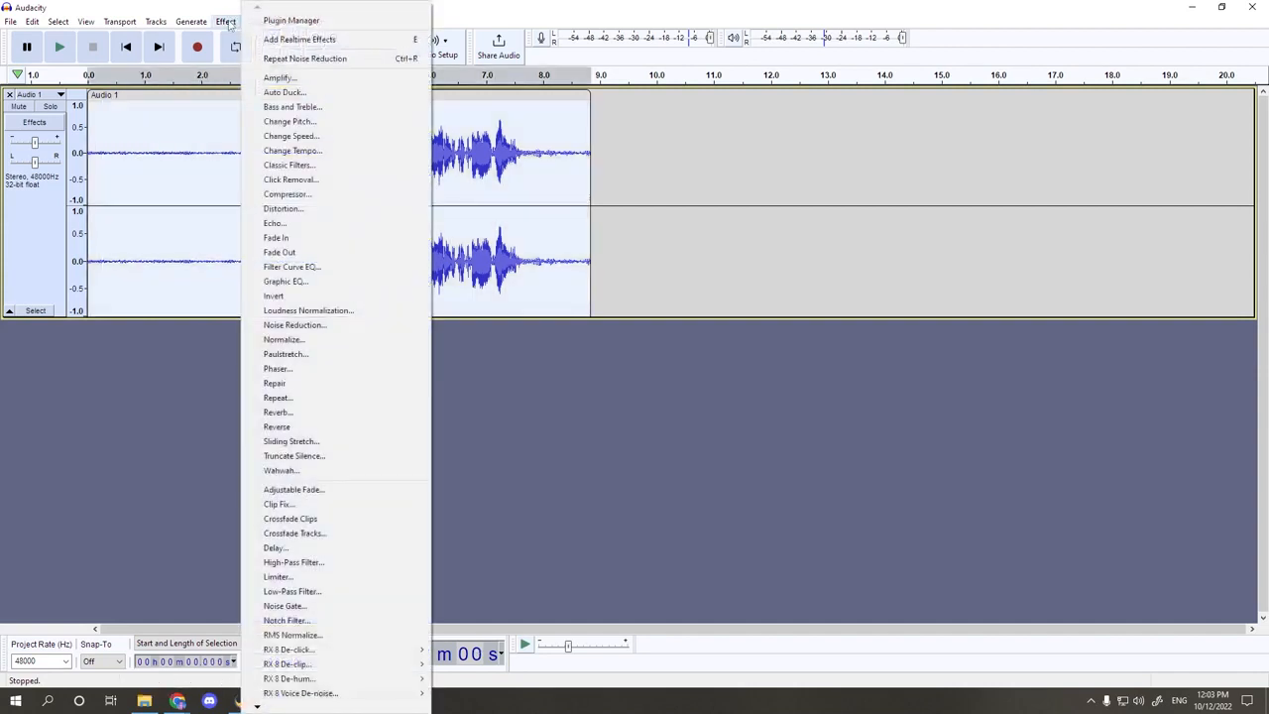
pyautogui.click(294, 326)
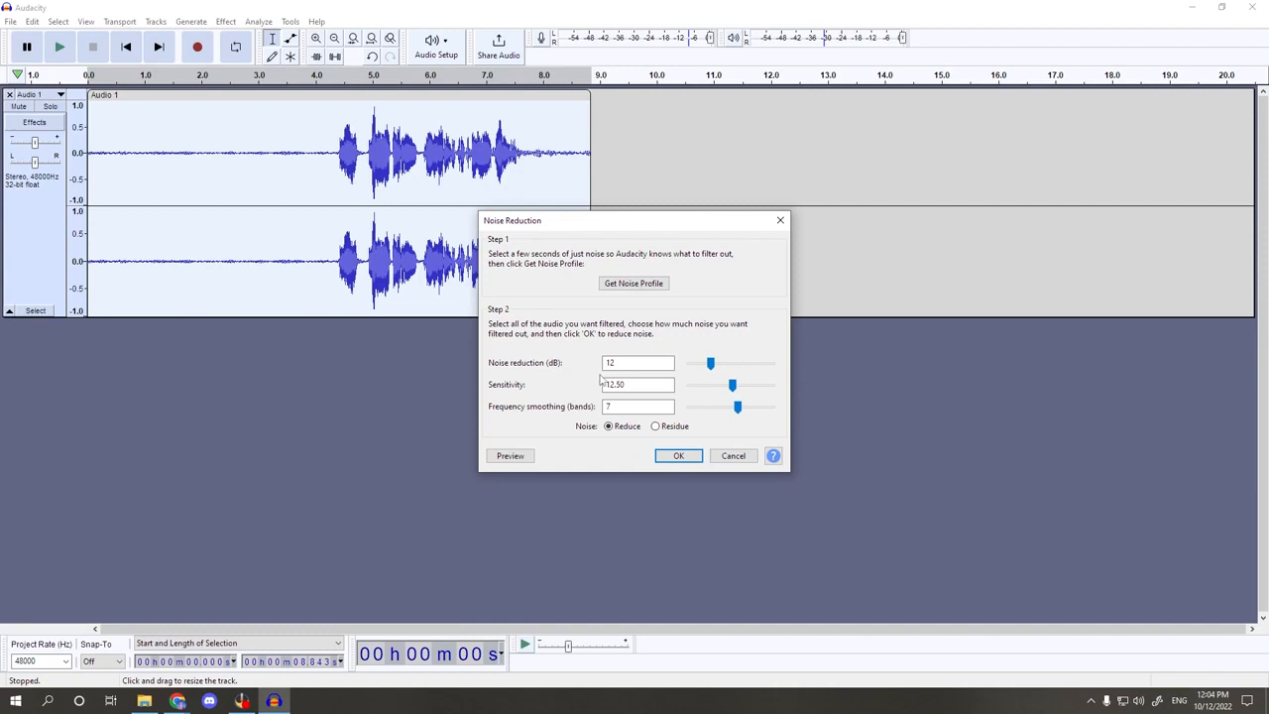
pyautogui.click(678, 454)
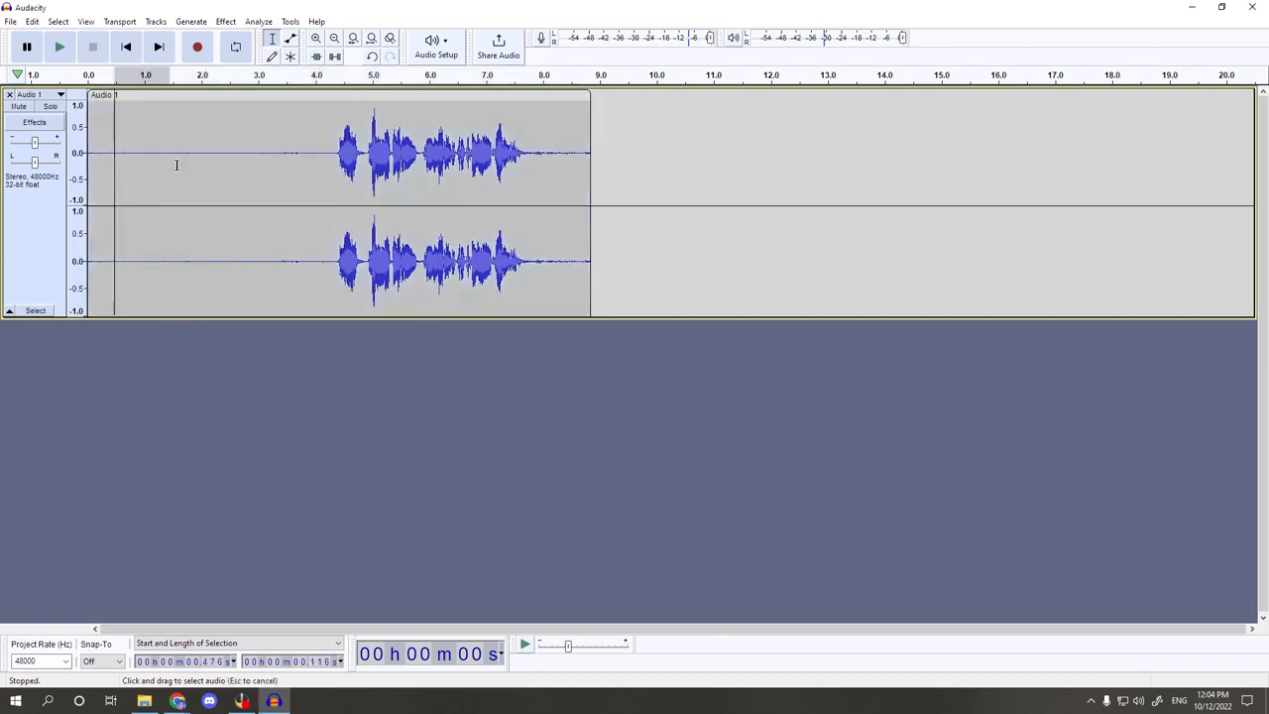
pyautogui.click(63, 52)
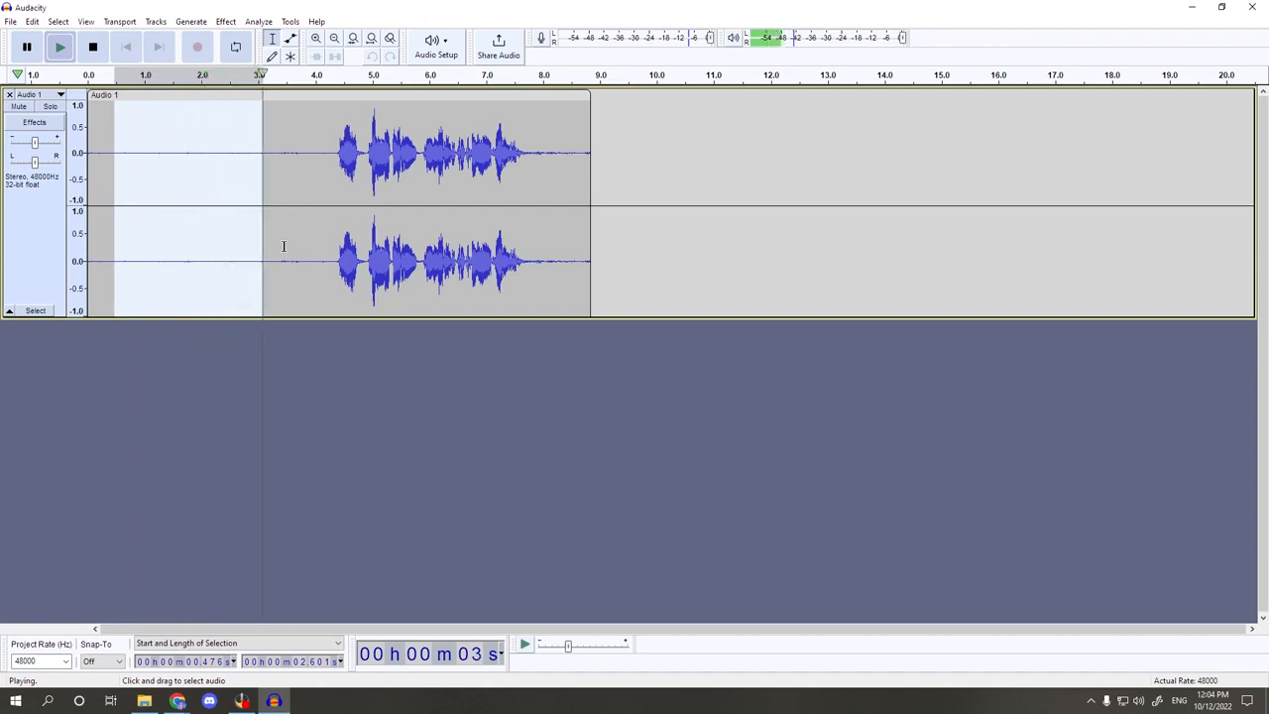
pyautogui.click(95, 47)
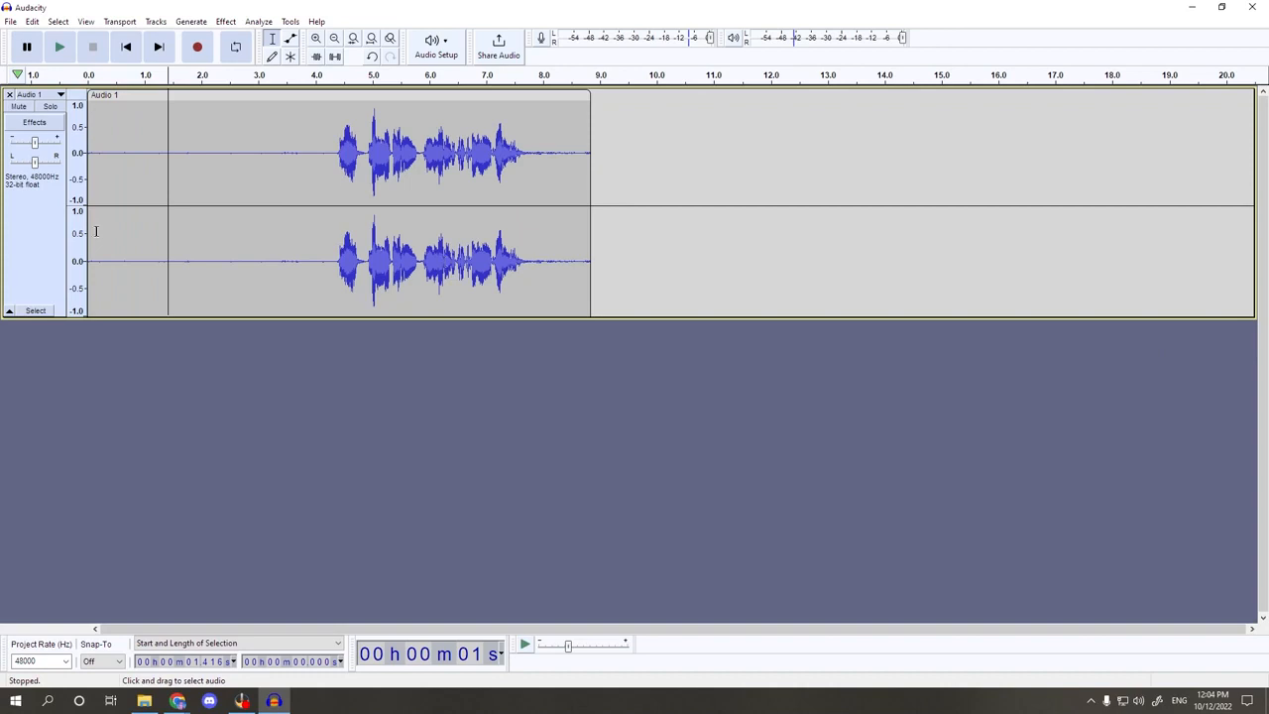
pyautogui.click(64, 50)
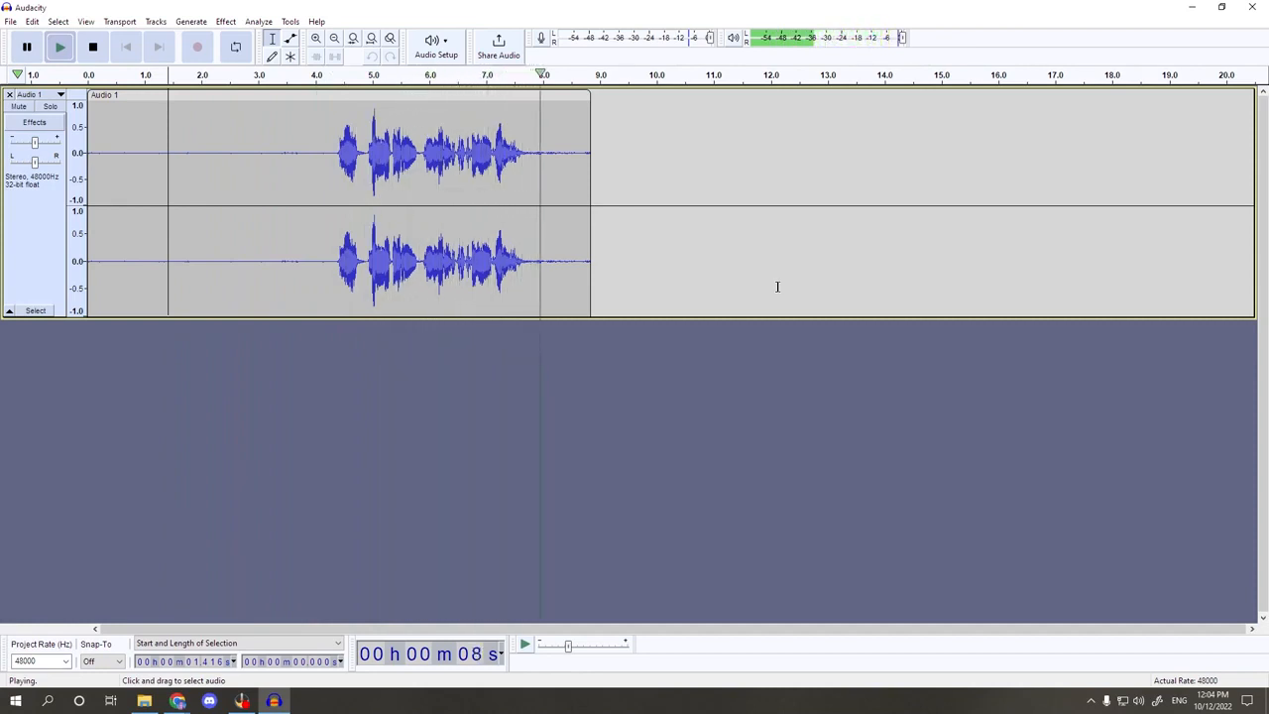
pyautogui.click(100, 48)
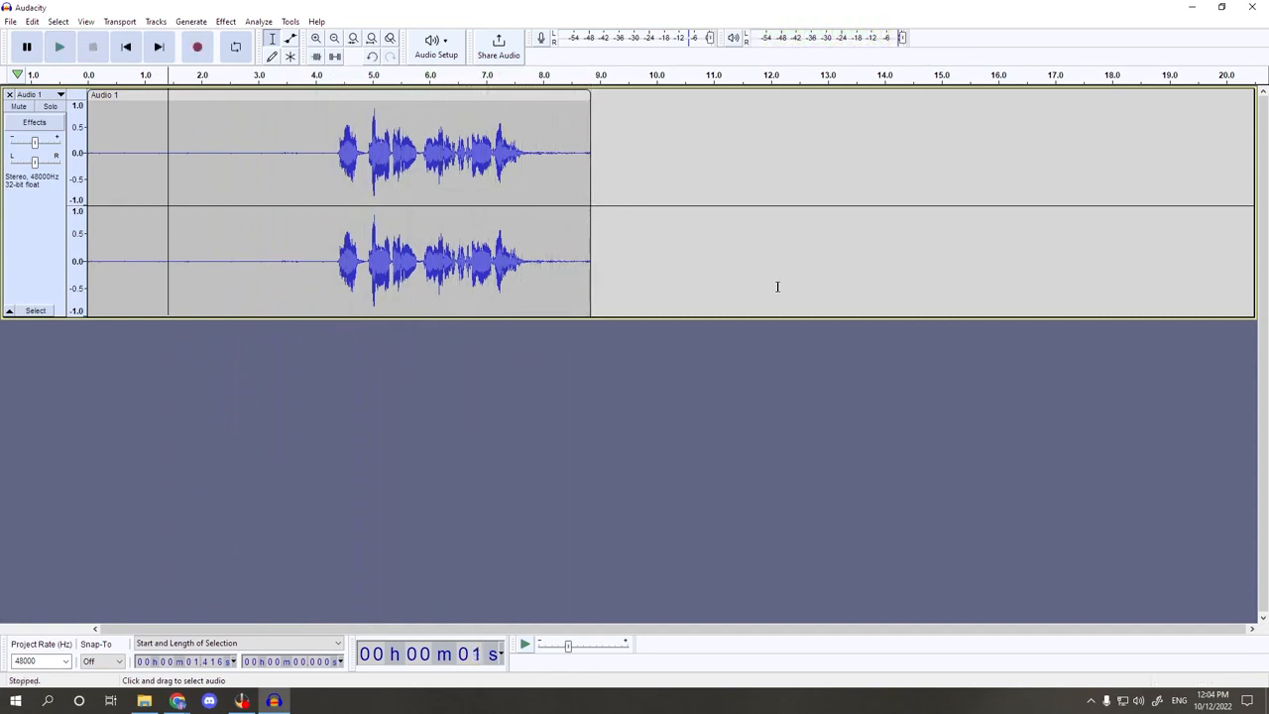
pyautogui.moveTo(194, 178)
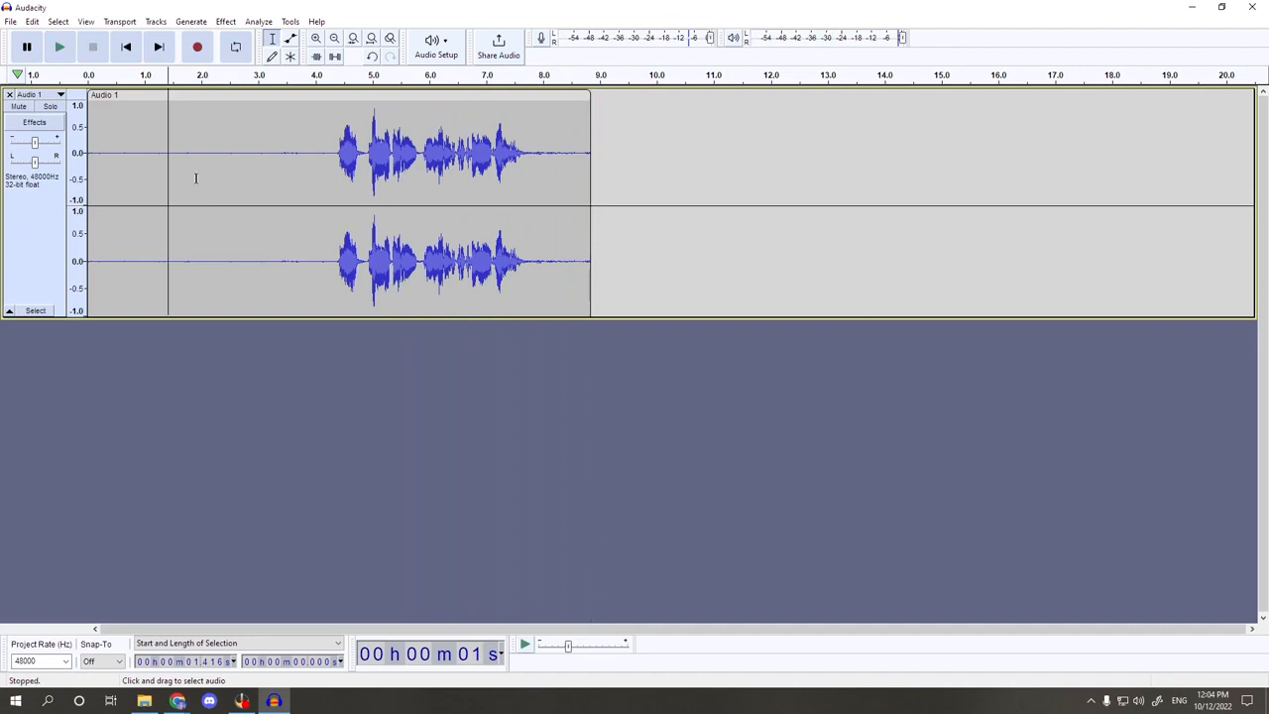